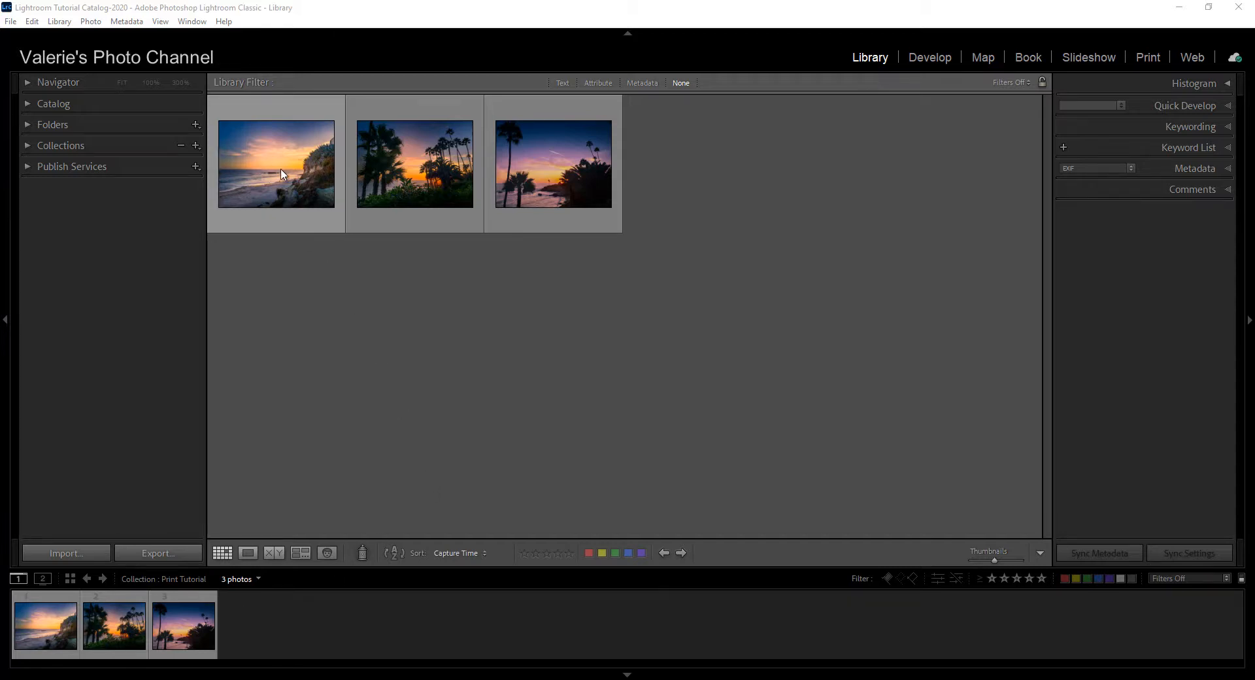
- Select the beach sunset thumbnail, then all three photos in the Print Tutorial collection
{"action": "left_click", "coordinate": [276, 164]}
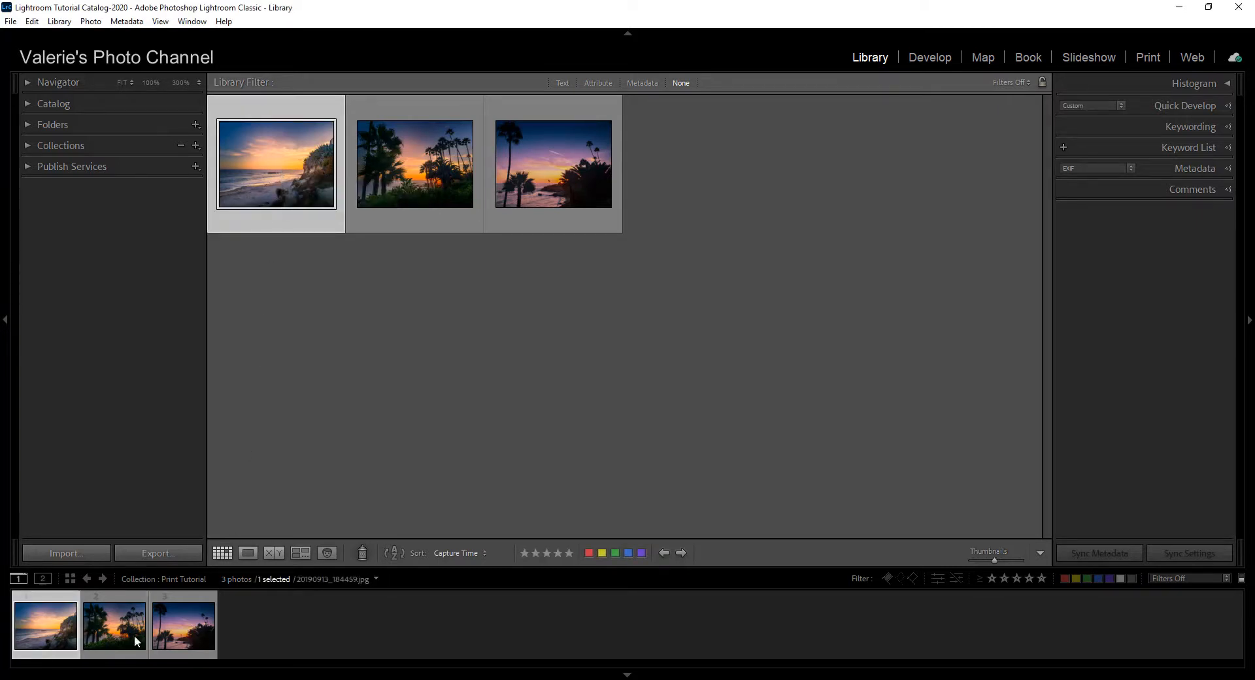
{"action": "mouse_move", "coordinate": [535, 400]}
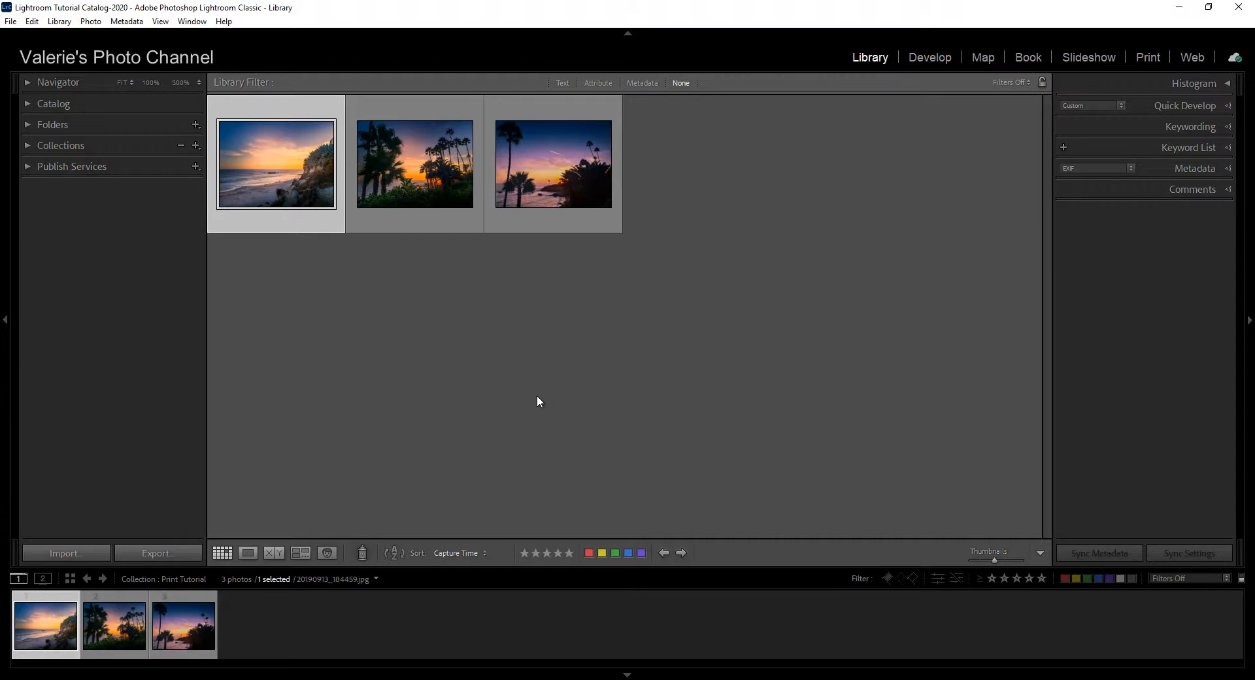
{"action": "mouse_move", "coordinate": [259, 191]}
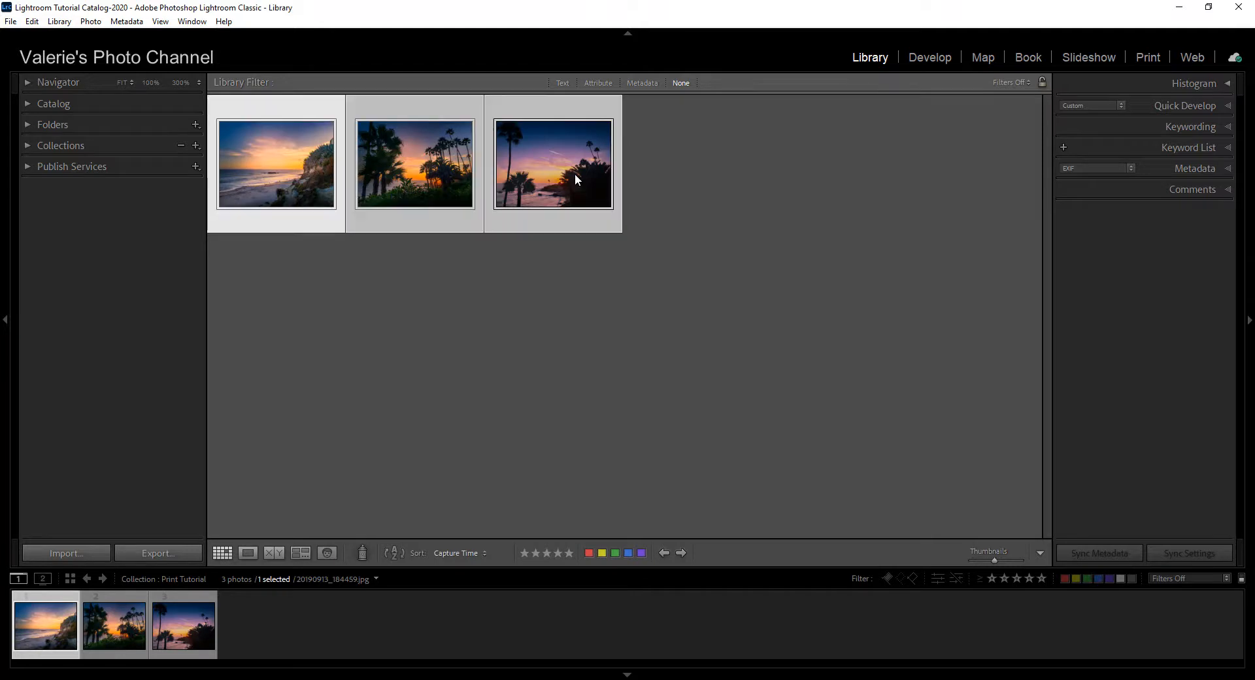
{"action": "key", "text": "ctrl+a"}
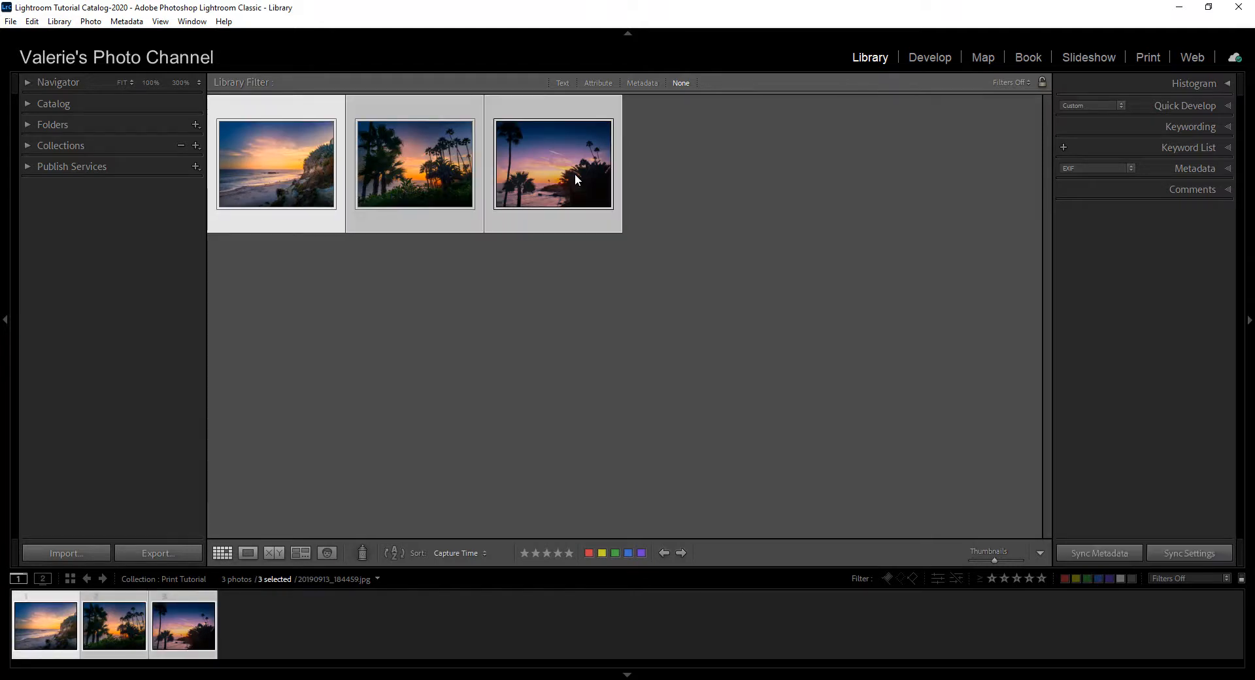
{"action": "right_click", "coordinate": [552, 164]}
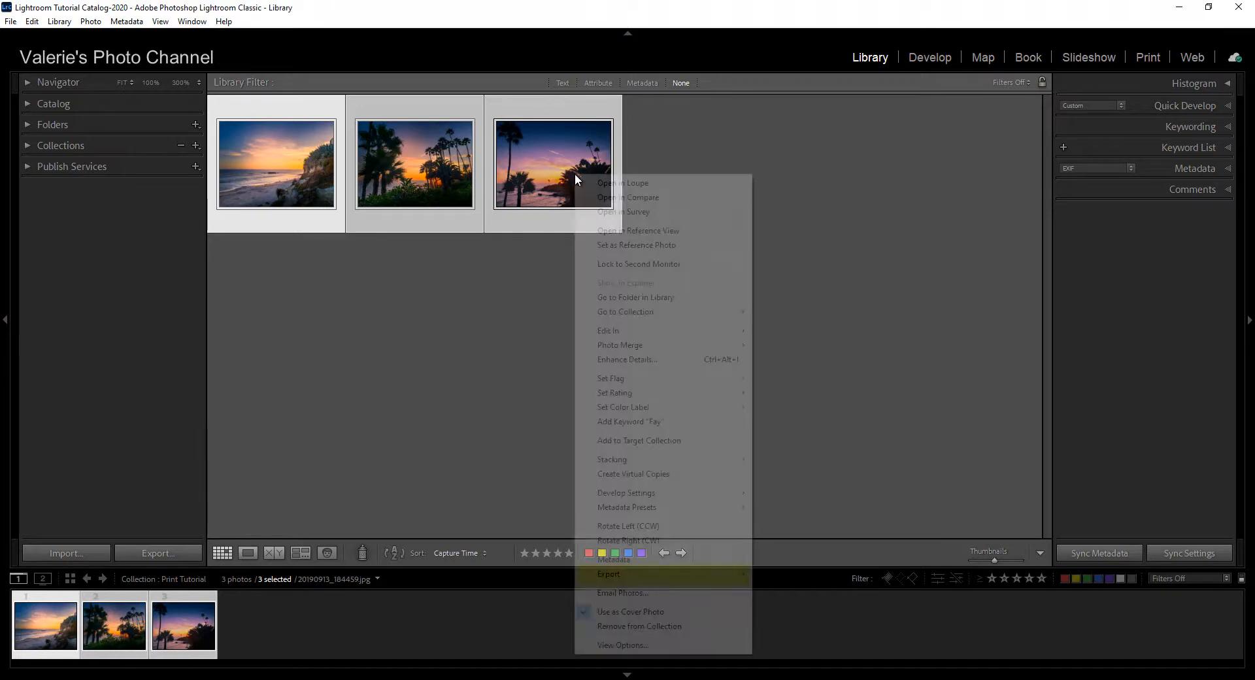
{"action": "mouse_move", "coordinate": [609, 574]}
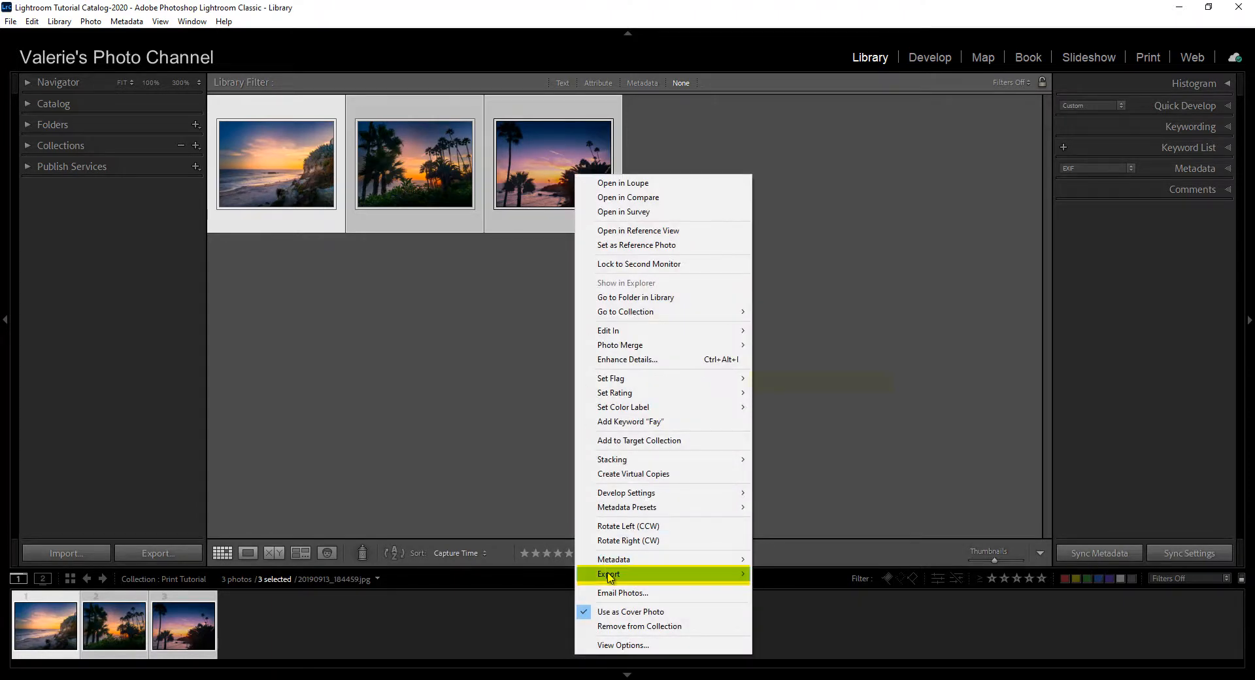
{"action": "mouse_move", "coordinate": [608, 573]}
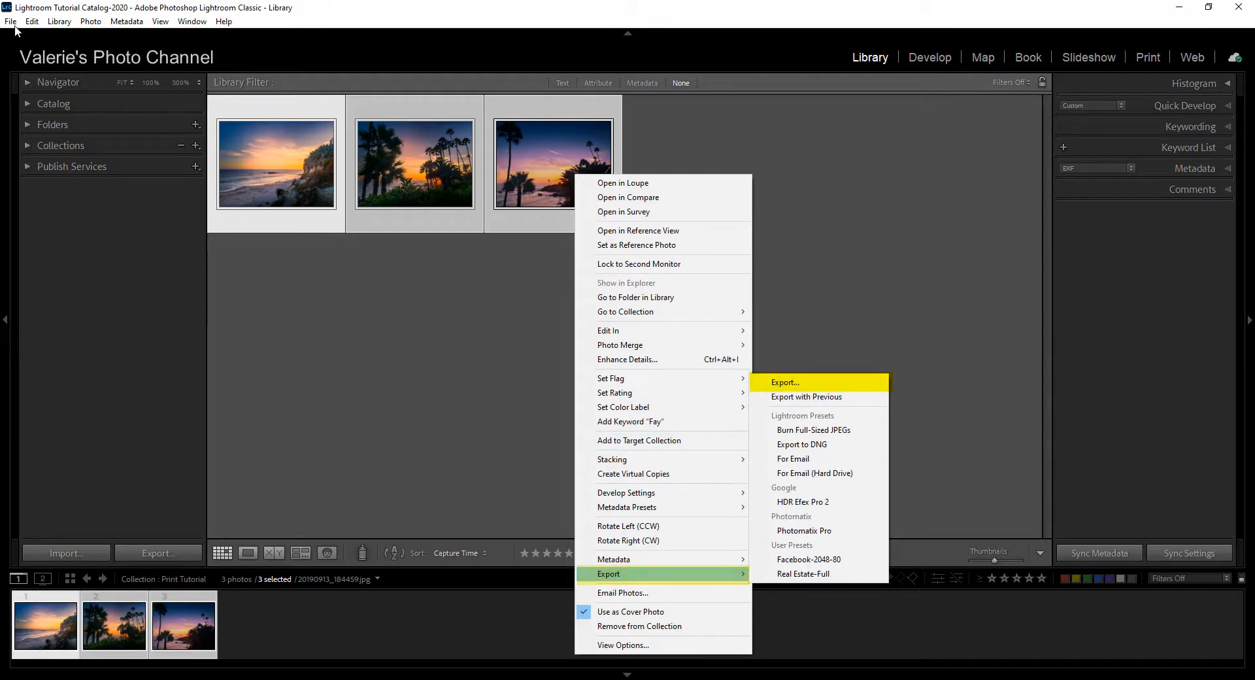
{"action": "left_click", "coordinate": [12, 21]}
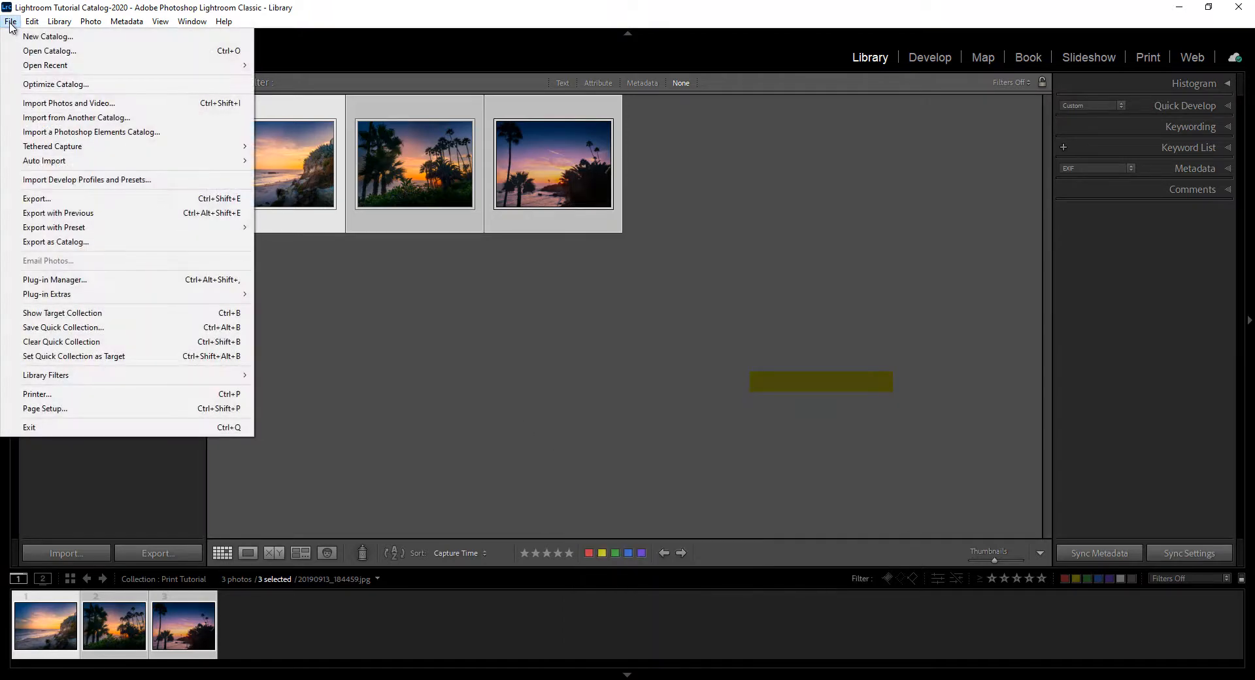
{"action": "mouse_move", "coordinate": [60, 199]}
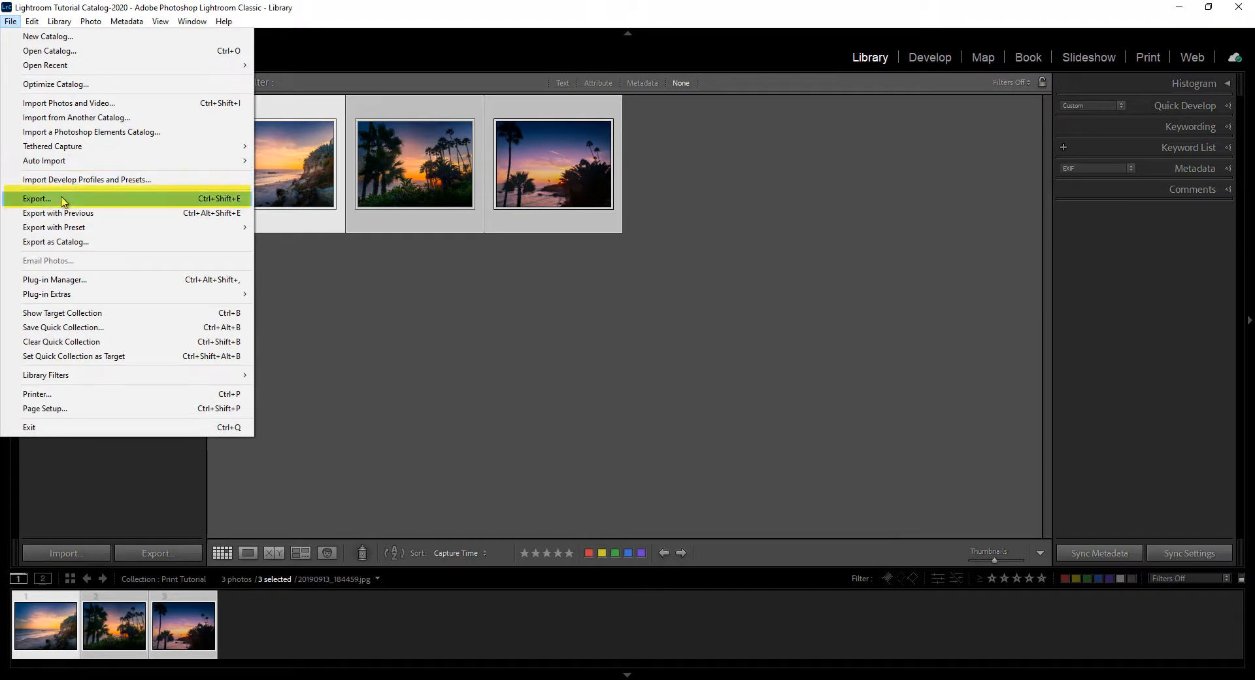
{"action": "mouse_move", "coordinate": [149, 201]}
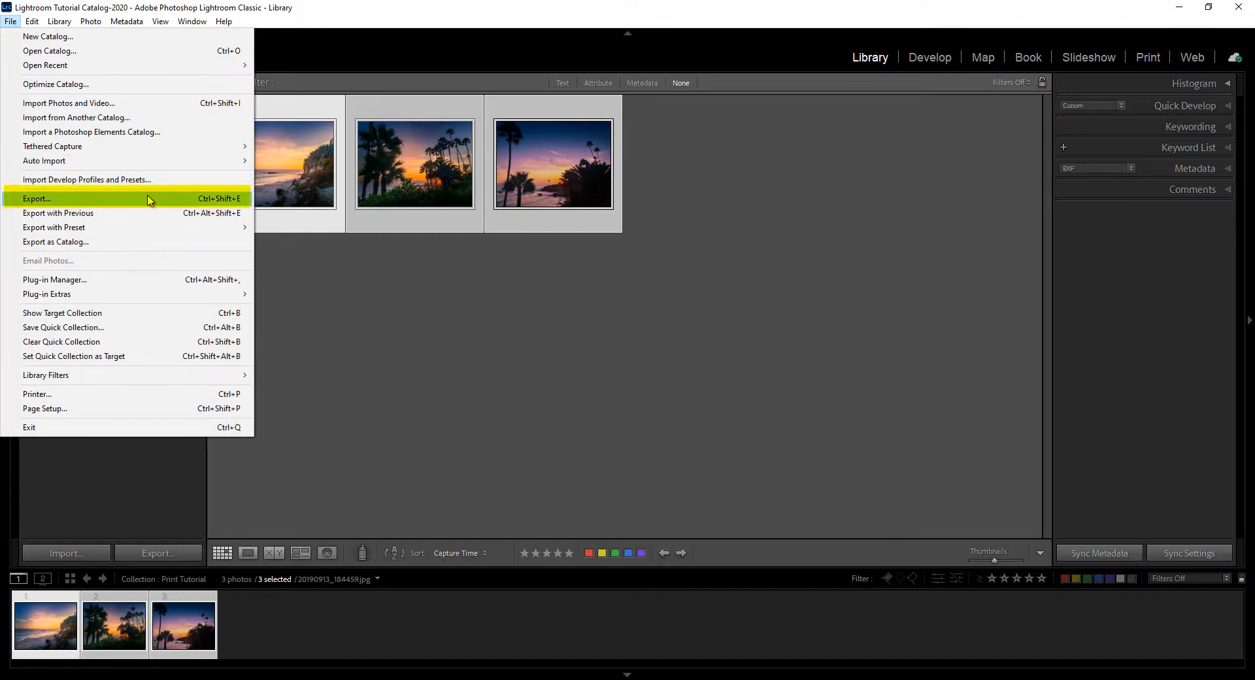
{"action": "mouse_move", "coordinate": [180, 204]}
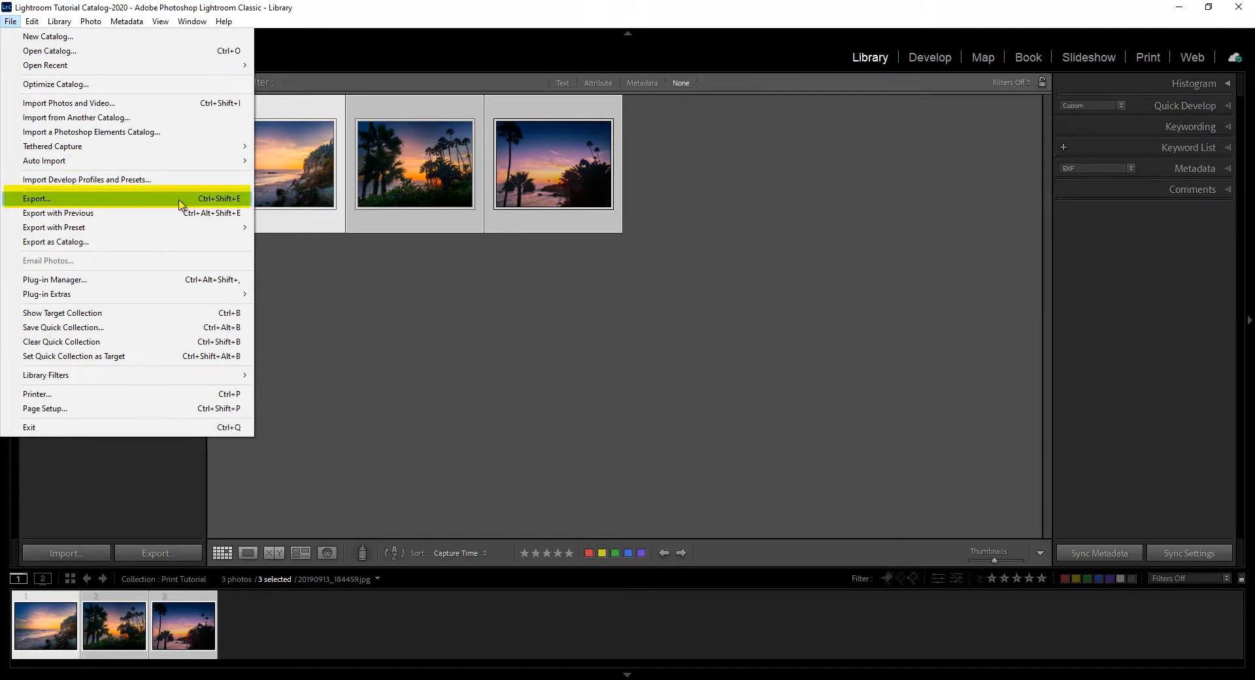
{"action": "mouse_move", "coordinate": [400, 430]}
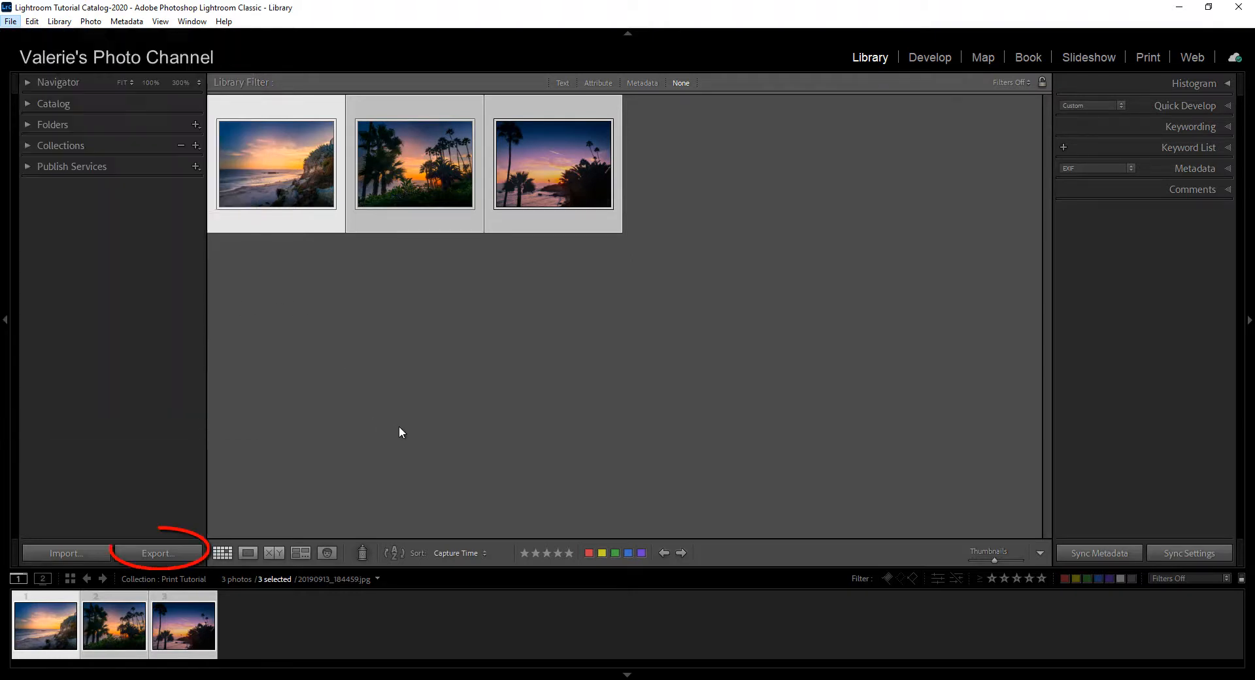
{"action": "left_click", "coordinate": [259, 323]}
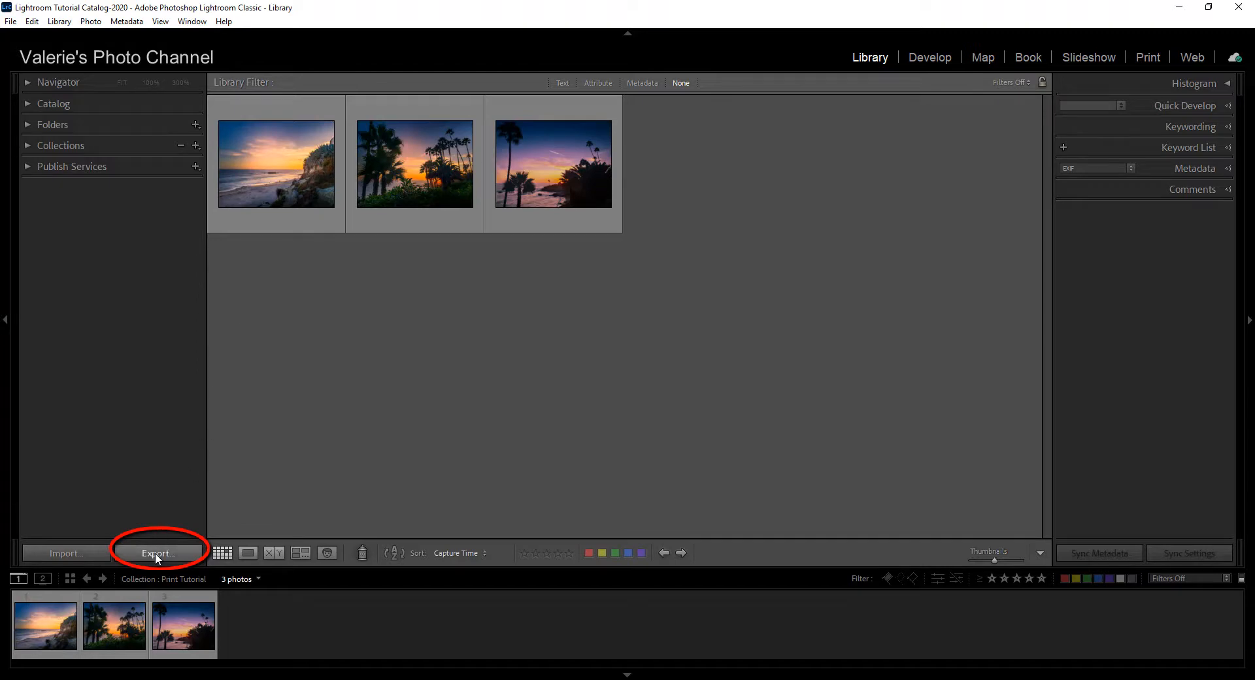
- Open the Export dialog for the three selected sunset photos
{"action": "left_click", "coordinate": [157, 552]}
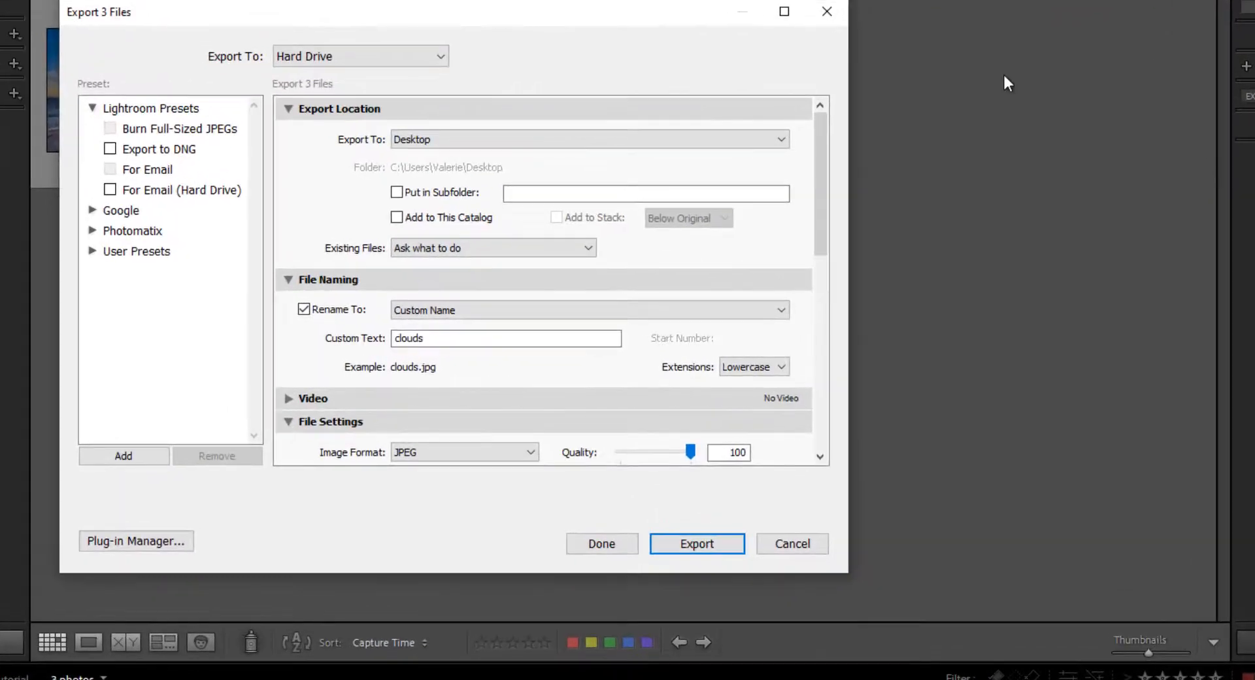
{"action": "mouse_move", "coordinate": [660, 24]}
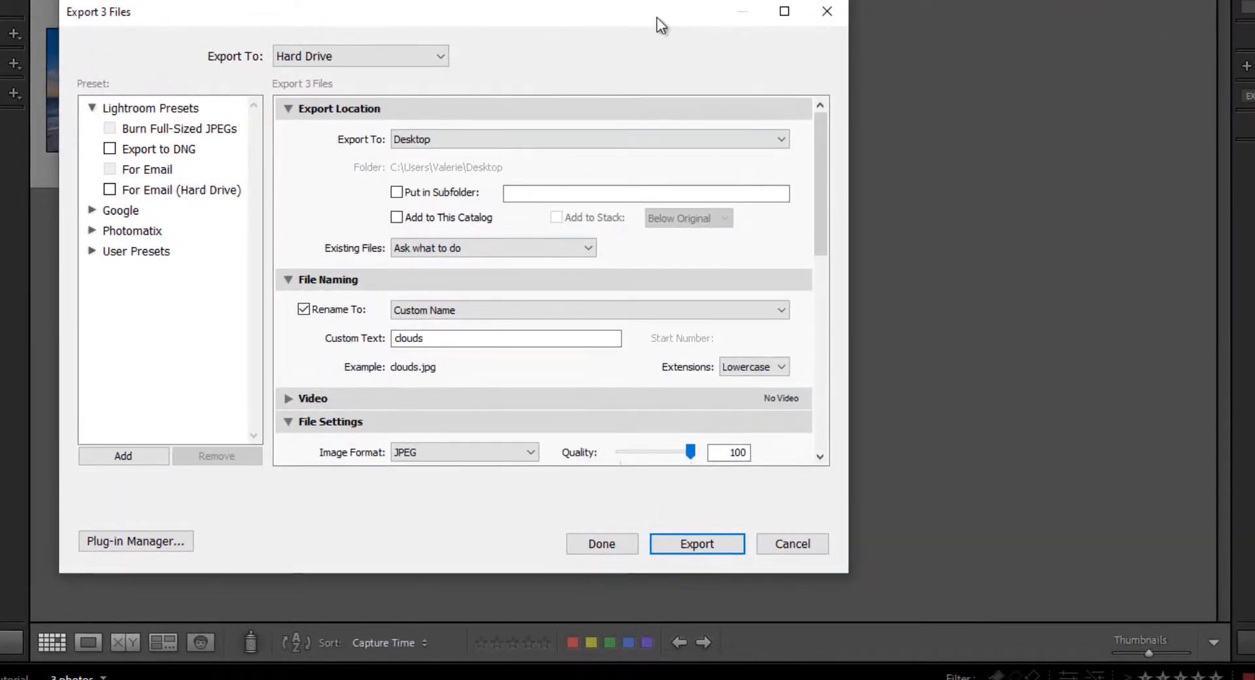
{"action": "mouse_move", "coordinate": [86, 29]}
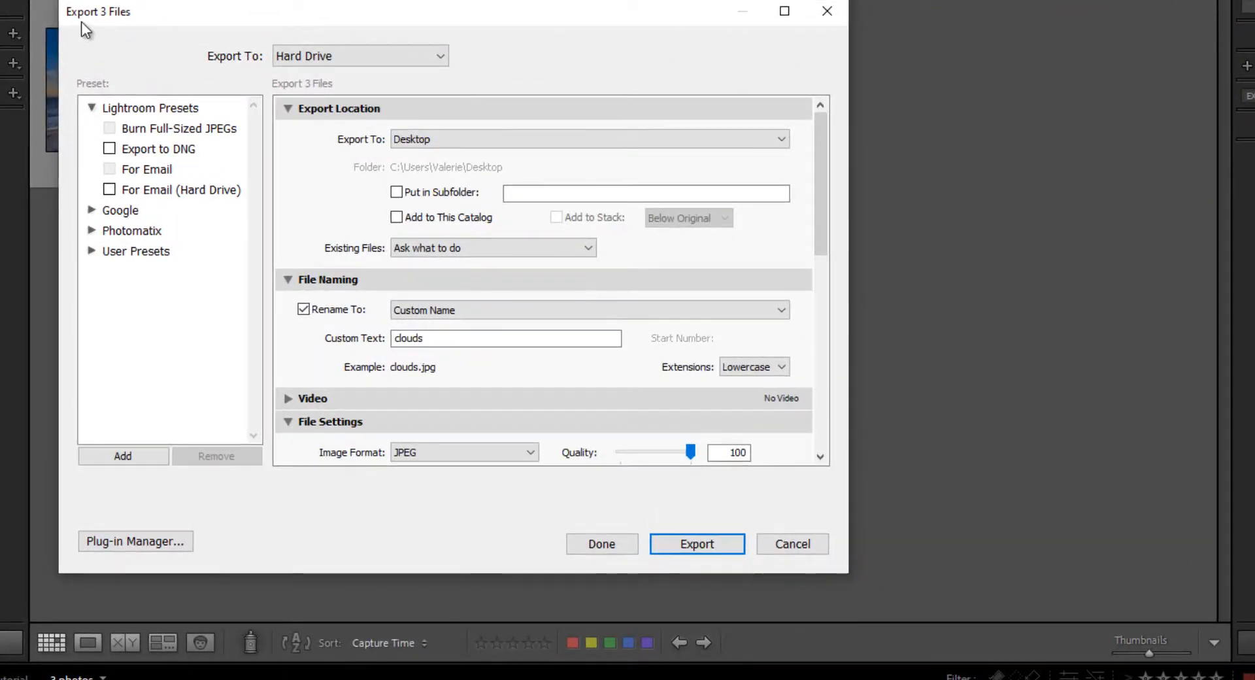
{"action": "mouse_move", "coordinate": [129, 32]}
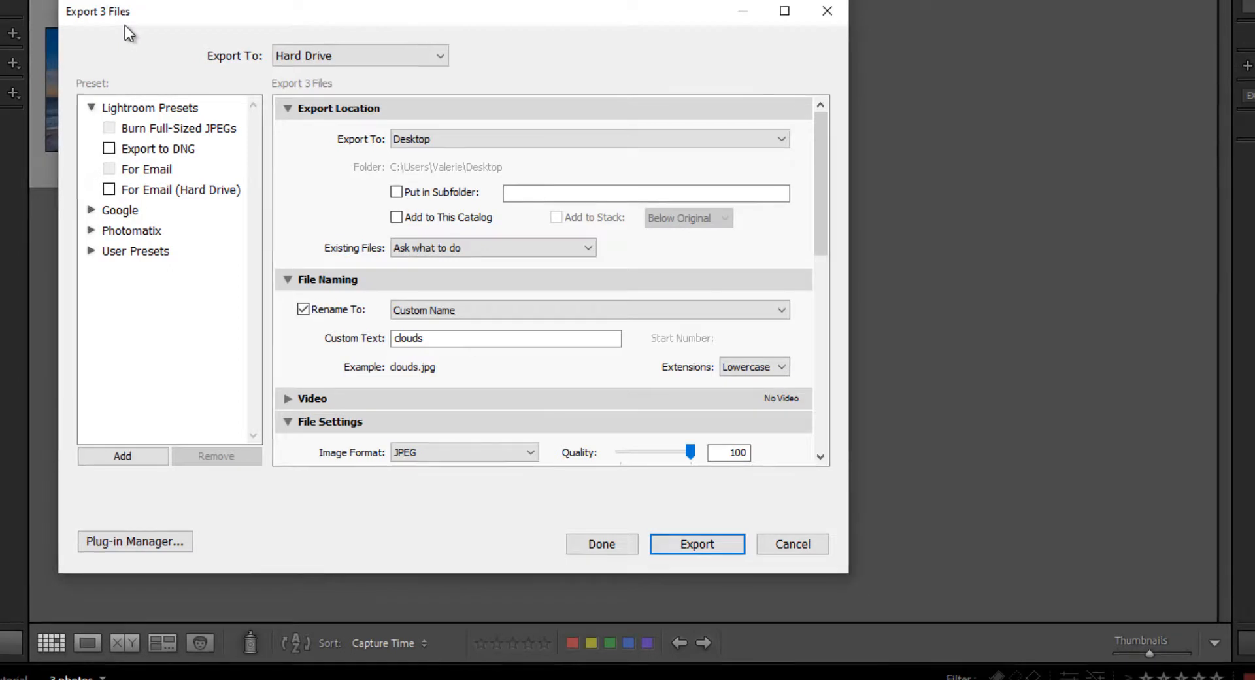
{"action": "mouse_move", "coordinate": [175, 64]}
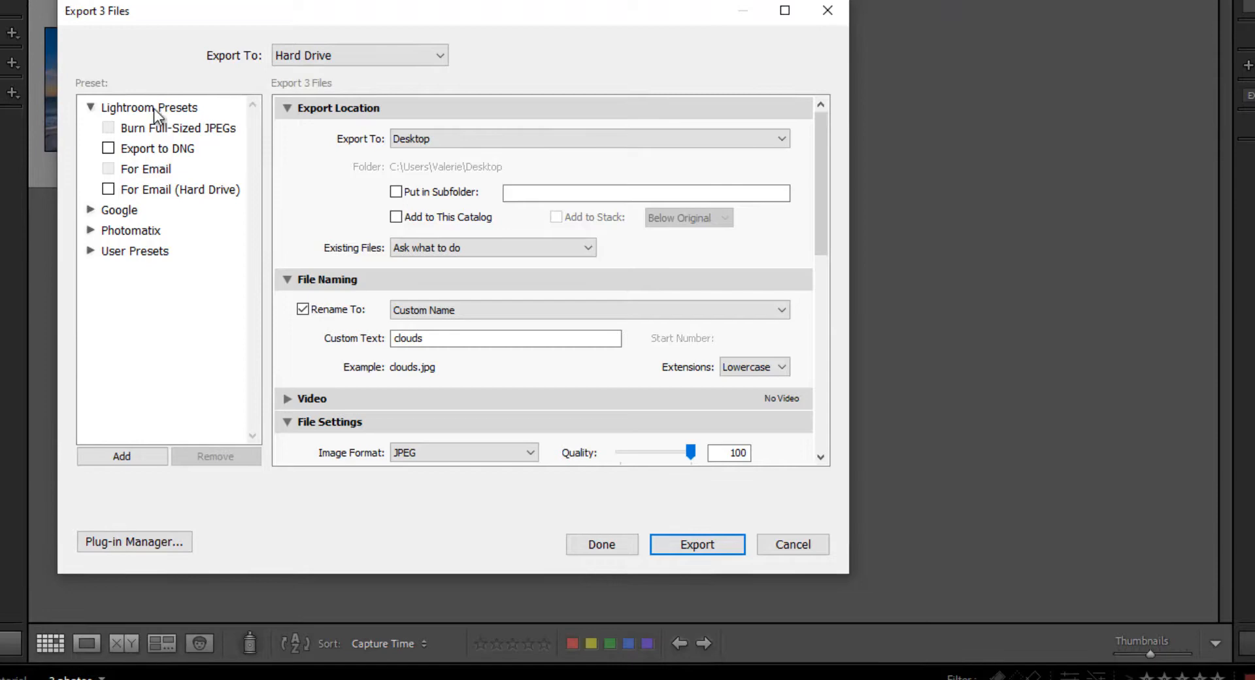
{"action": "mouse_move", "coordinate": [206, 166]}
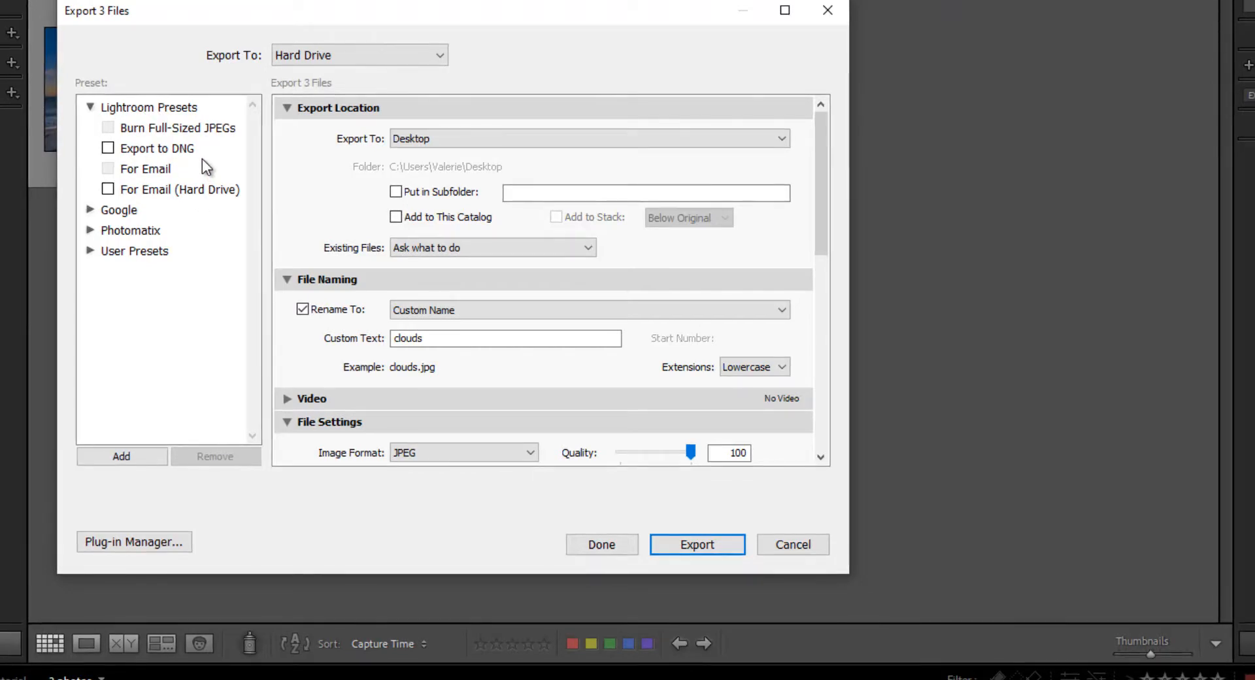
{"action": "mouse_move", "coordinate": [210, 177]}
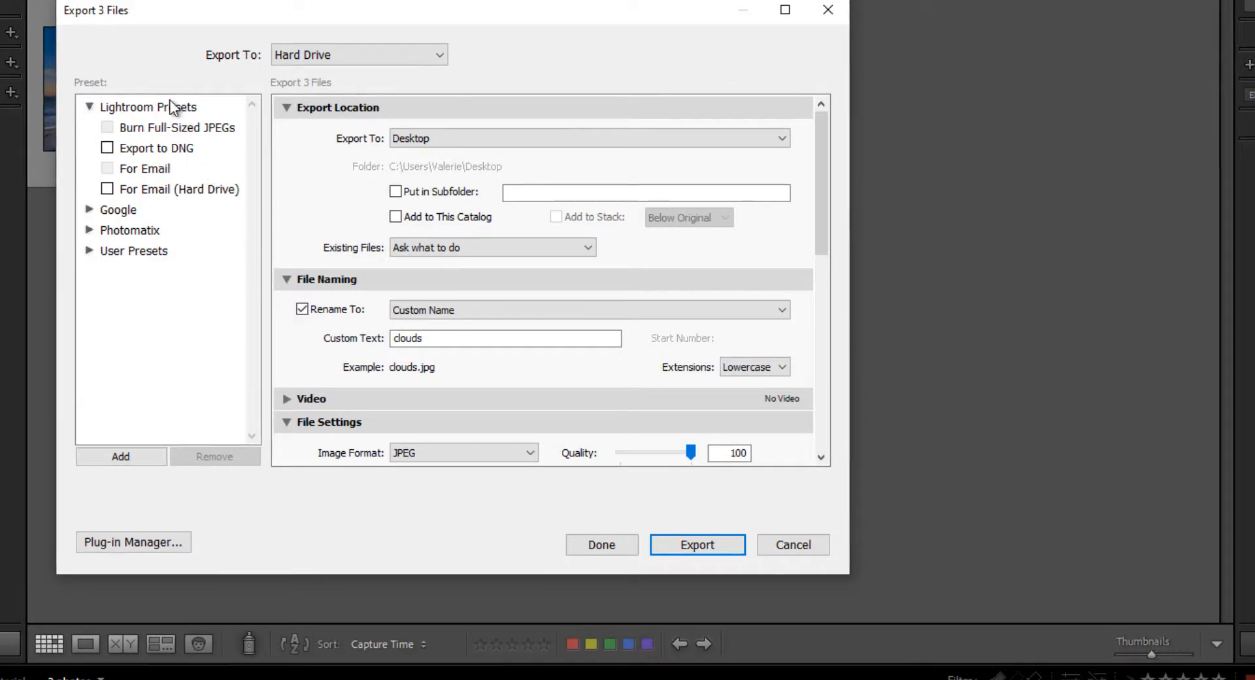
{"action": "mouse_move", "coordinate": [535, 212]}
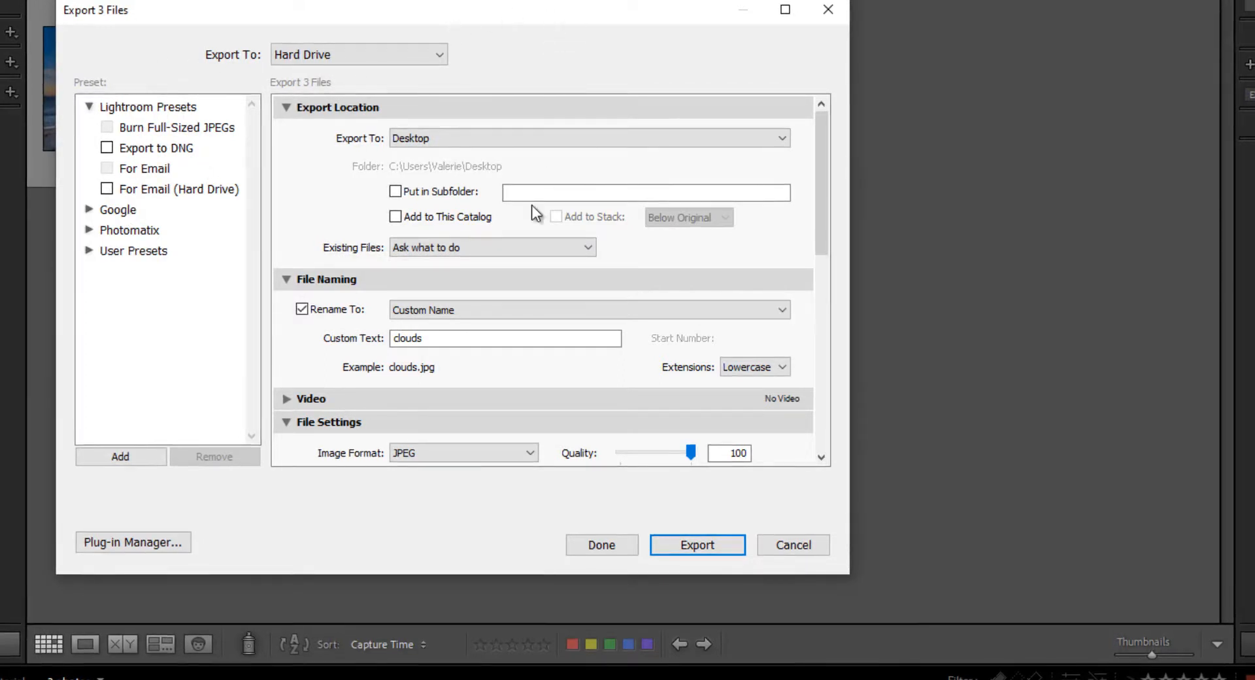
{"action": "mouse_move", "coordinate": [598, 31]}
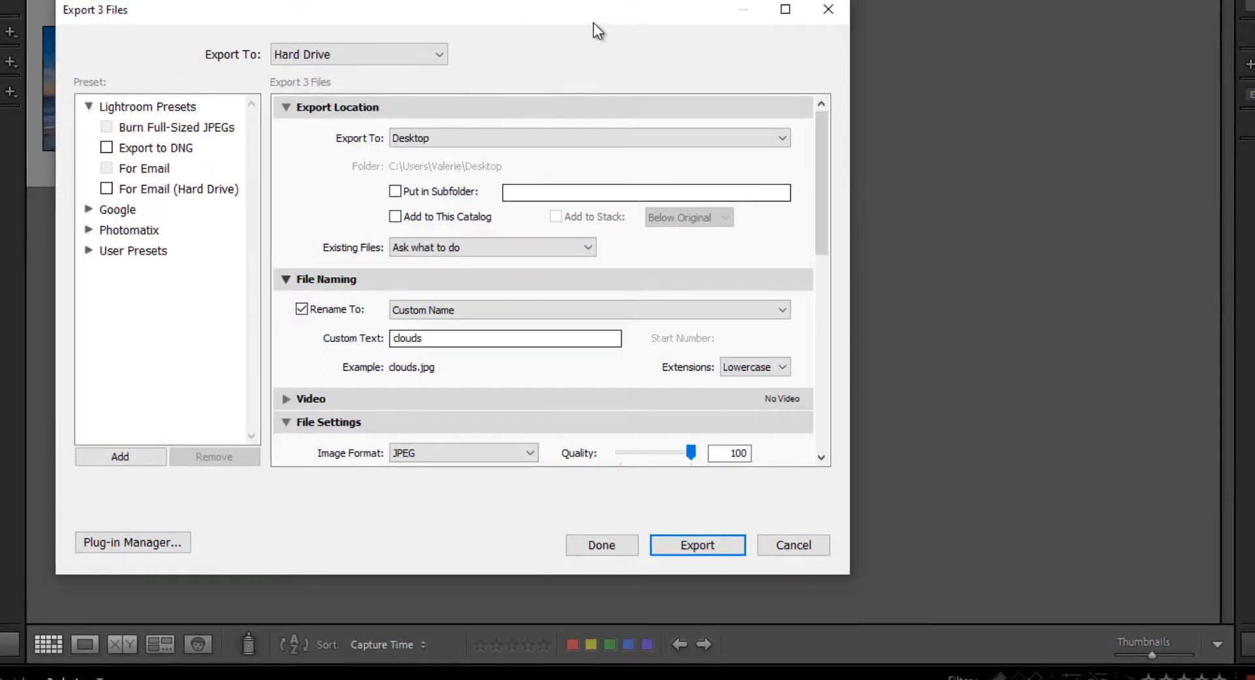
{"action": "mouse_move", "coordinate": [332, 75]}
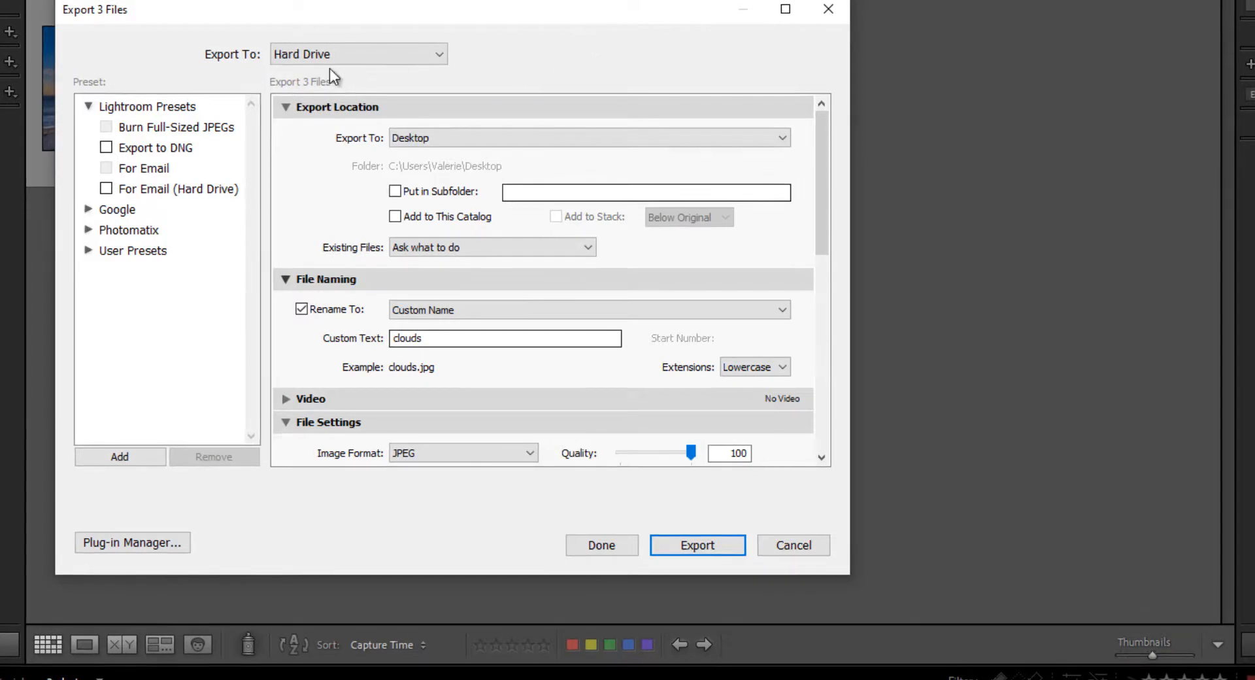
{"action": "mouse_move", "coordinate": [345, 75]}
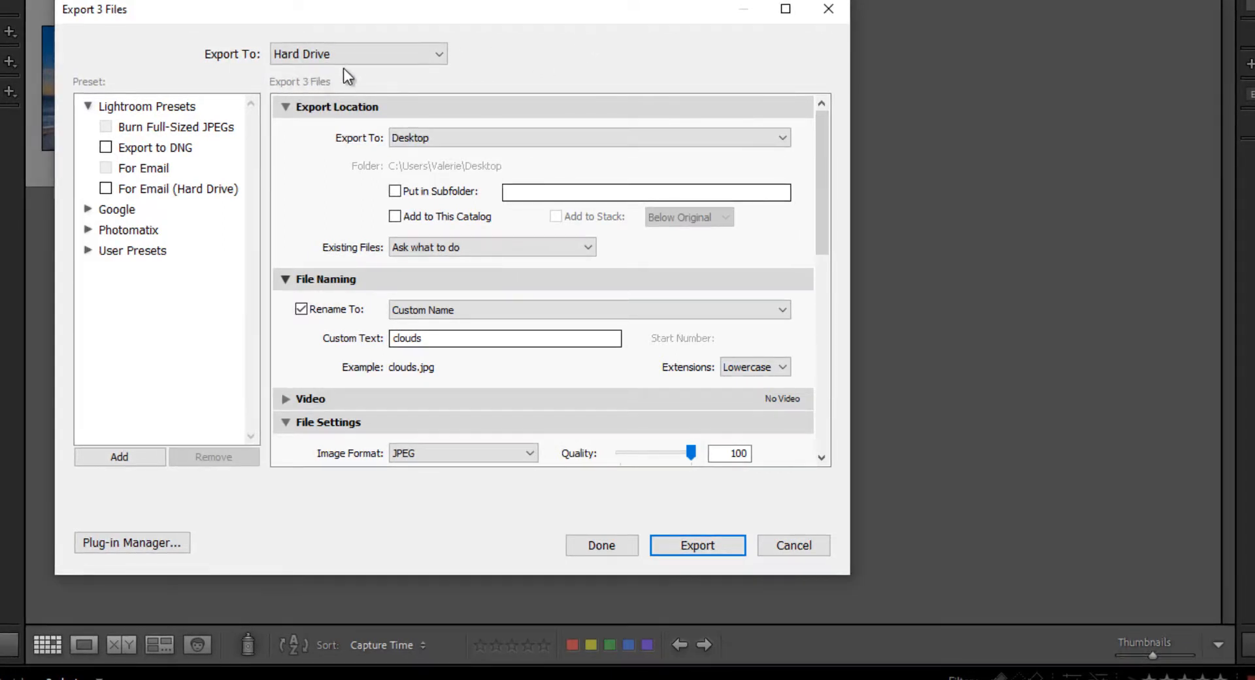
{"action": "mouse_move", "coordinate": [441, 61]}
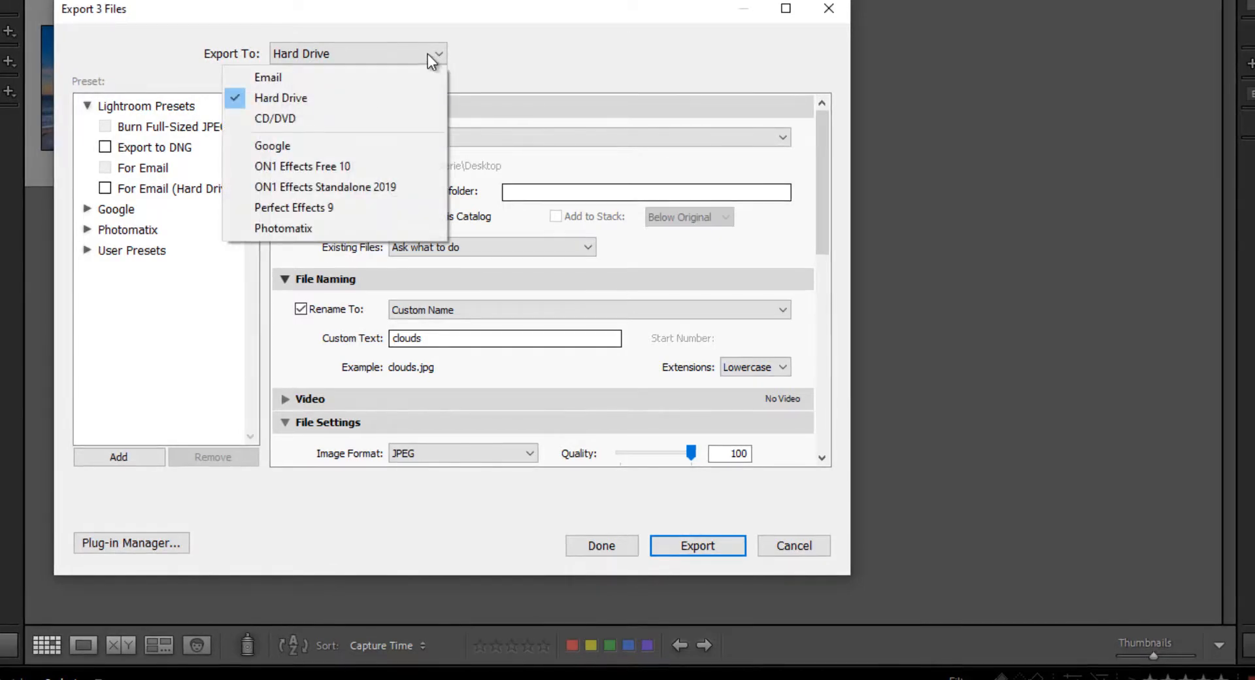
{"action": "mouse_move", "coordinate": [392, 118]}
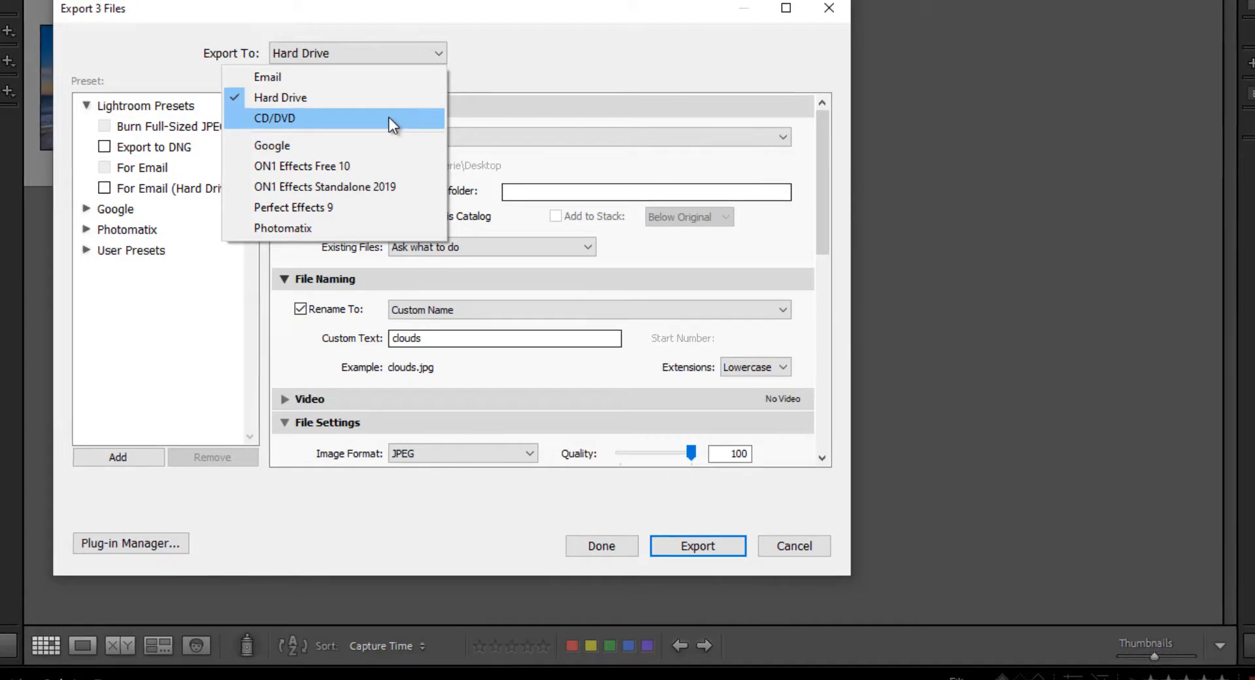
{"action": "mouse_move", "coordinate": [542, 56]}
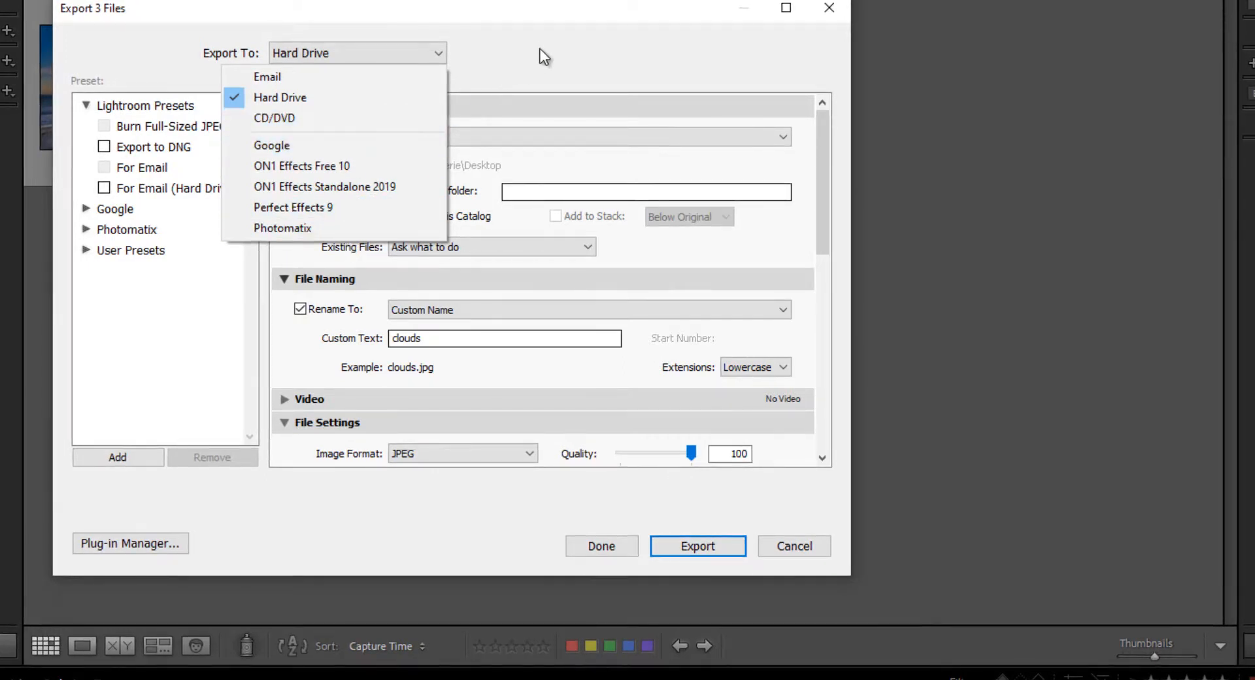
{"action": "left_click", "coordinate": [279, 97]}
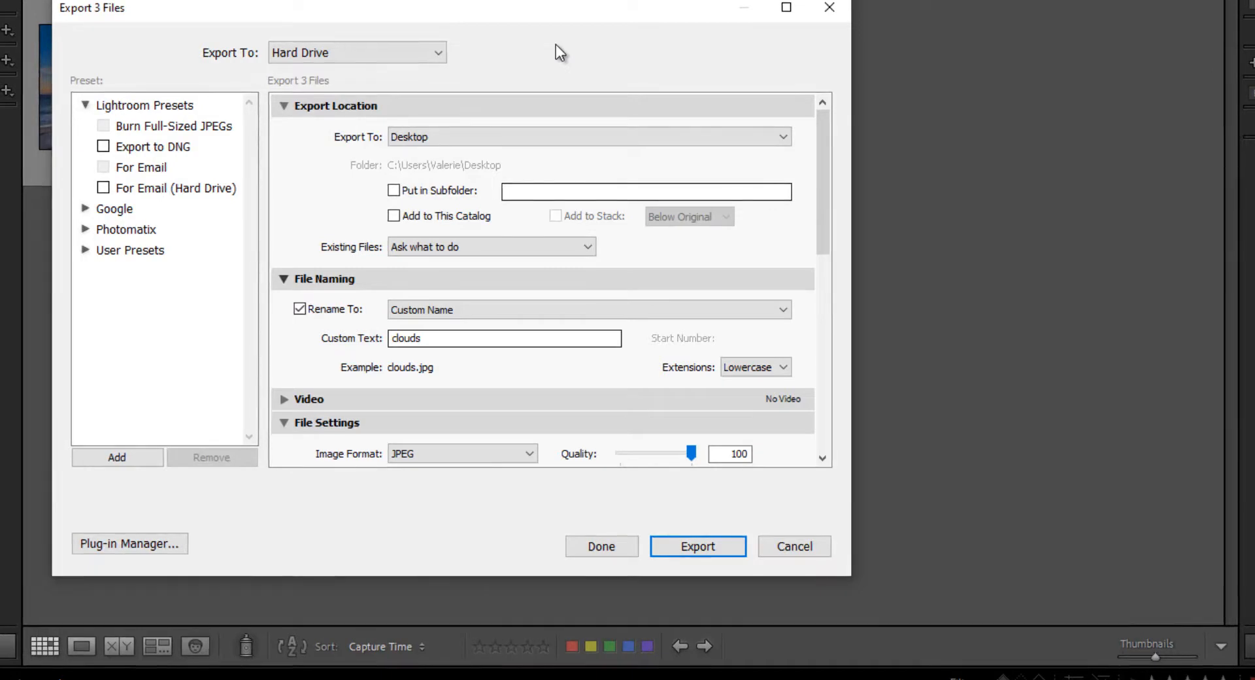
{"action": "mouse_move", "coordinate": [440, 64]}
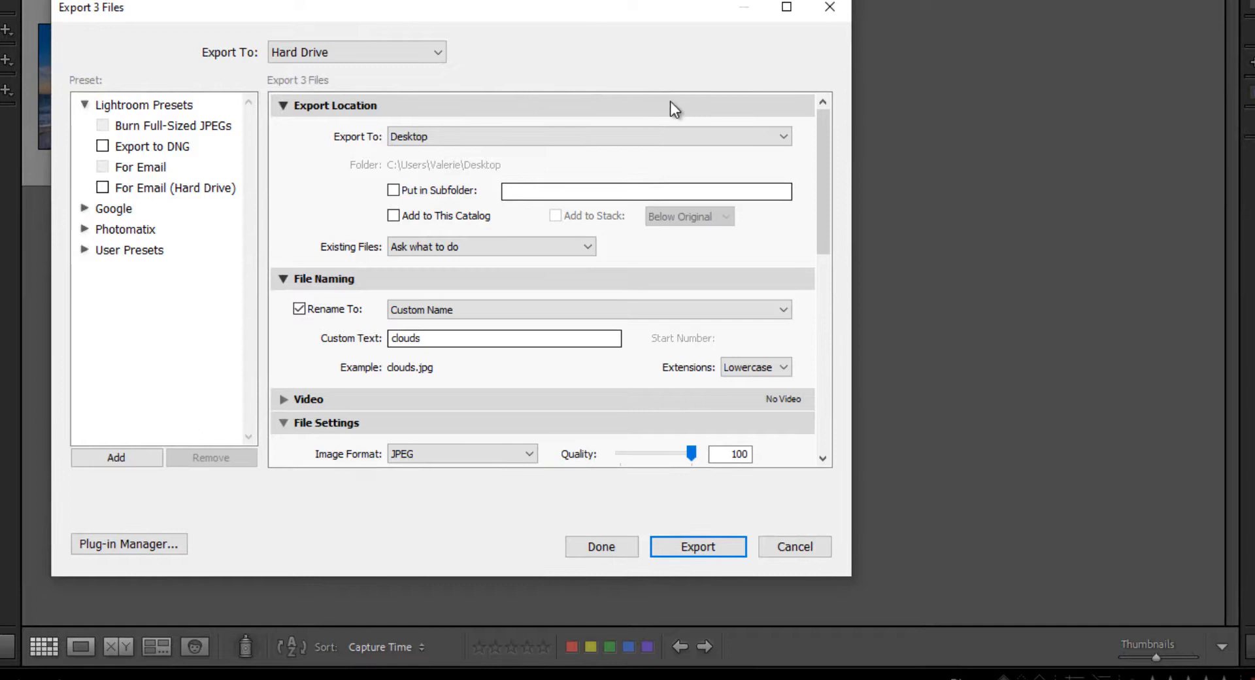
{"action": "mouse_move", "coordinate": [690, 112]}
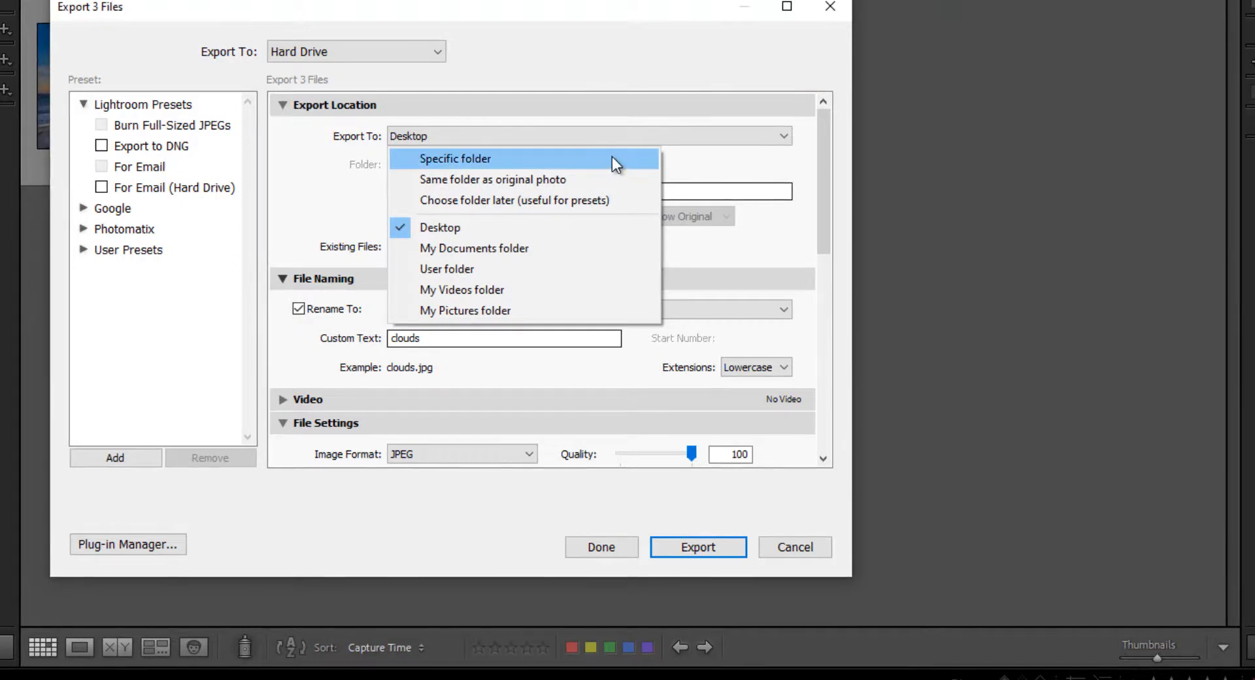
{"action": "mouse_move", "coordinate": [613, 178]}
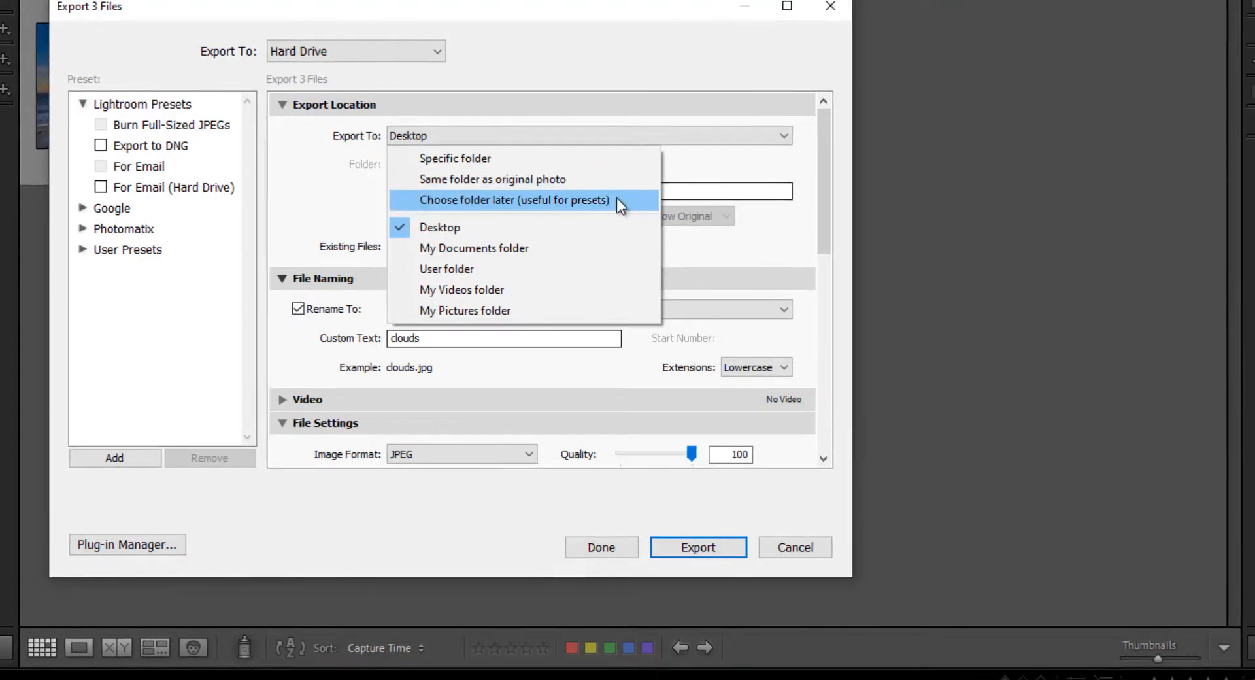
{"action": "mouse_move", "coordinate": [608, 232]}
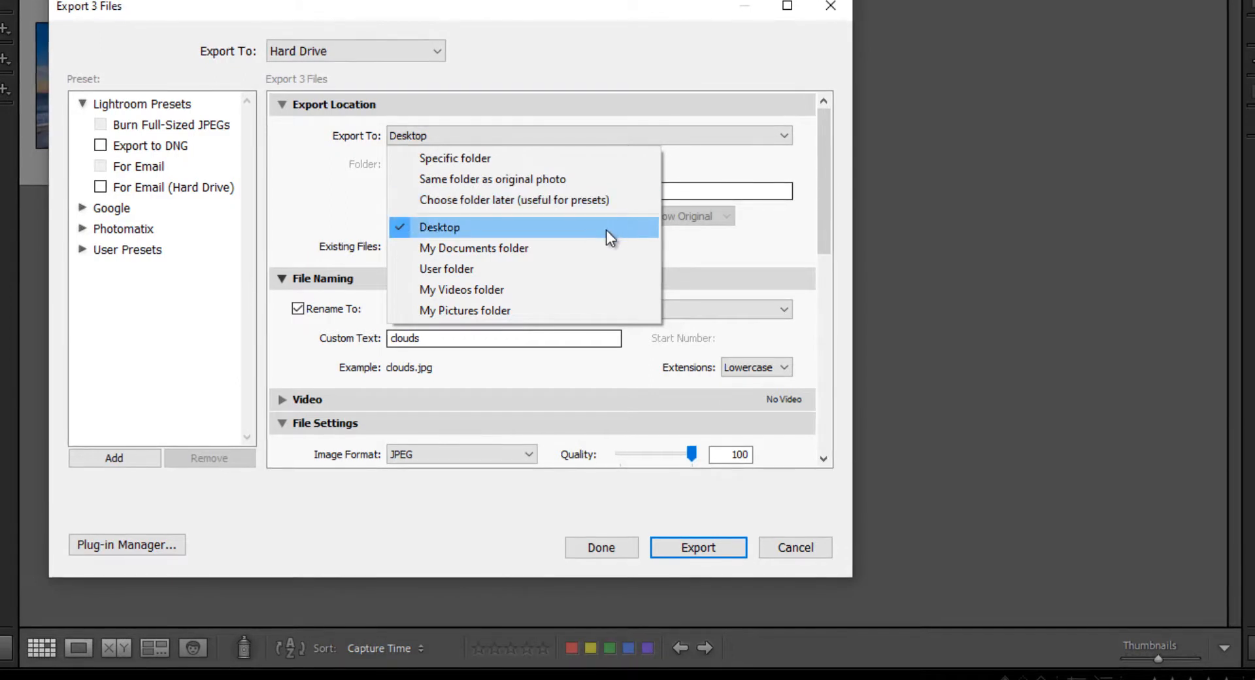
{"action": "mouse_move", "coordinate": [536, 267]}
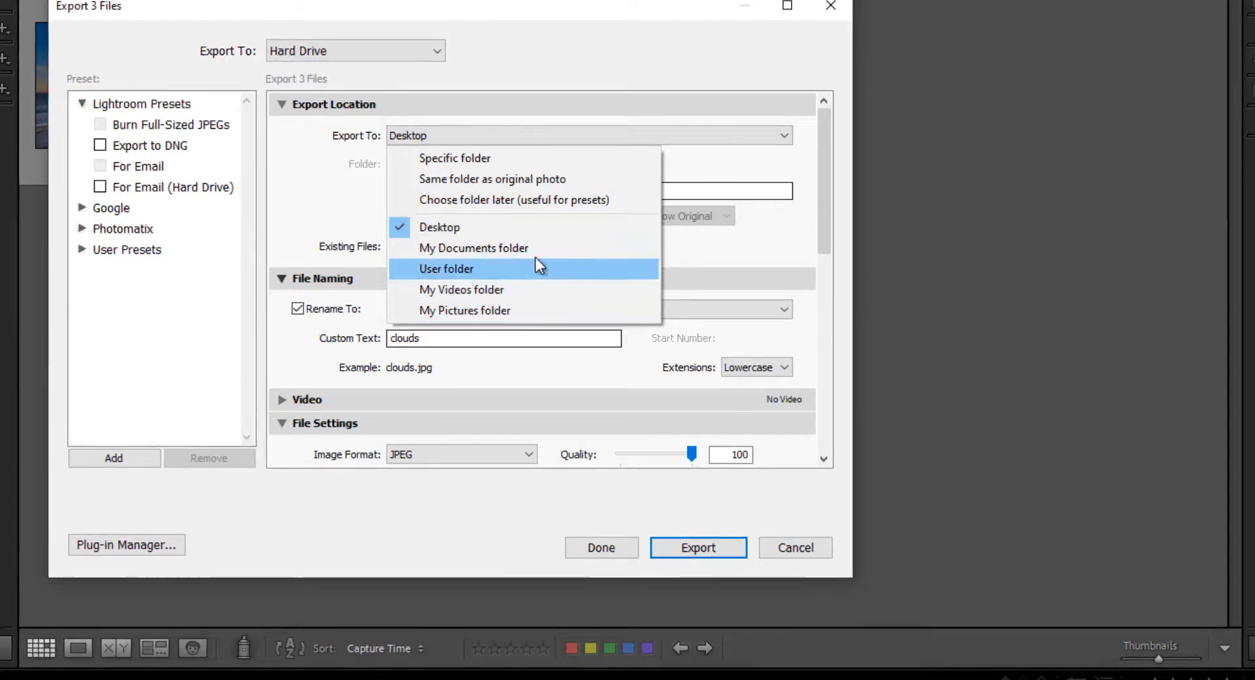
{"action": "mouse_move", "coordinate": [480, 226]}
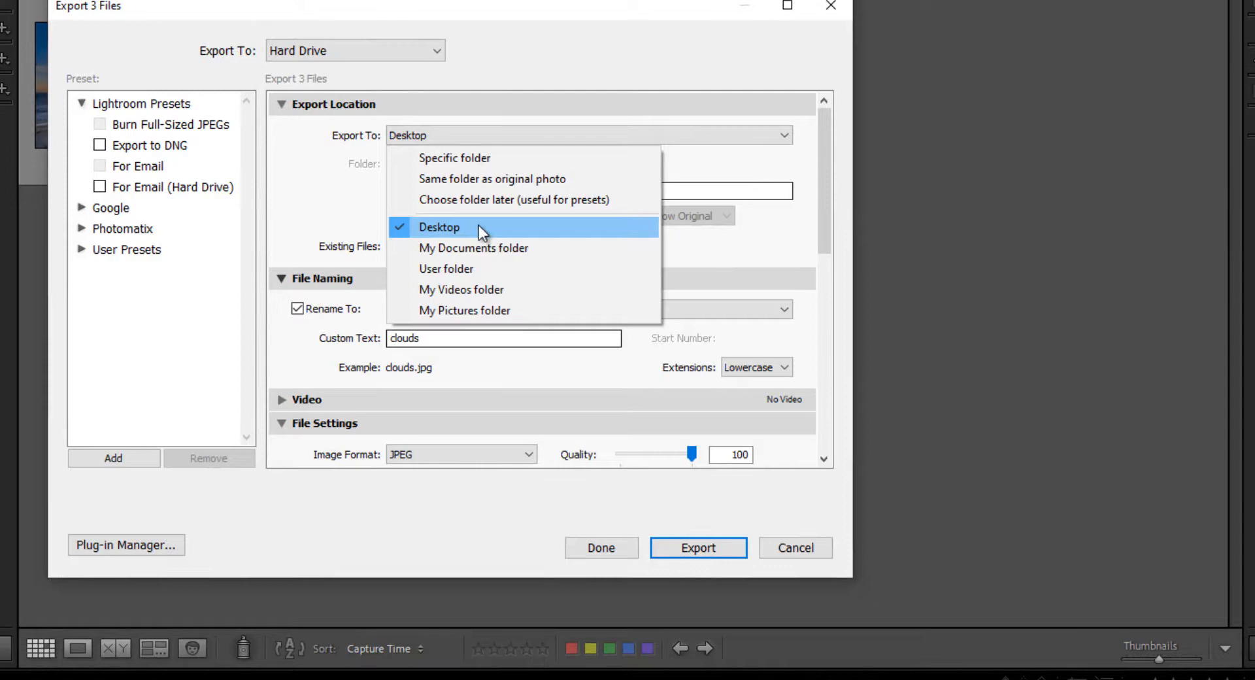
{"action": "left_click", "coordinate": [439, 227]}
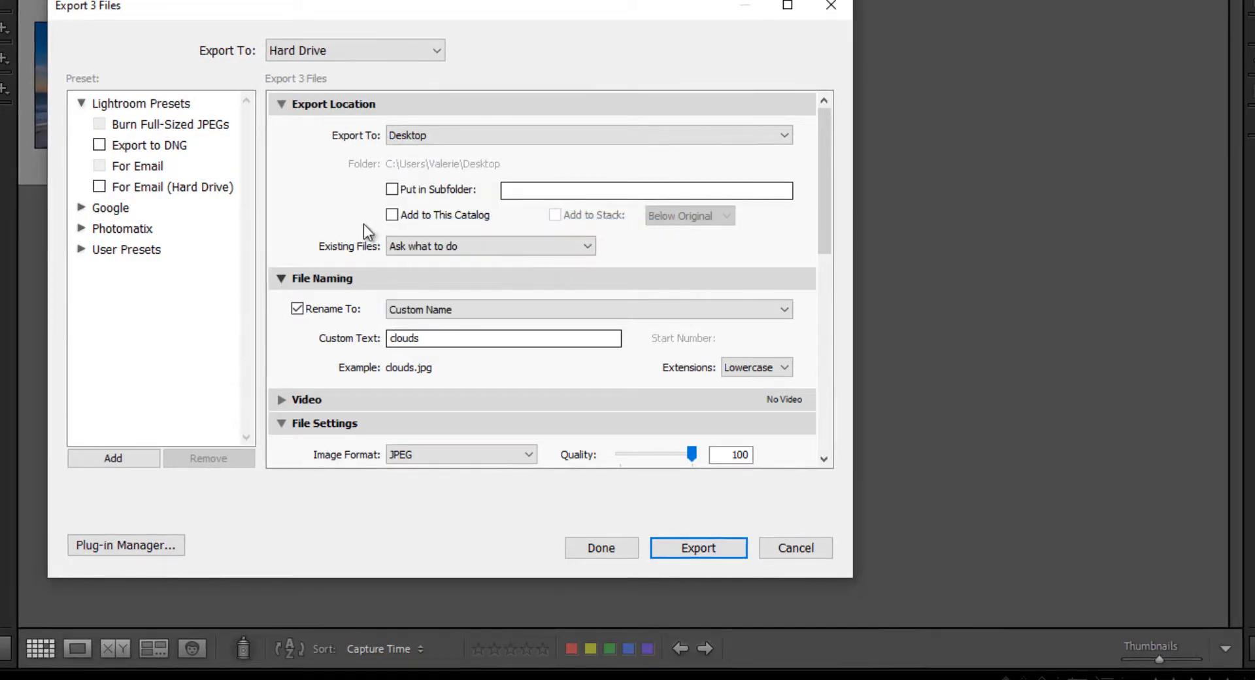
{"action": "mouse_move", "coordinate": [383, 200]}
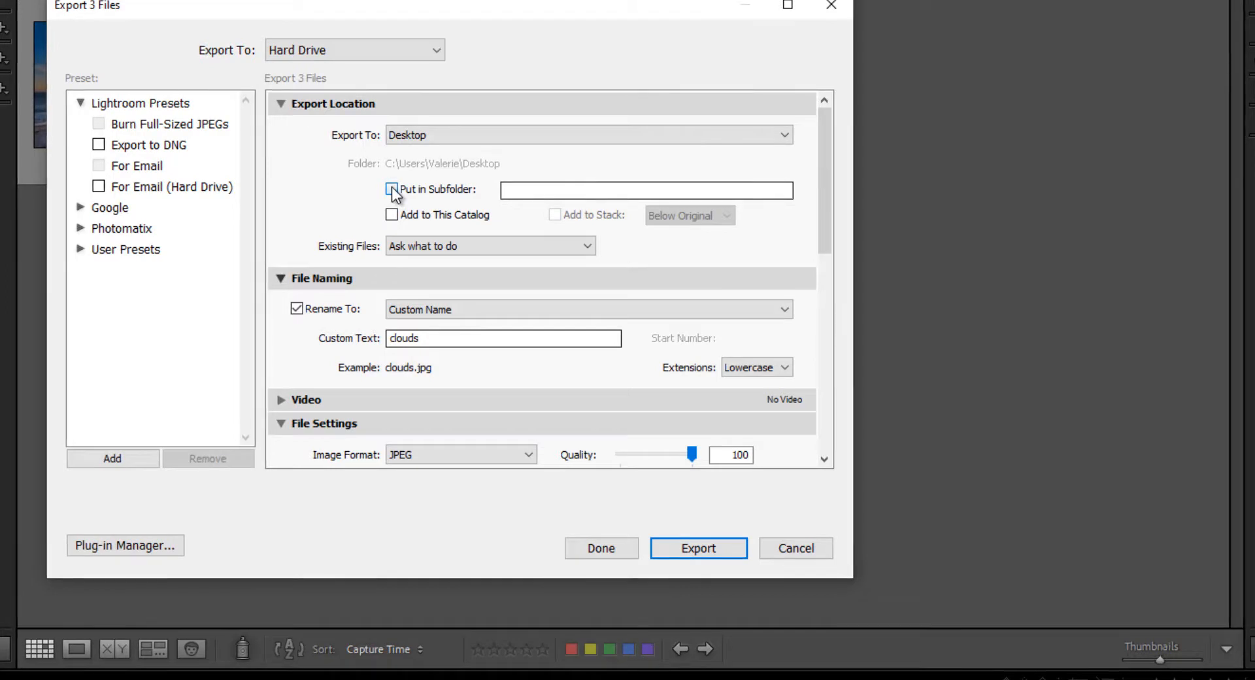
- Enable Put in Subfolder and name the Desktop subfolder 'sunset'
{"action": "left_click", "coordinate": [391, 189]}
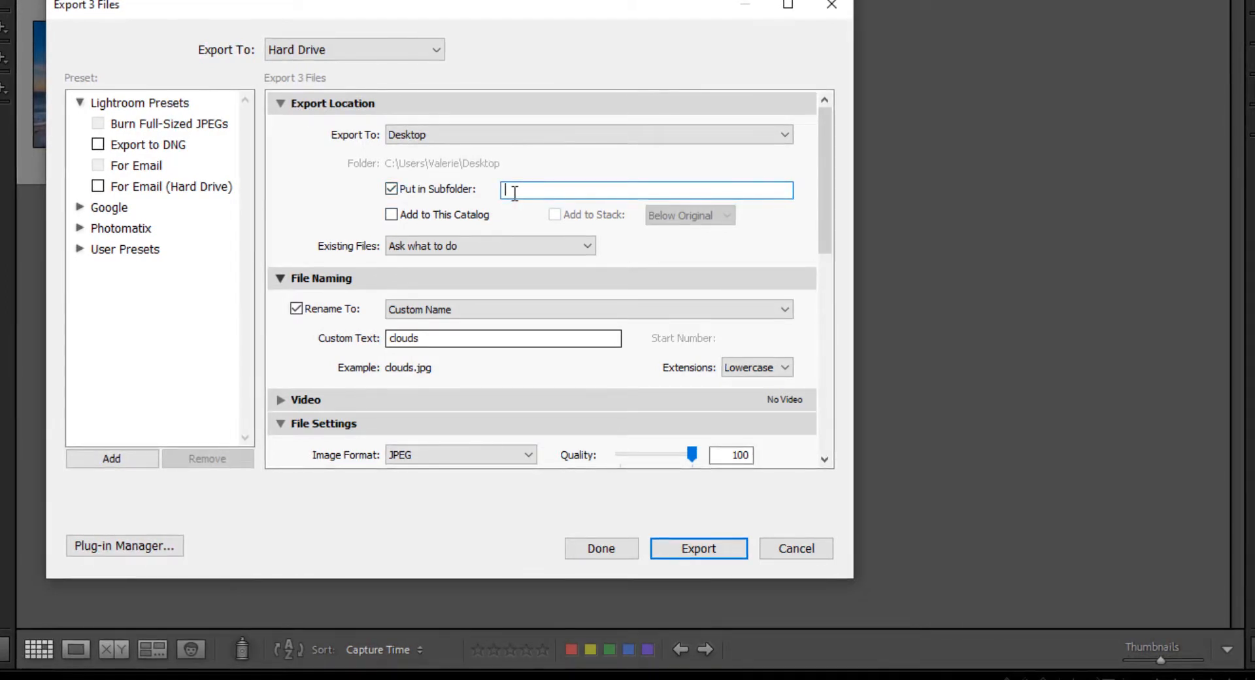
{"action": "type", "text": "sun"}
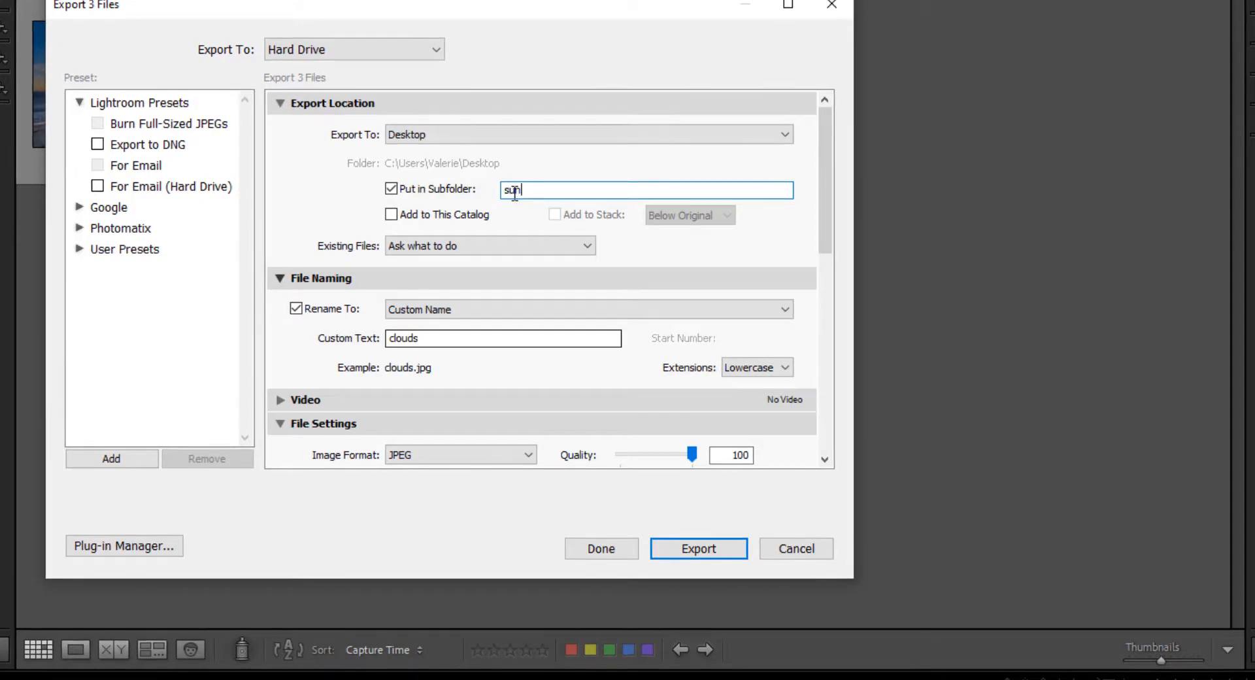
{"action": "type", "text": "set"}
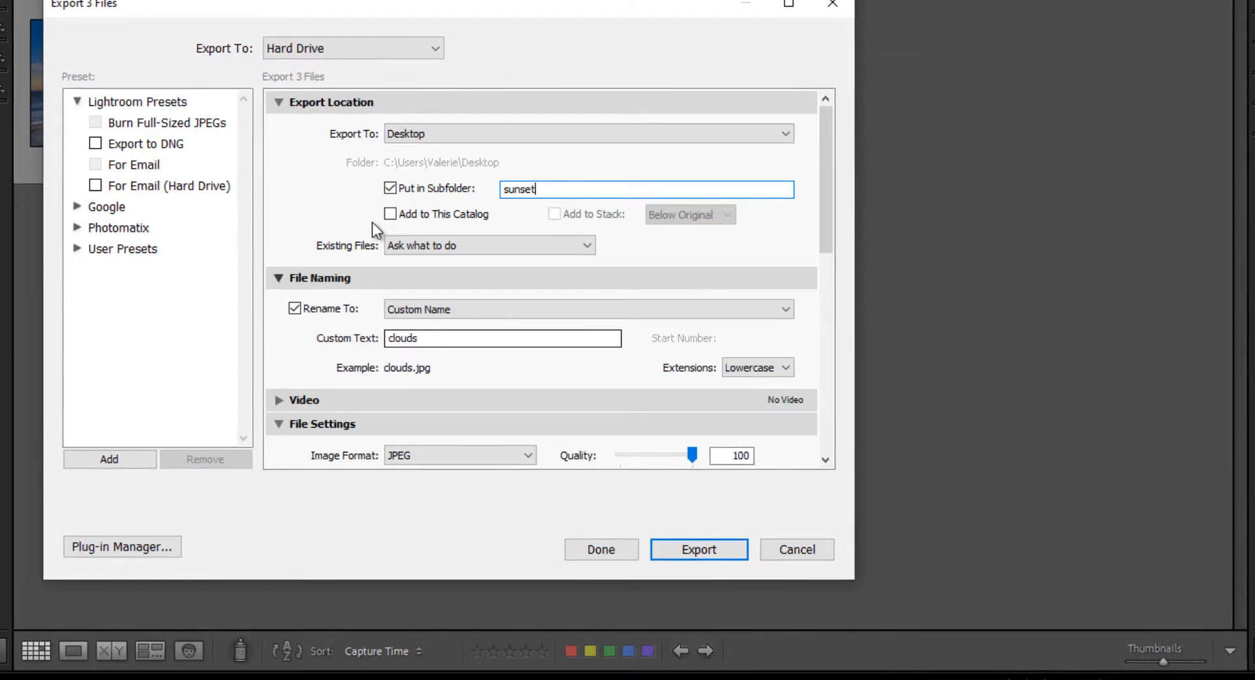
{"action": "mouse_move", "coordinate": [788, 260]}
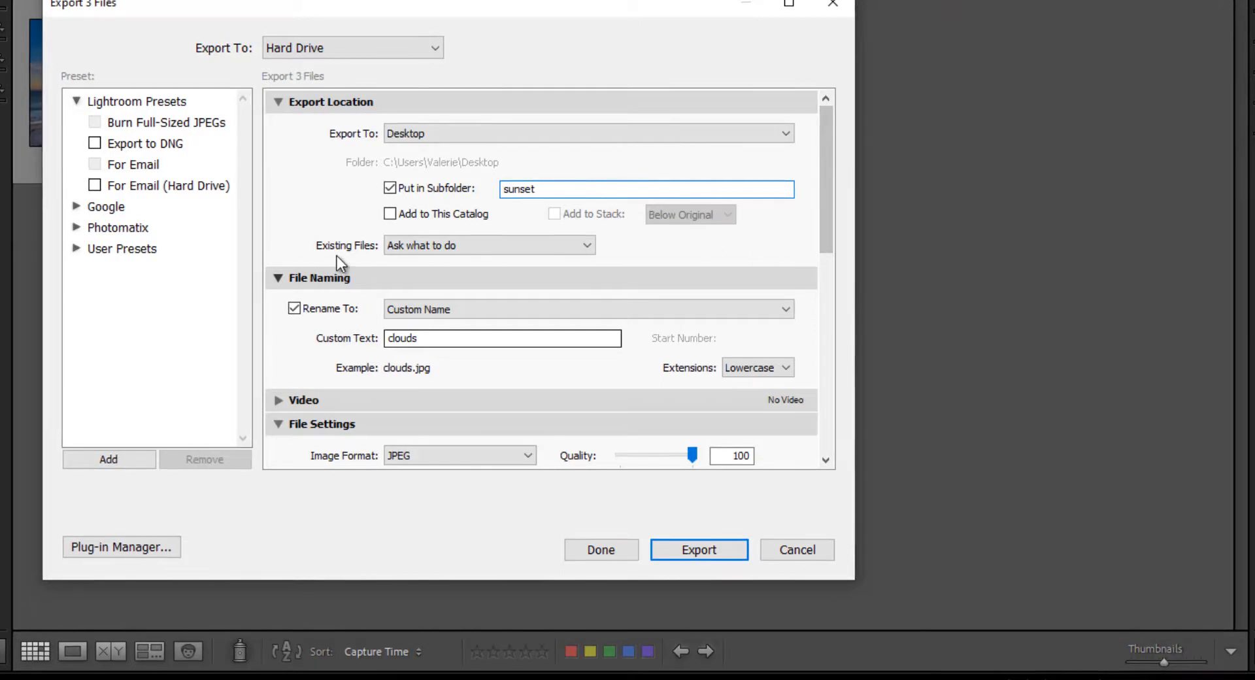
{"action": "left_click", "coordinate": [646, 188]}
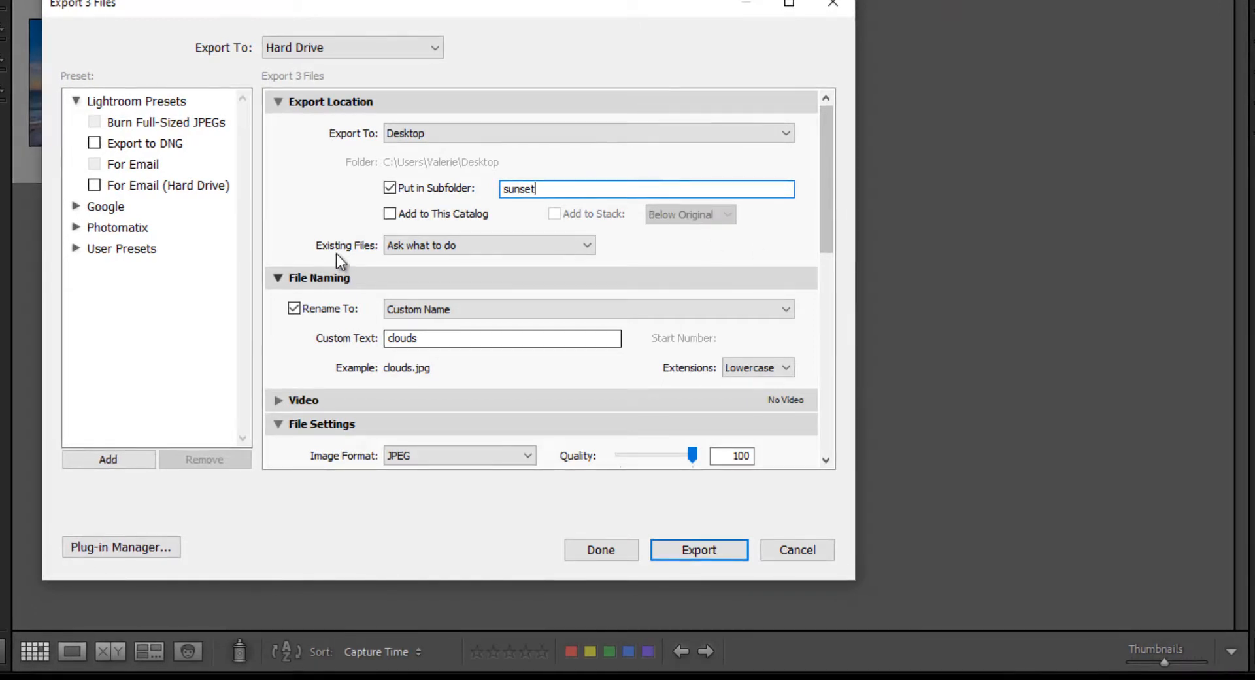
{"action": "mouse_move", "coordinate": [472, 268]}
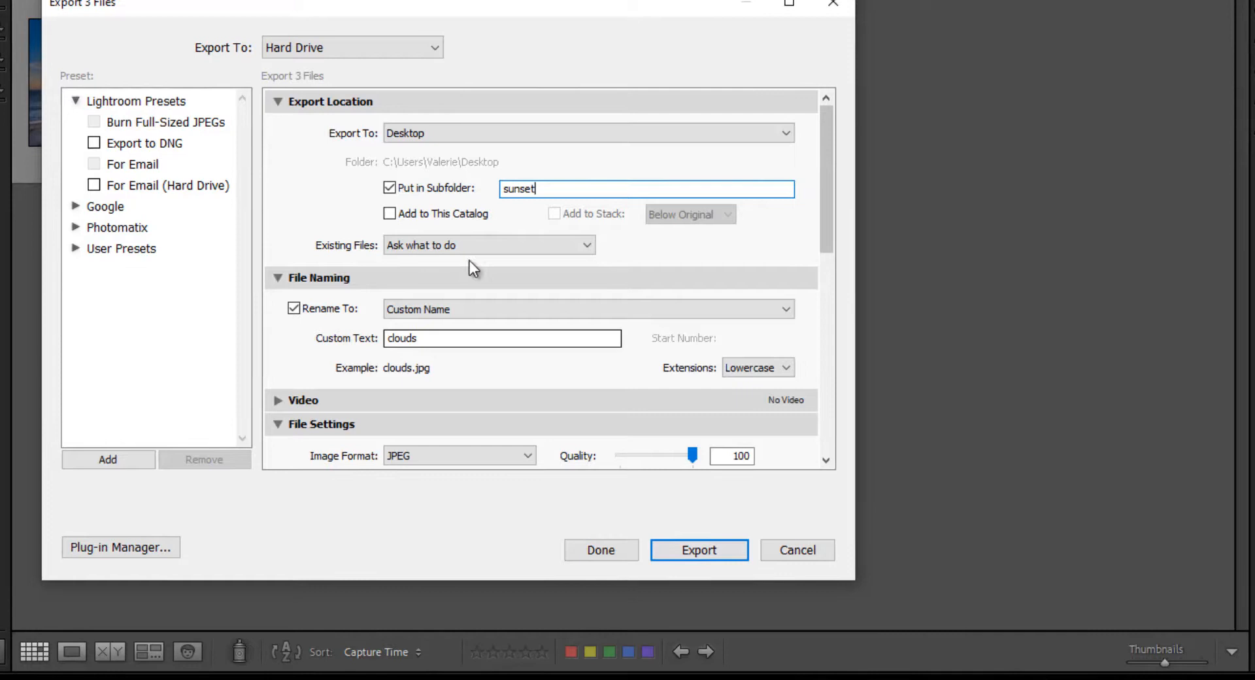
{"action": "left_click", "coordinate": [585, 245]}
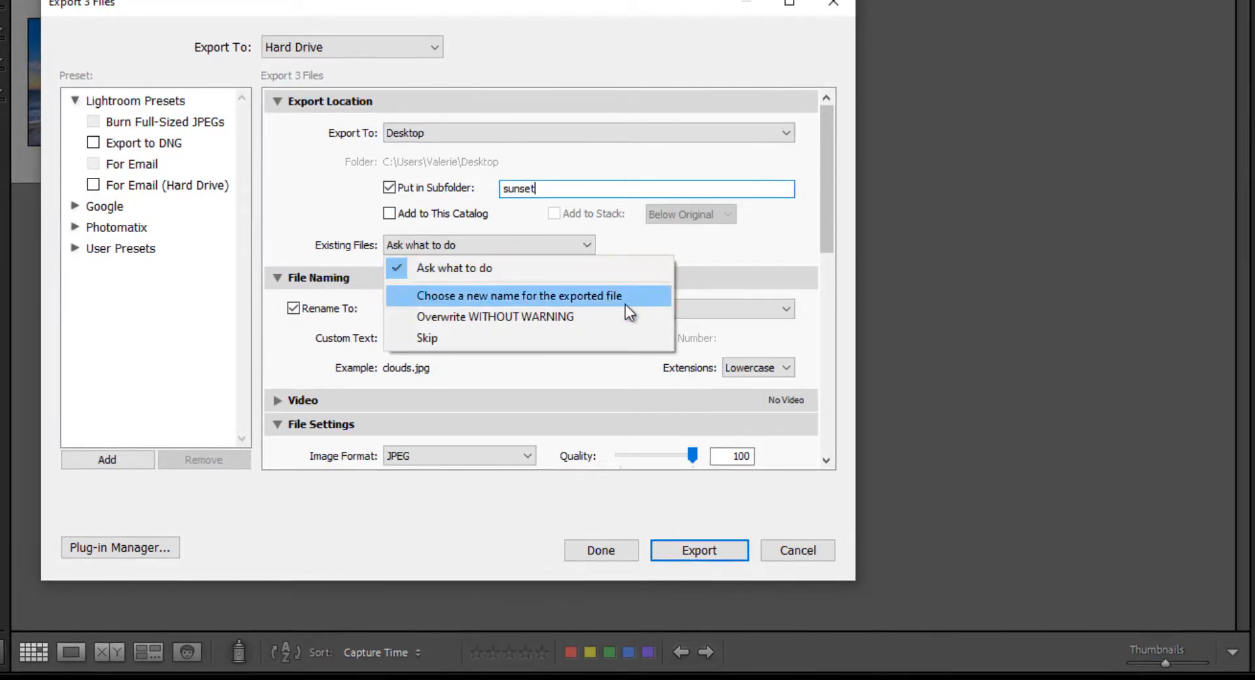
{"action": "mouse_move", "coordinate": [721, 257]}
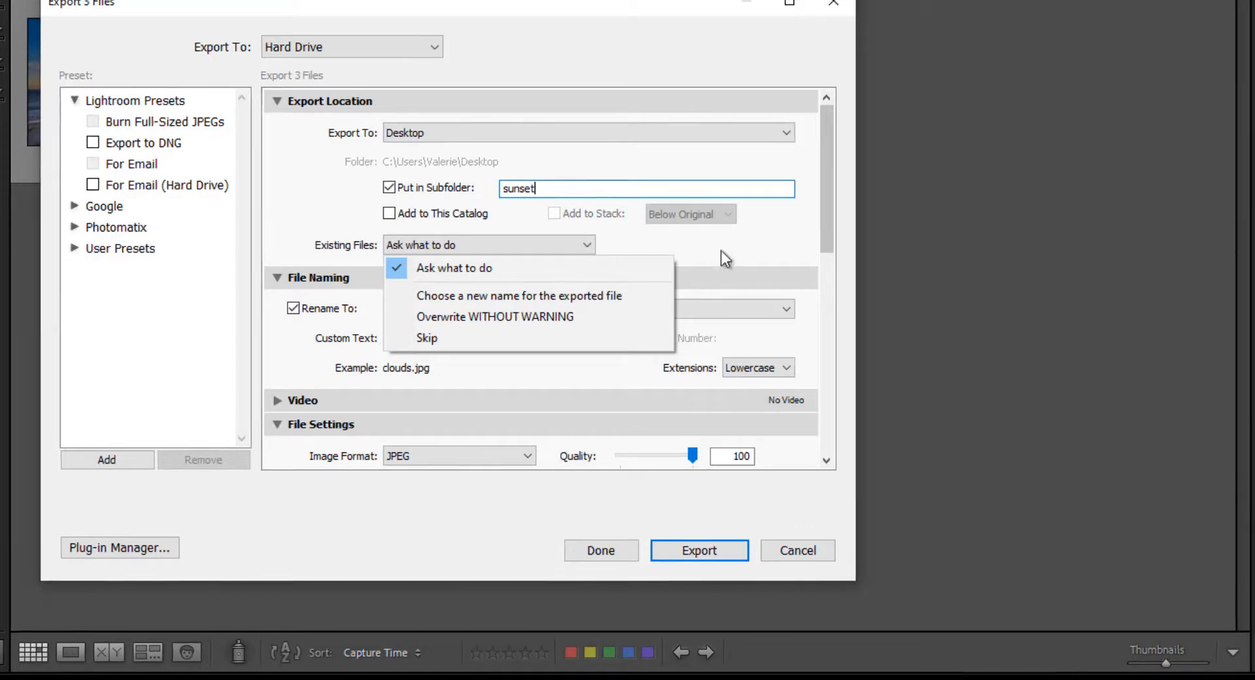
{"action": "left_click", "coordinate": [453, 268]}
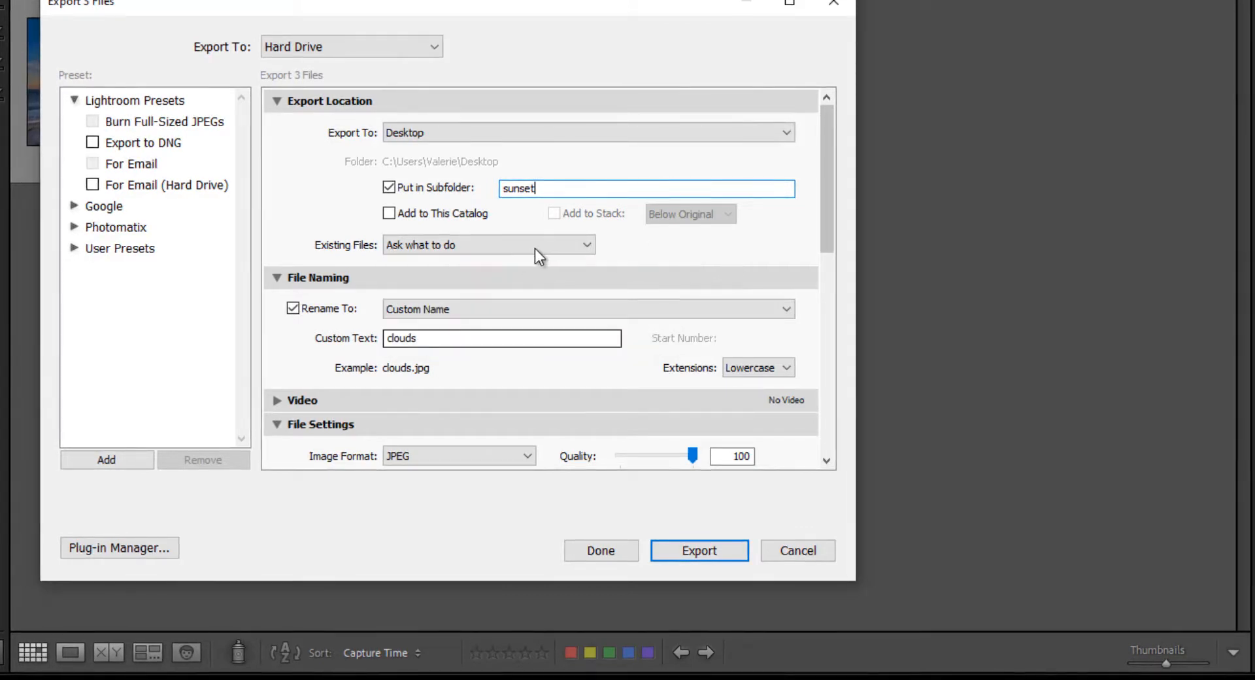
{"action": "mouse_move", "coordinate": [780, 255]}
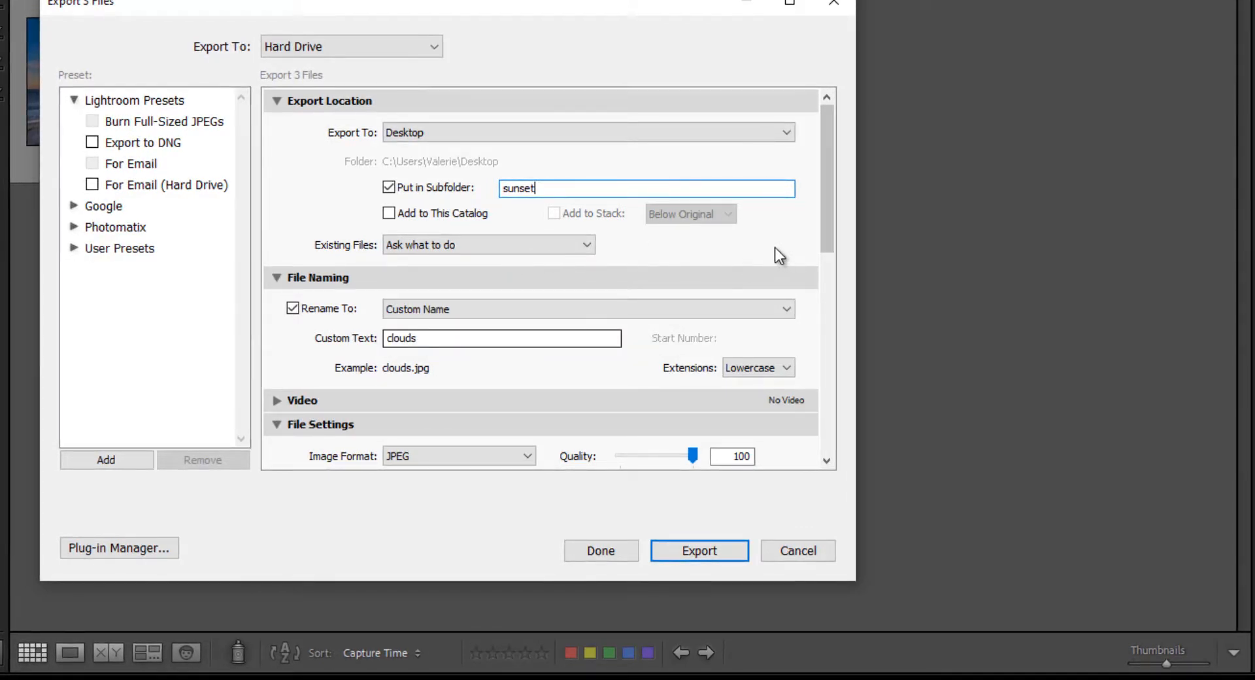
{"action": "mouse_move", "coordinate": [767, 254]}
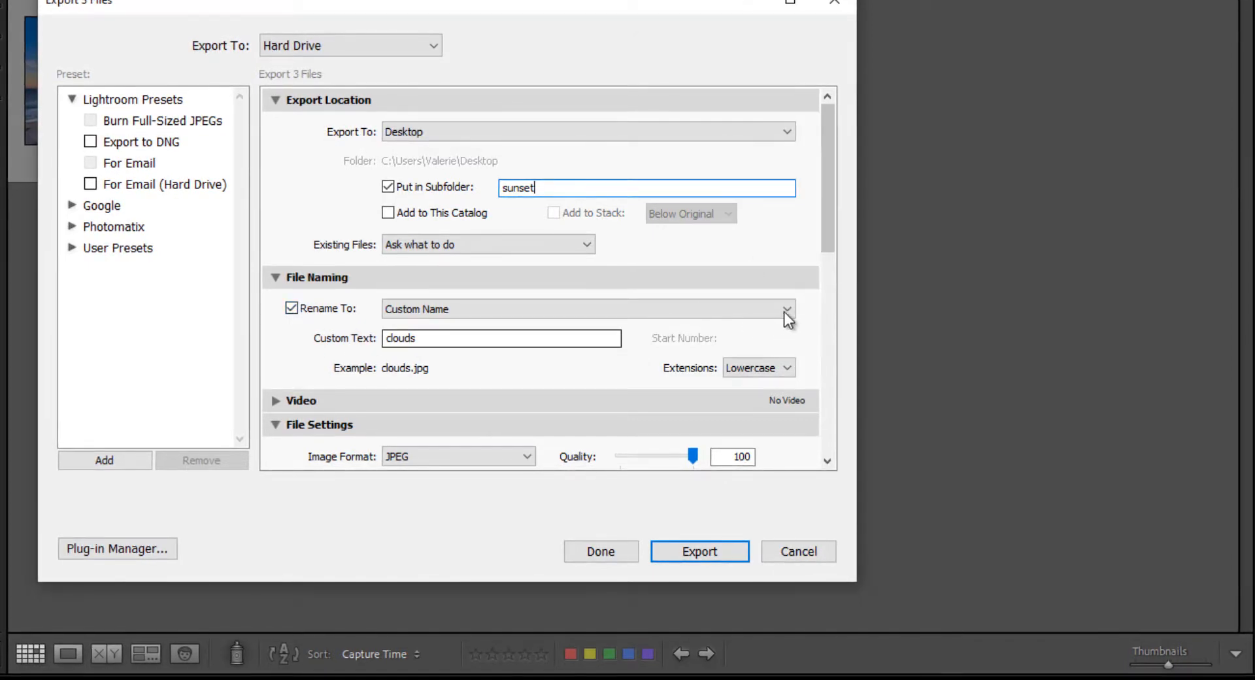
- Use the Custom Name - Sequence template with custom text 'sunsets', starting at 1
{"action": "left_click", "coordinate": [786, 308]}
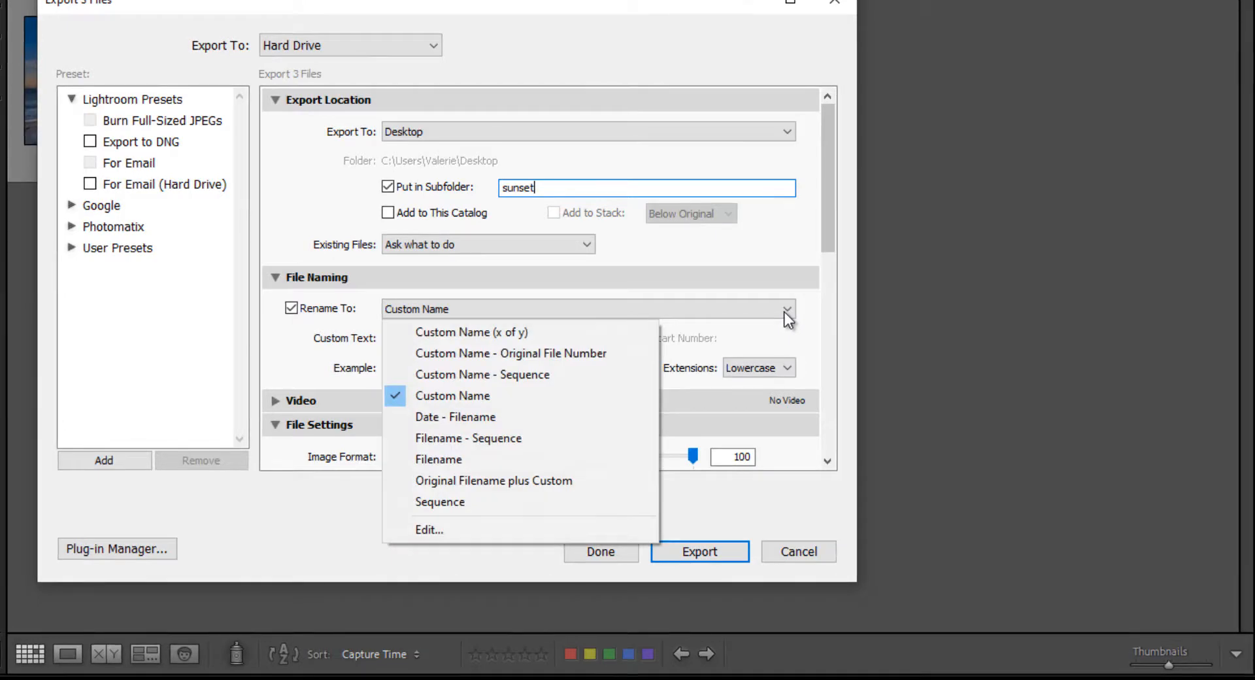
{"action": "mouse_move", "coordinate": [608, 360]}
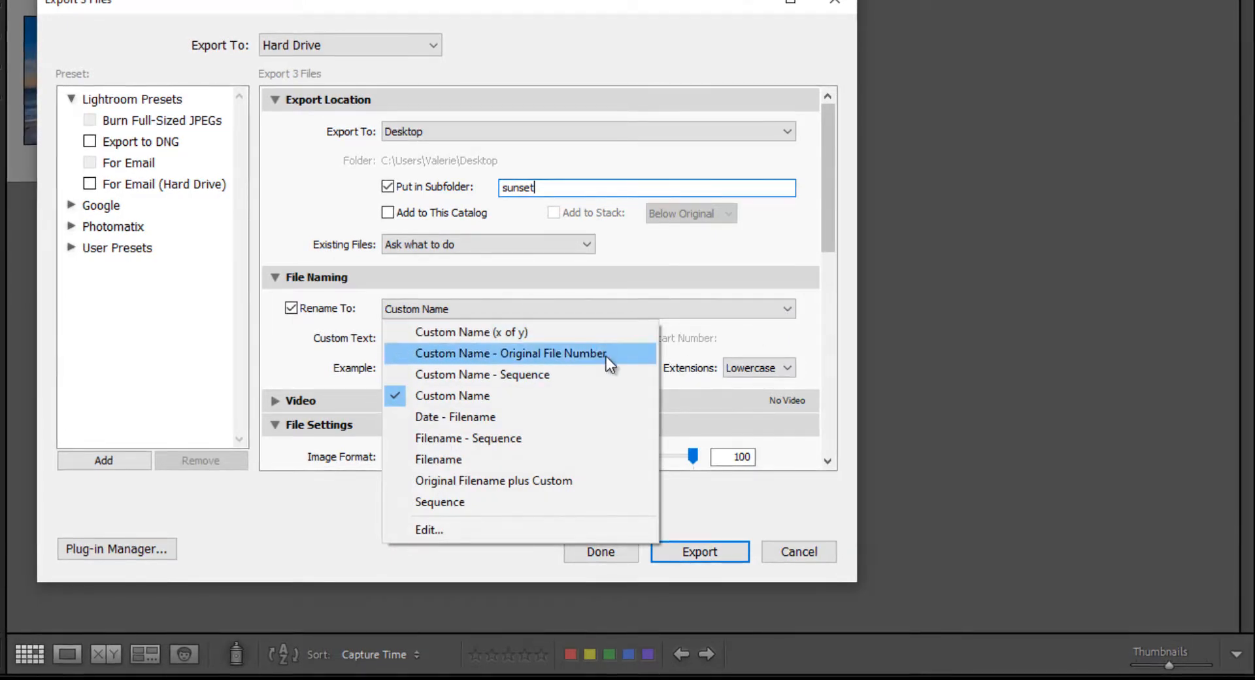
{"action": "mouse_move", "coordinate": [604, 374]}
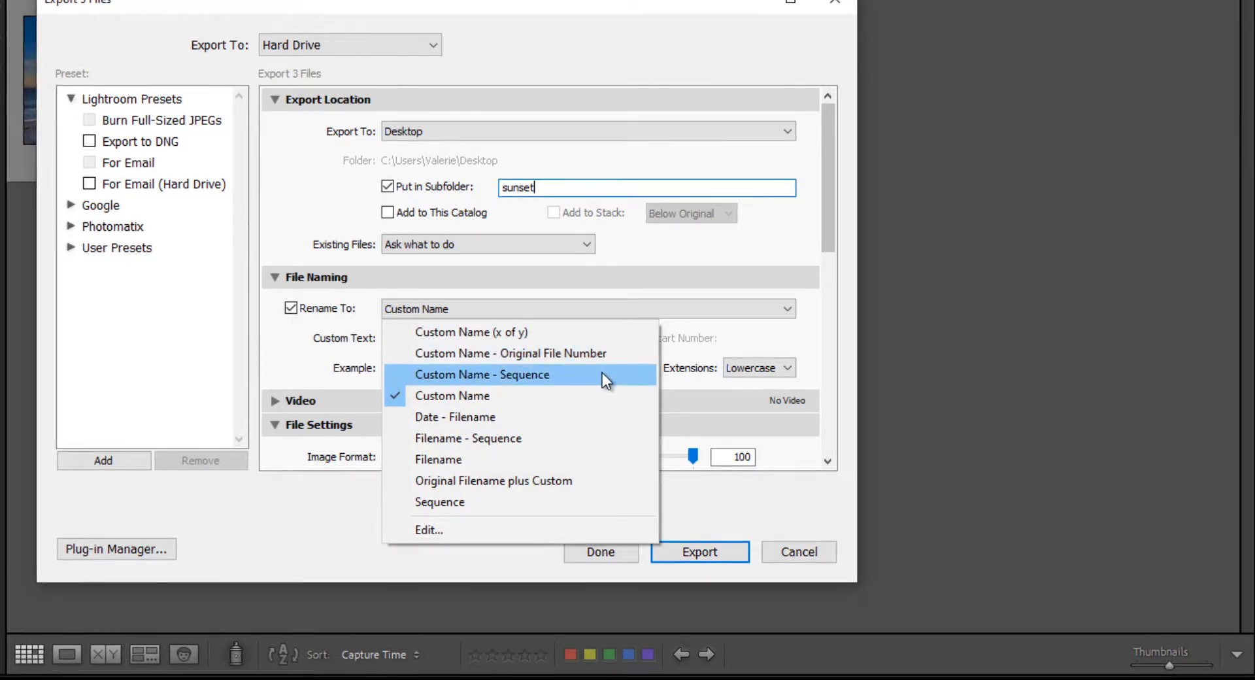
{"action": "mouse_move", "coordinate": [588, 459]}
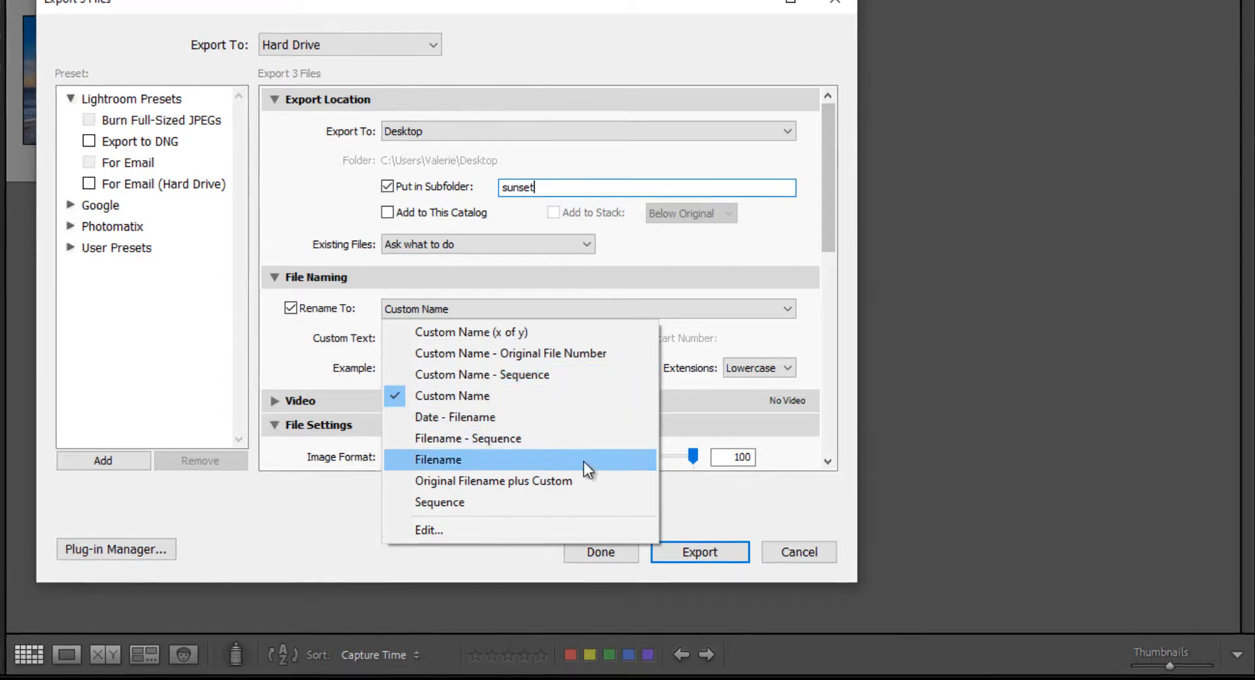
{"action": "mouse_move", "coordinate": [548, 438]}
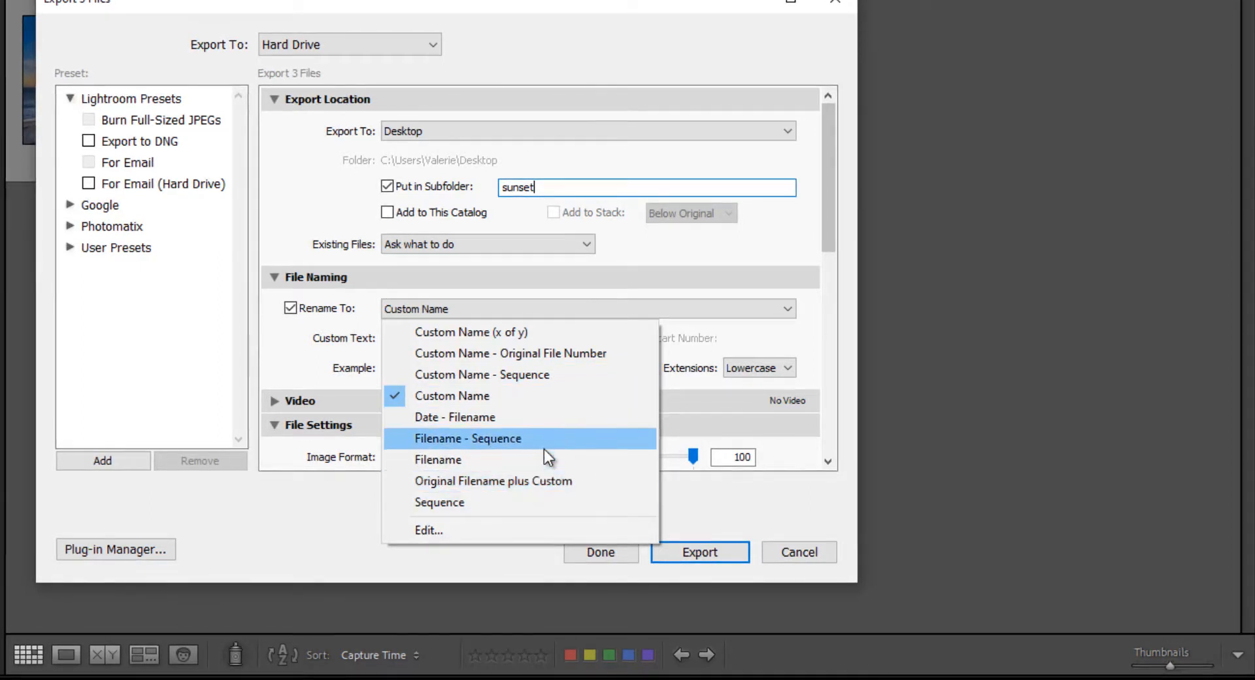
{"action": "mouse_move", "coordinate": [480, 395]}
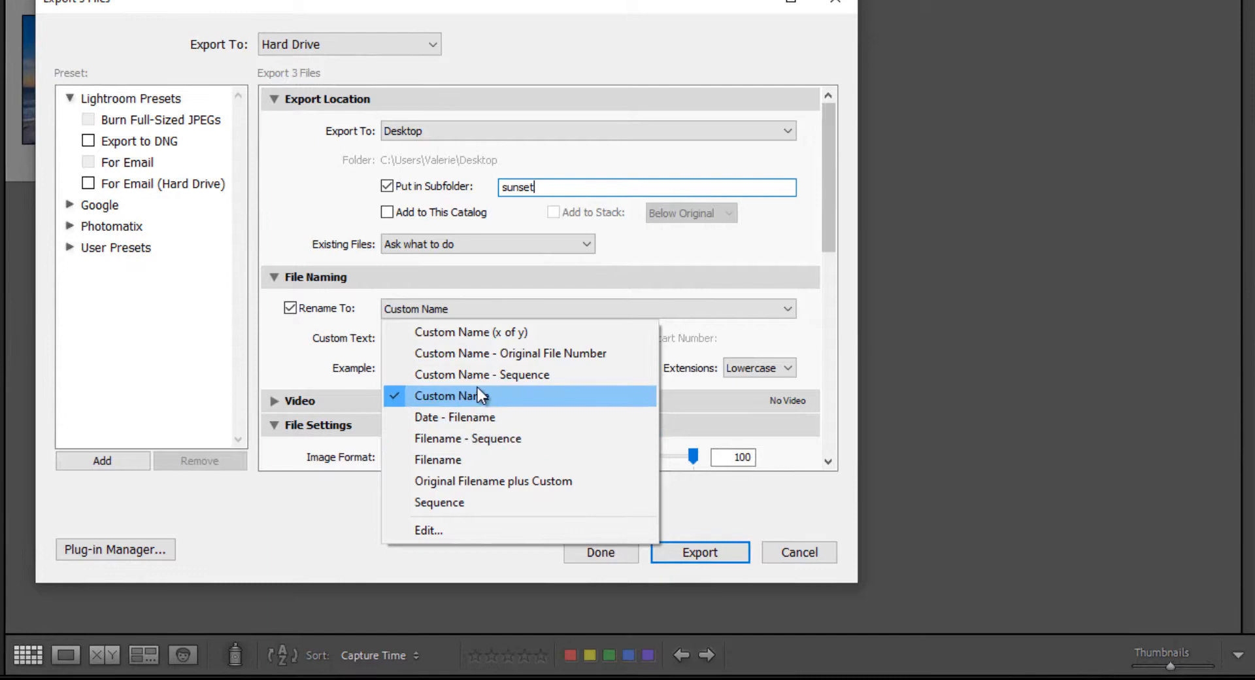
{"action": "mouse_move", "coordinate": [481, 374]}
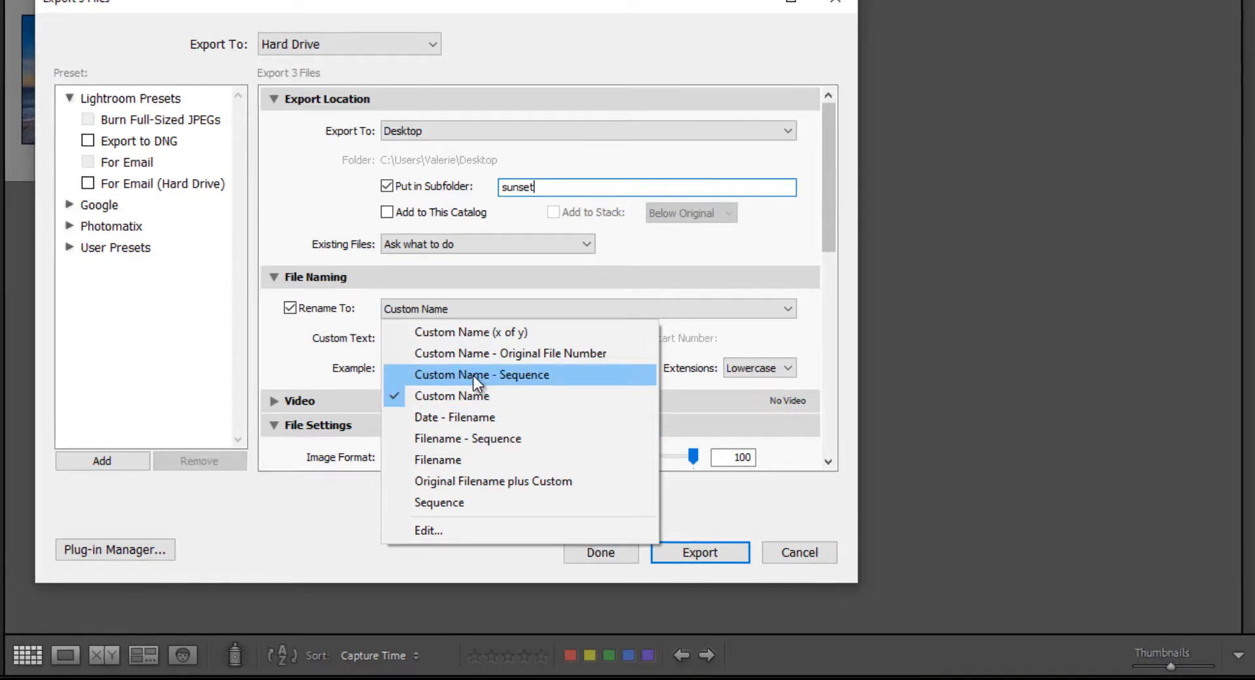
{"action": "left_click", "coordinate": [480, 374]}
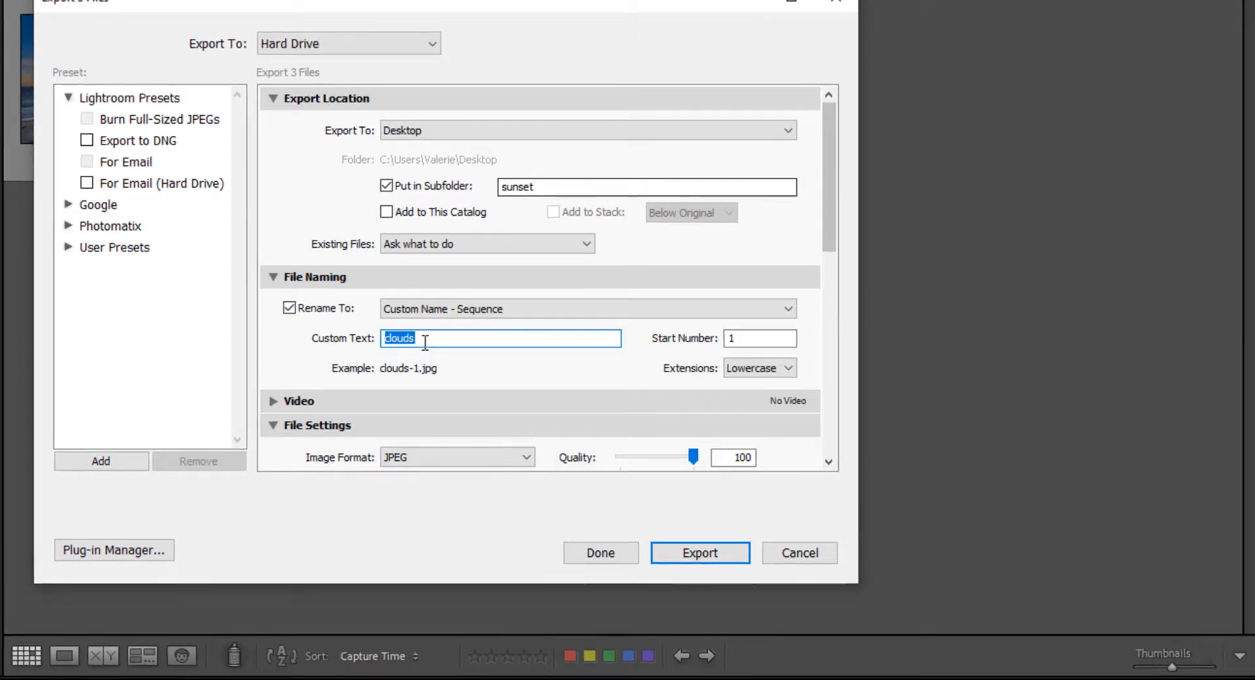
{"action": "type", "text": "sunsets"}
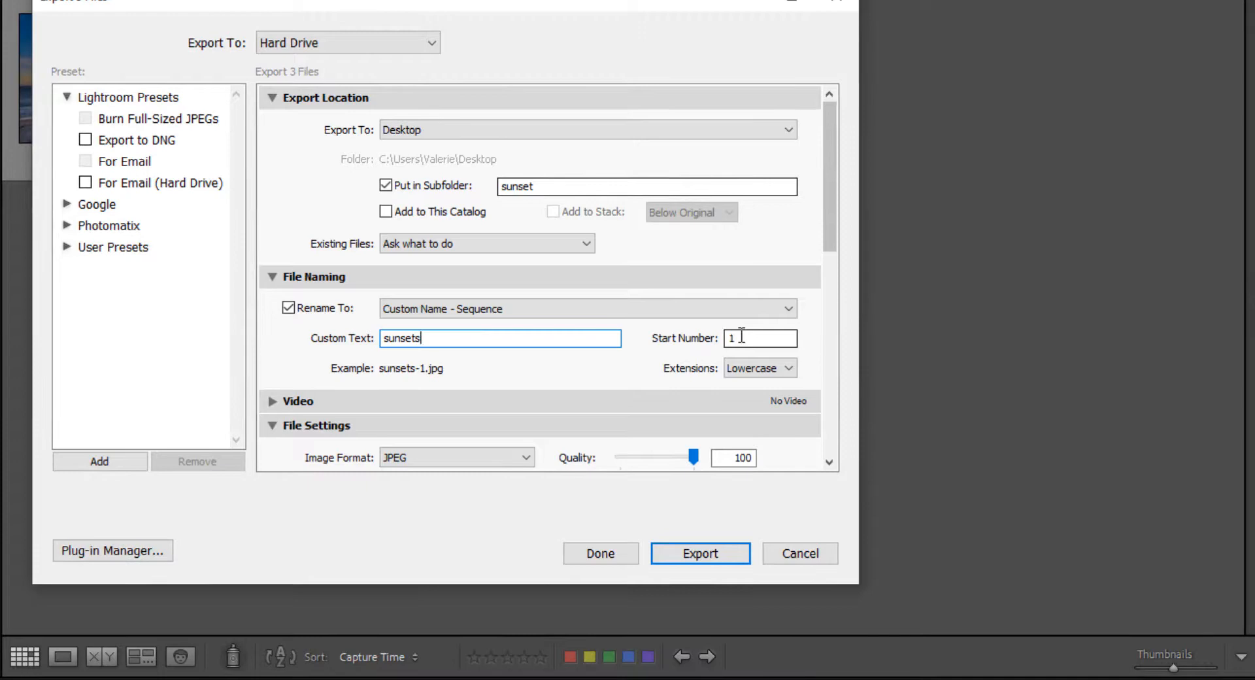
{"action": "mouse_move", "coordinate": [584, 381]}
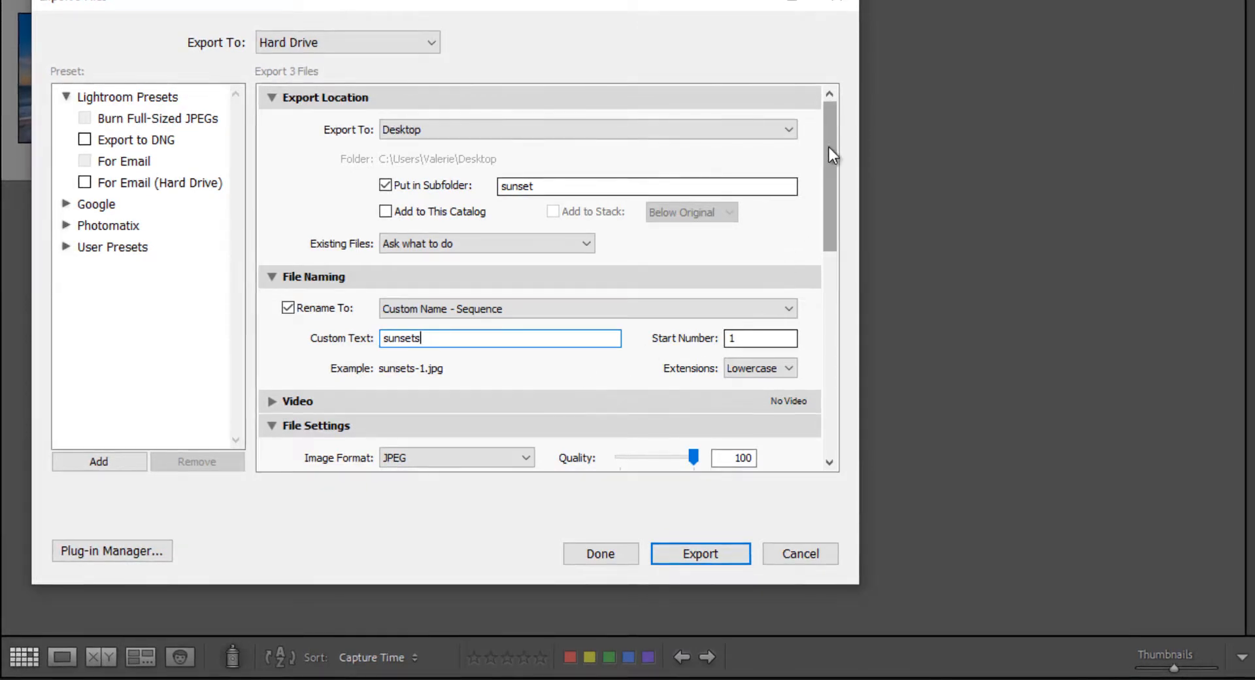
{"action": "scroll", "scroll_direction": "down", "scroll_amount": 3}
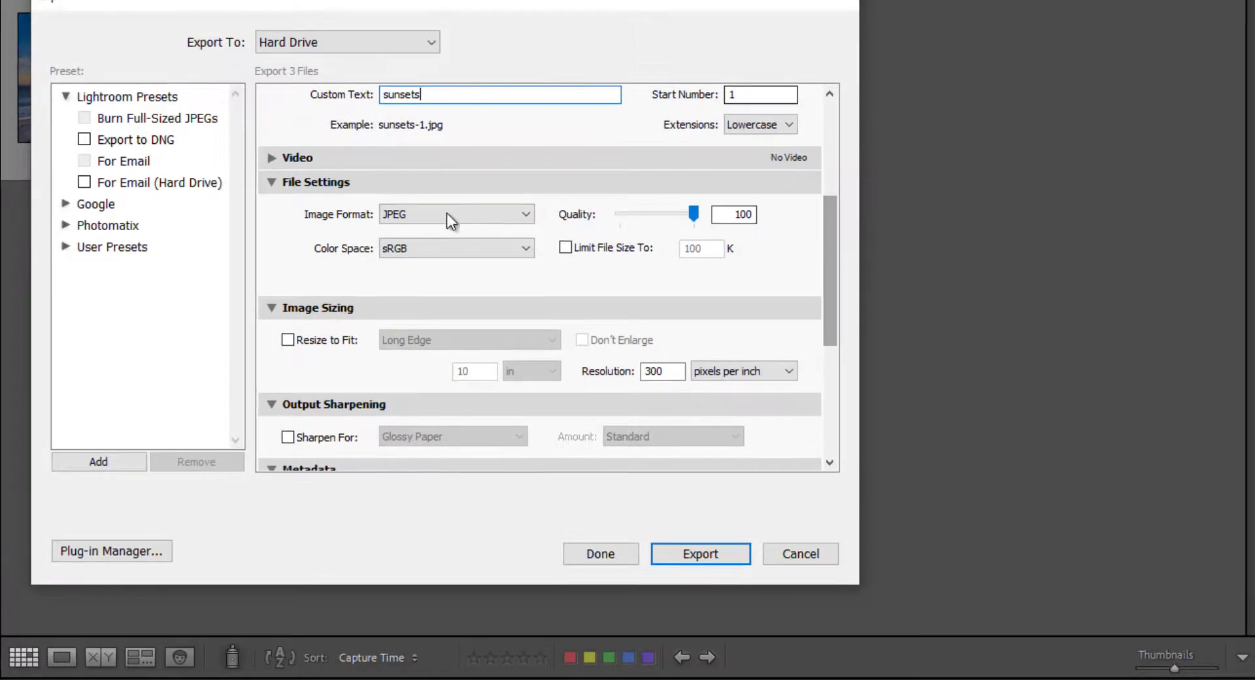
{"action": "mouse_move", "coordinate": [684, 164]}
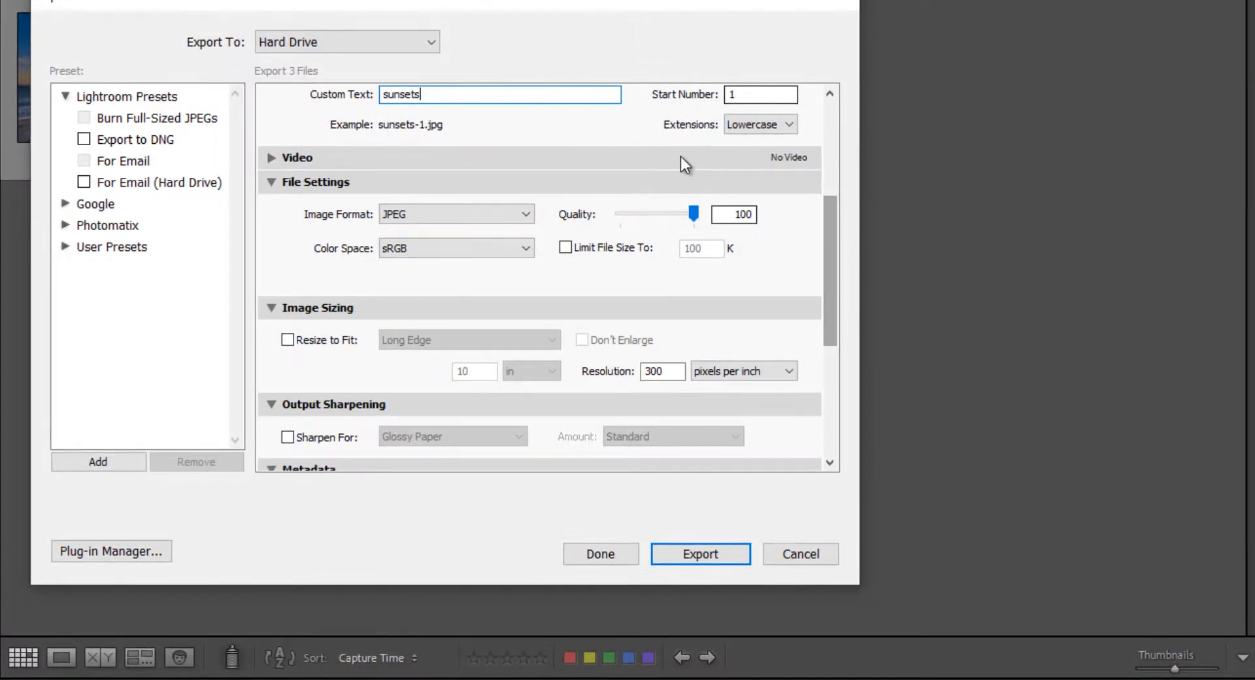
{"action": "mouse_move", "coordinate": [604, 194]}
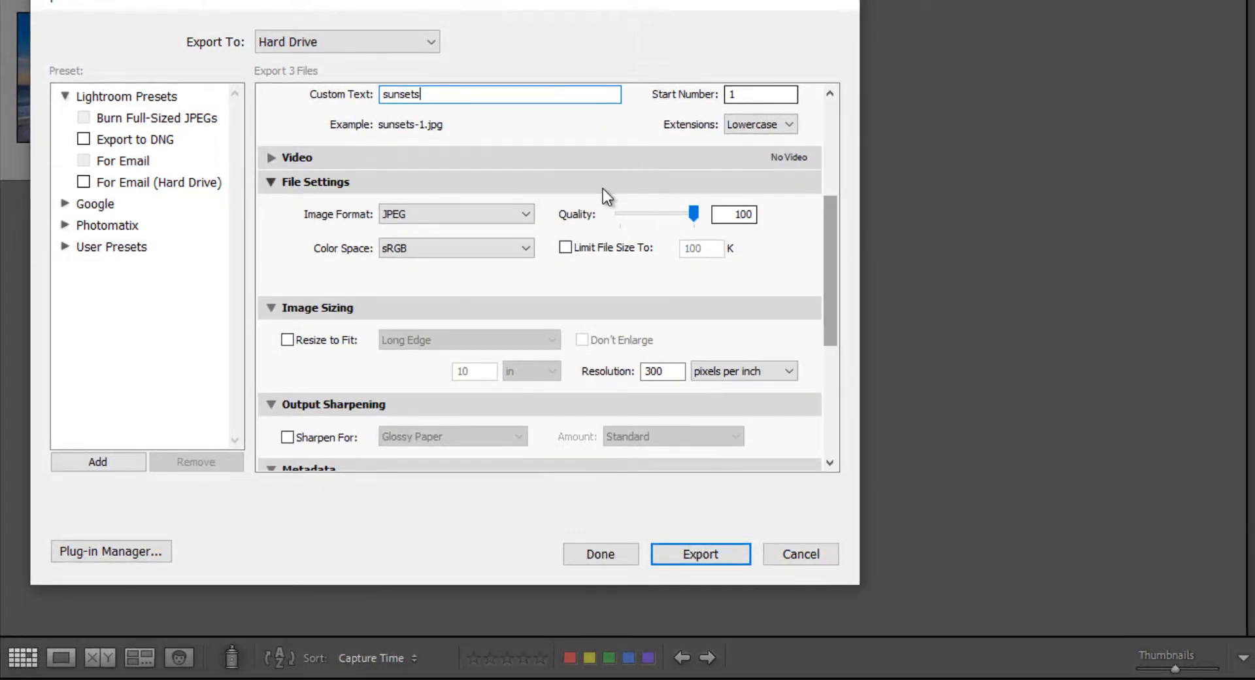
{"action": "mouse_move", "coordinate": [542, 185]}
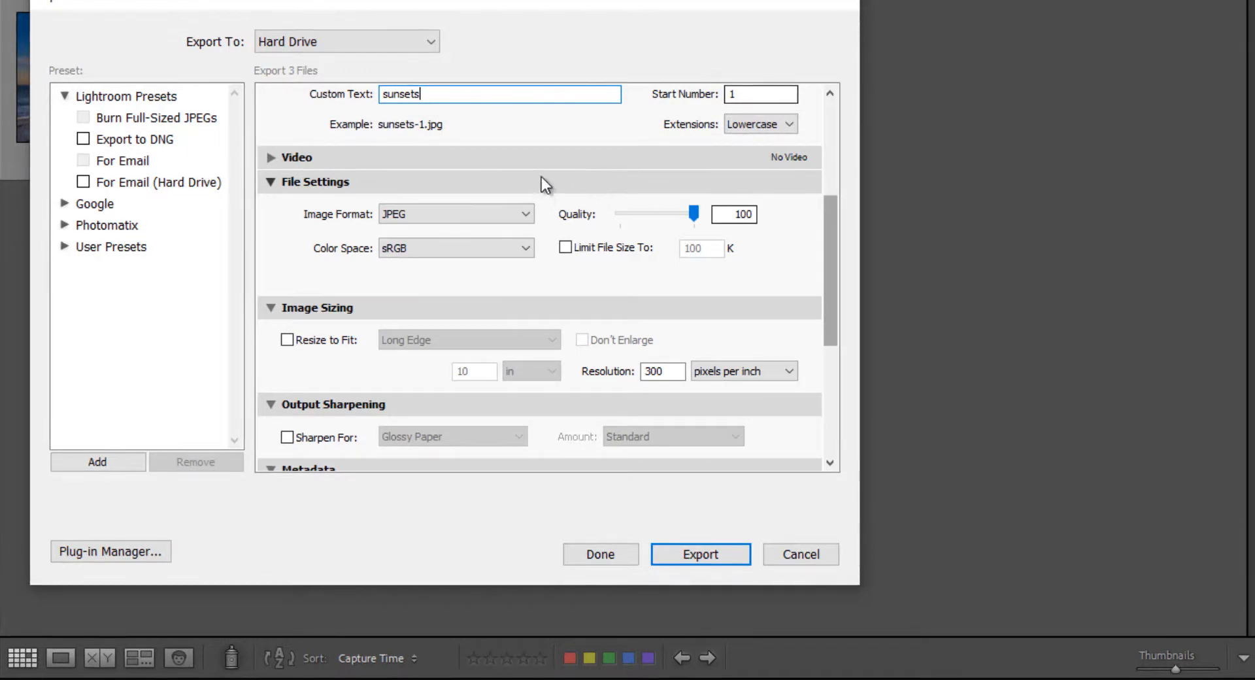
{"action": "mouse_move", "coordinate": [520, 226]}
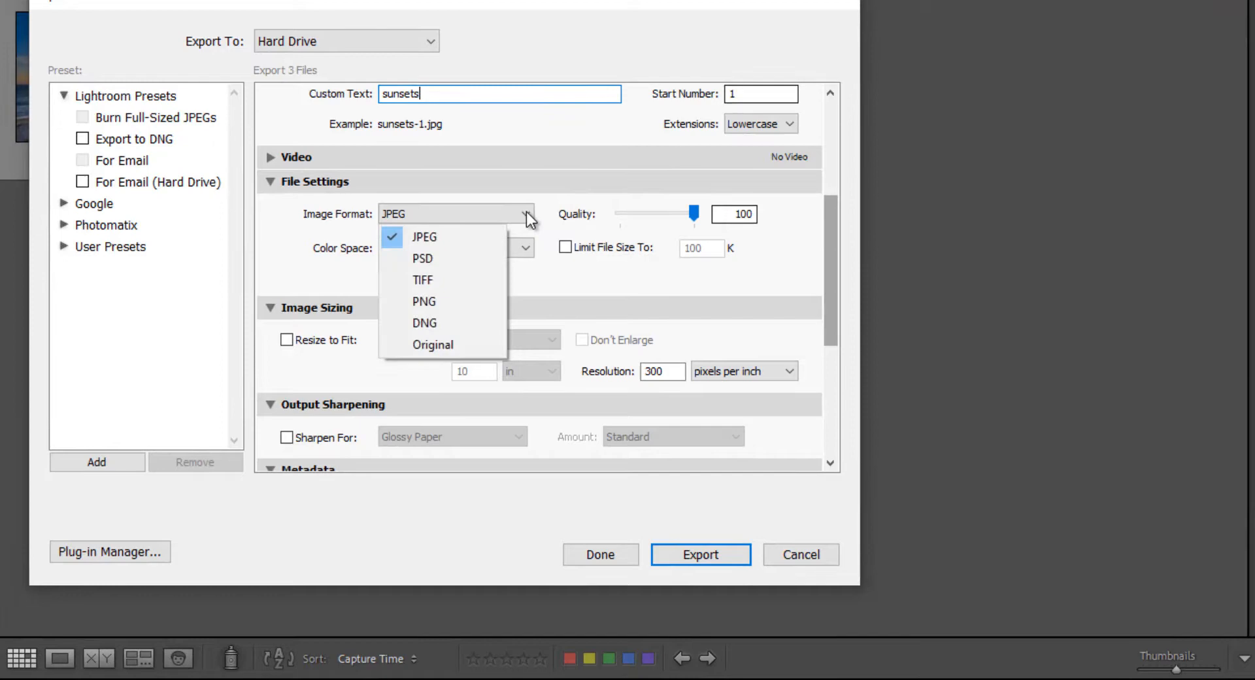
{"action": "mouse_move", "coordinate": [499, 263]}
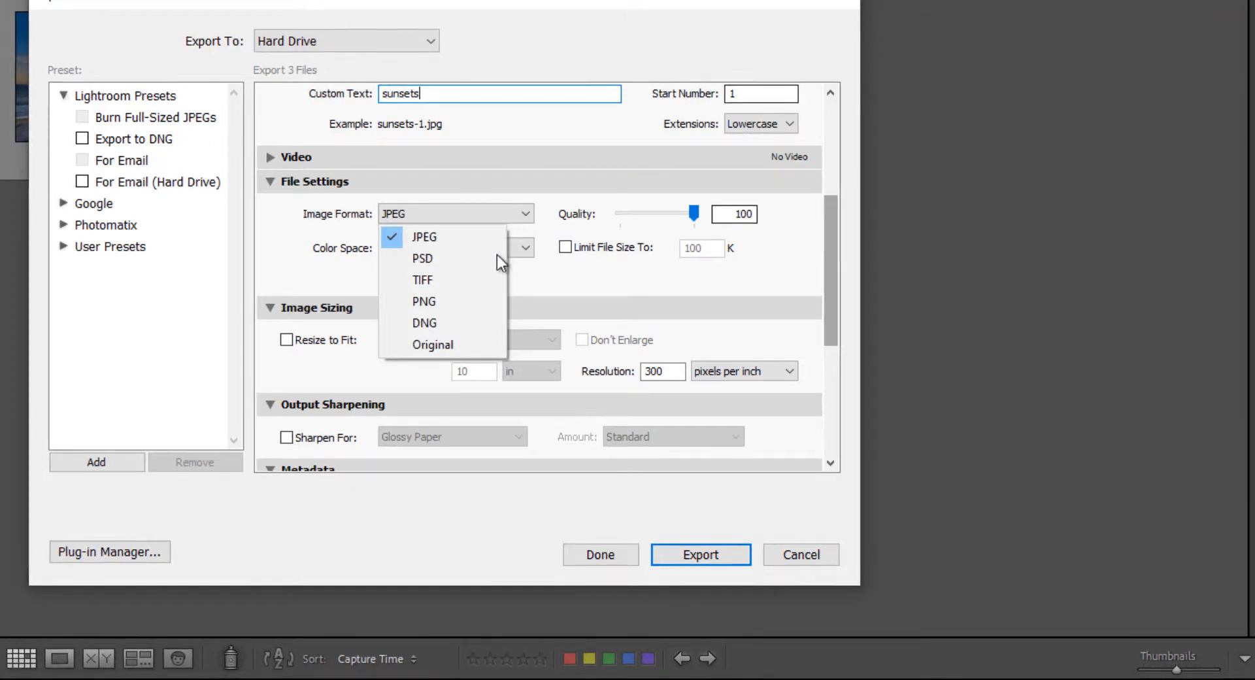
{"action": "mouse_move", "coordinate": [484, 258]}
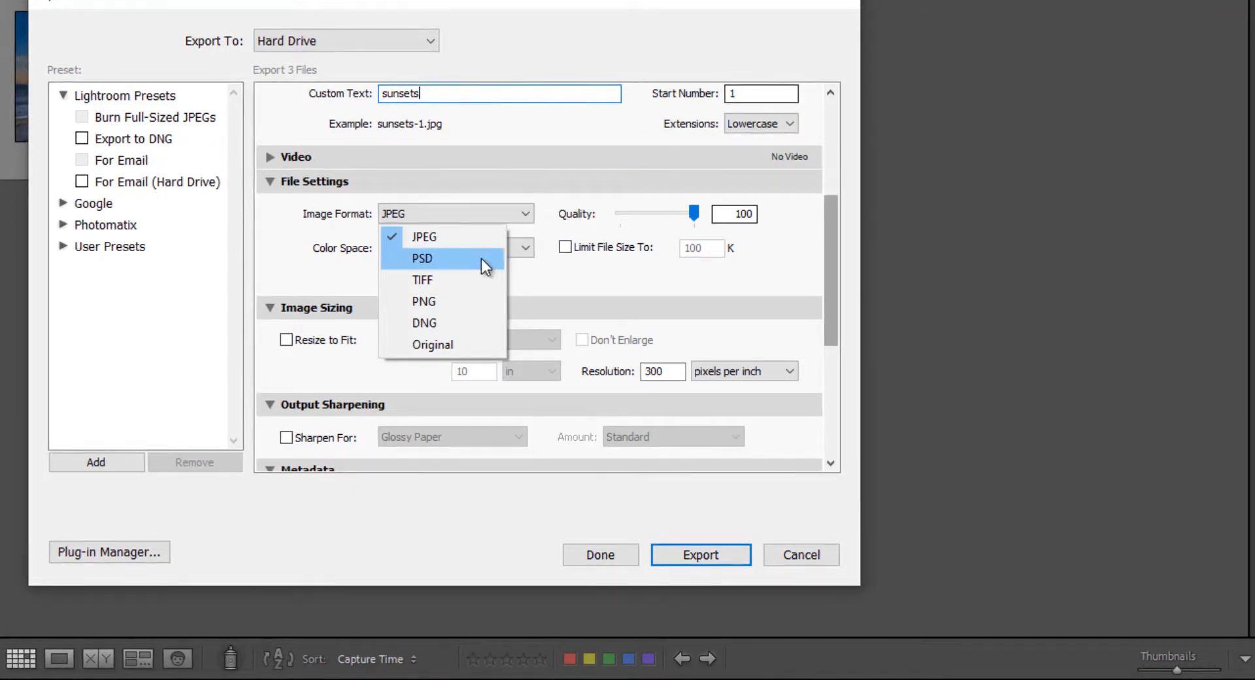
{"action": "mouse_move", "coordinate": [481, 279]}
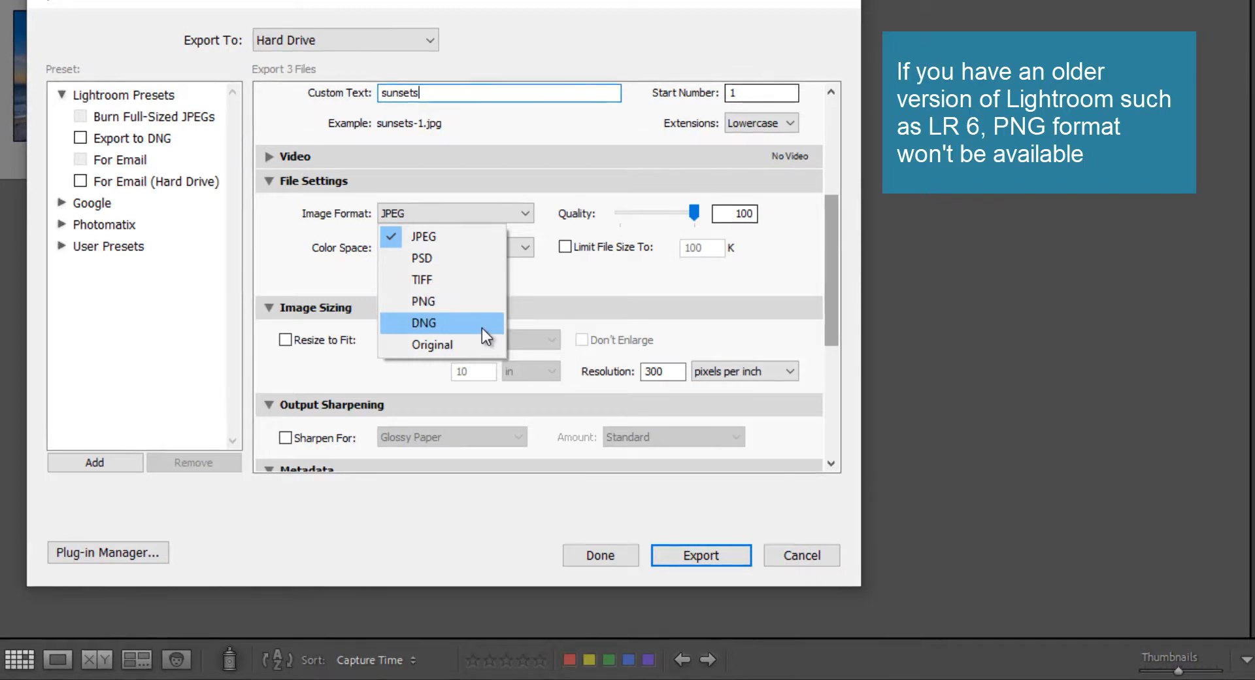
{"action": "mouse_move", "coordinate": [588, 289]}
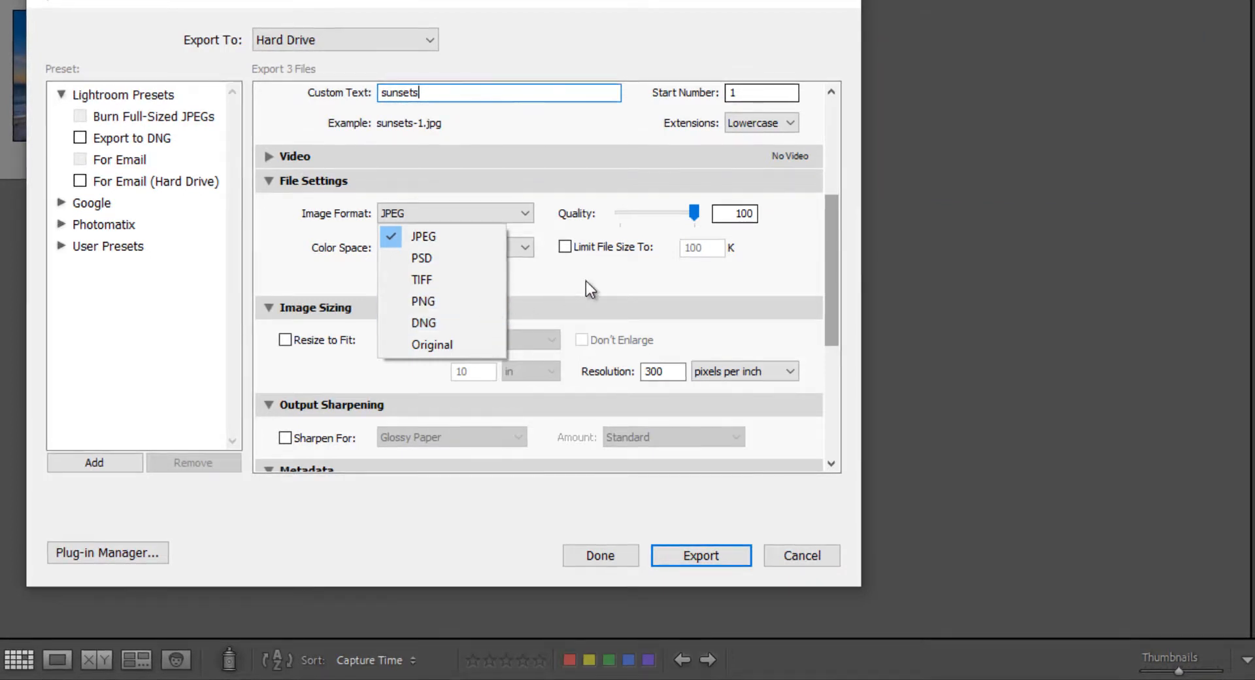
{"action": "left_click", "coordinate": [422, 236]}
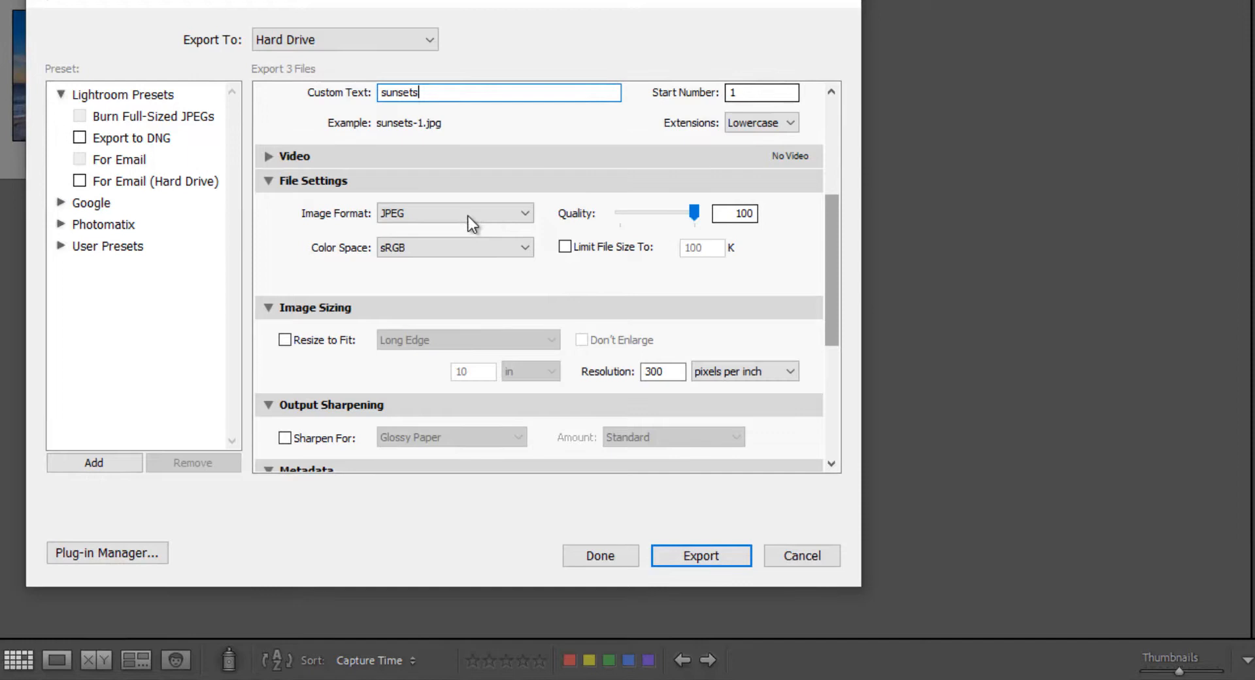
{"action": "mouse_move", "coordinate": [402, 266]}
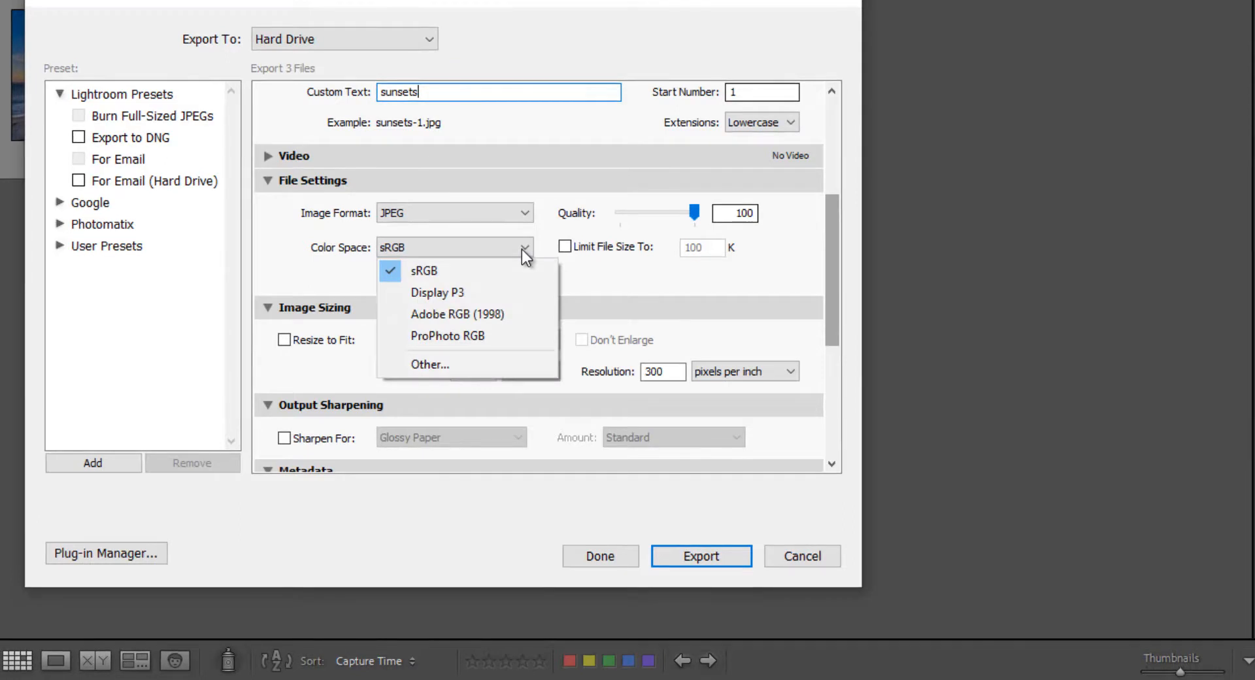
{"action": "left_click", "coordinate": [423, 271]}
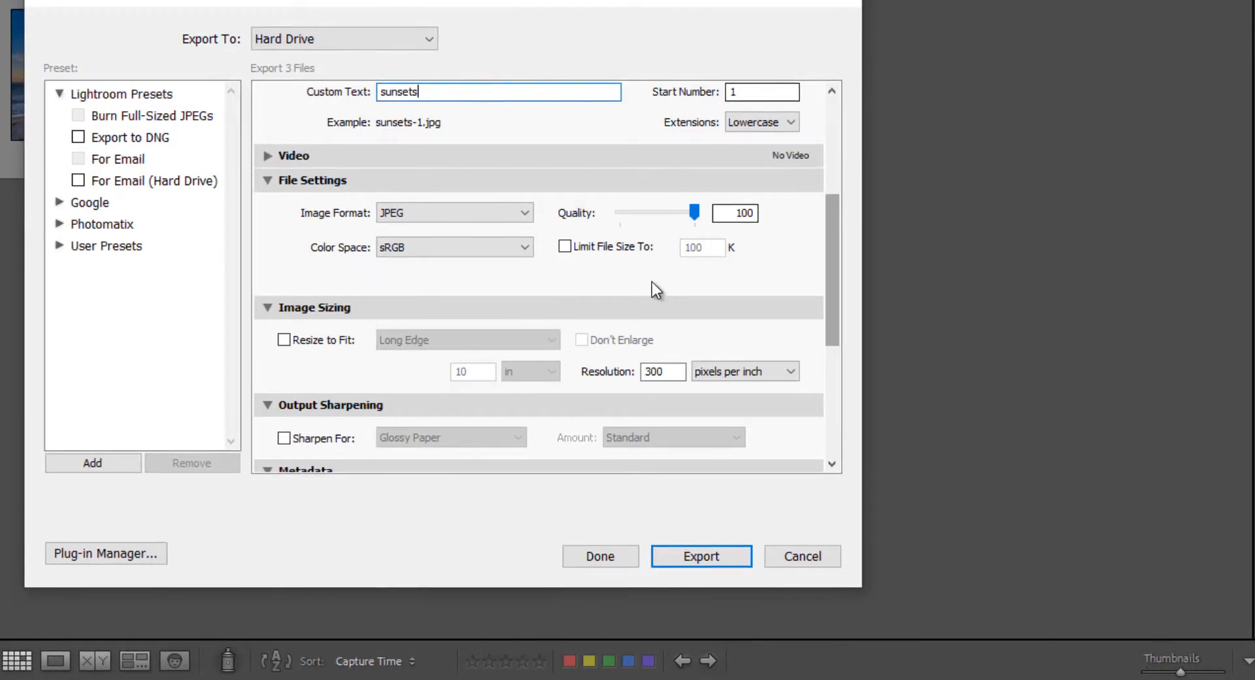
{"action": "mouse_move", "coordinate": [791, 250]}
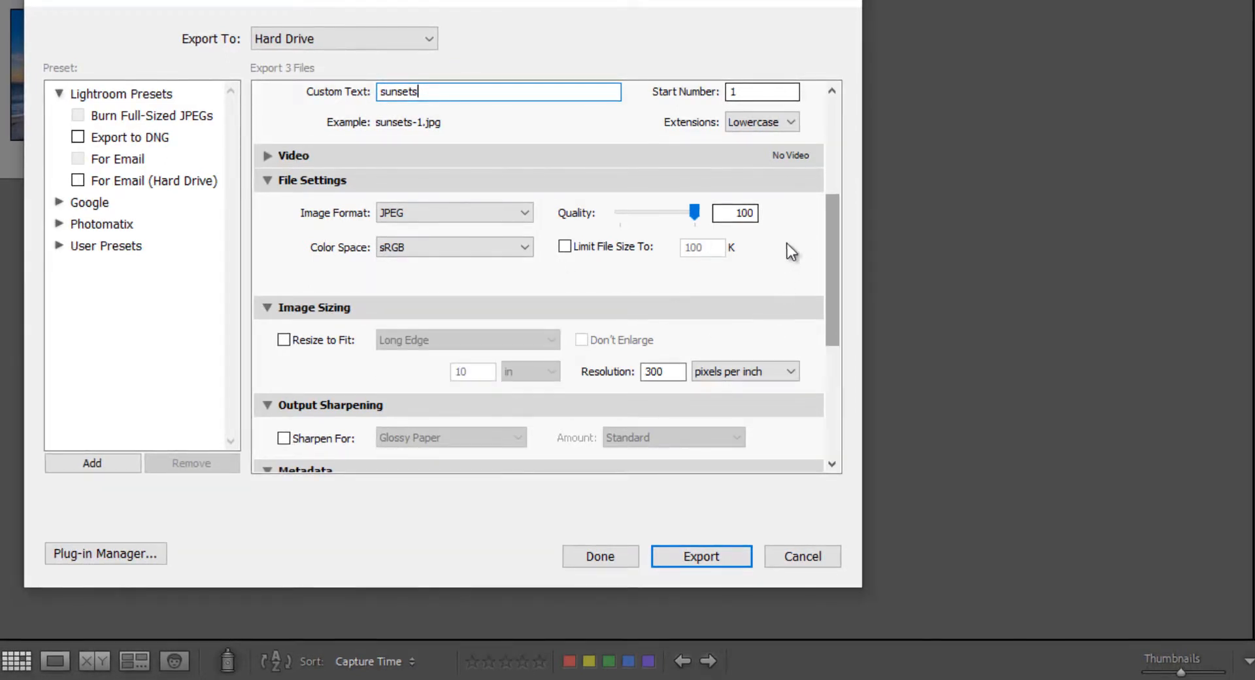
{"action": "mouse_move", "coordinate": [773, 223]}
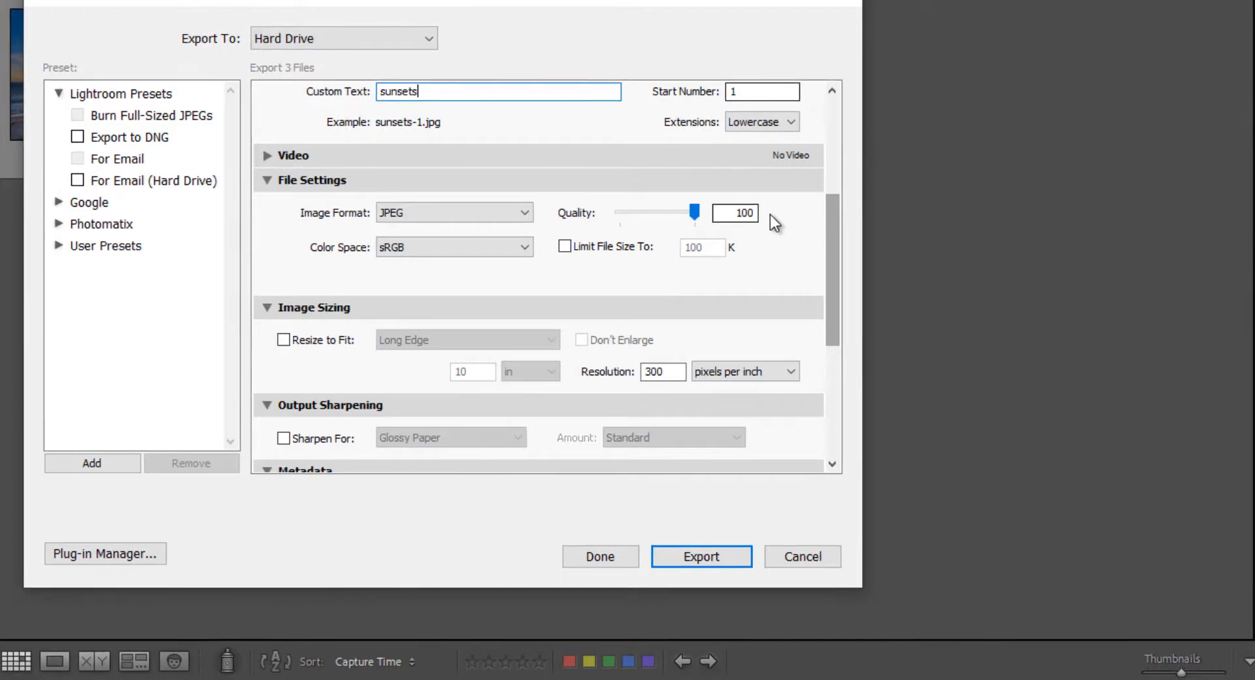
{"action": "mouse_move", "coordinate": [732, 296]}
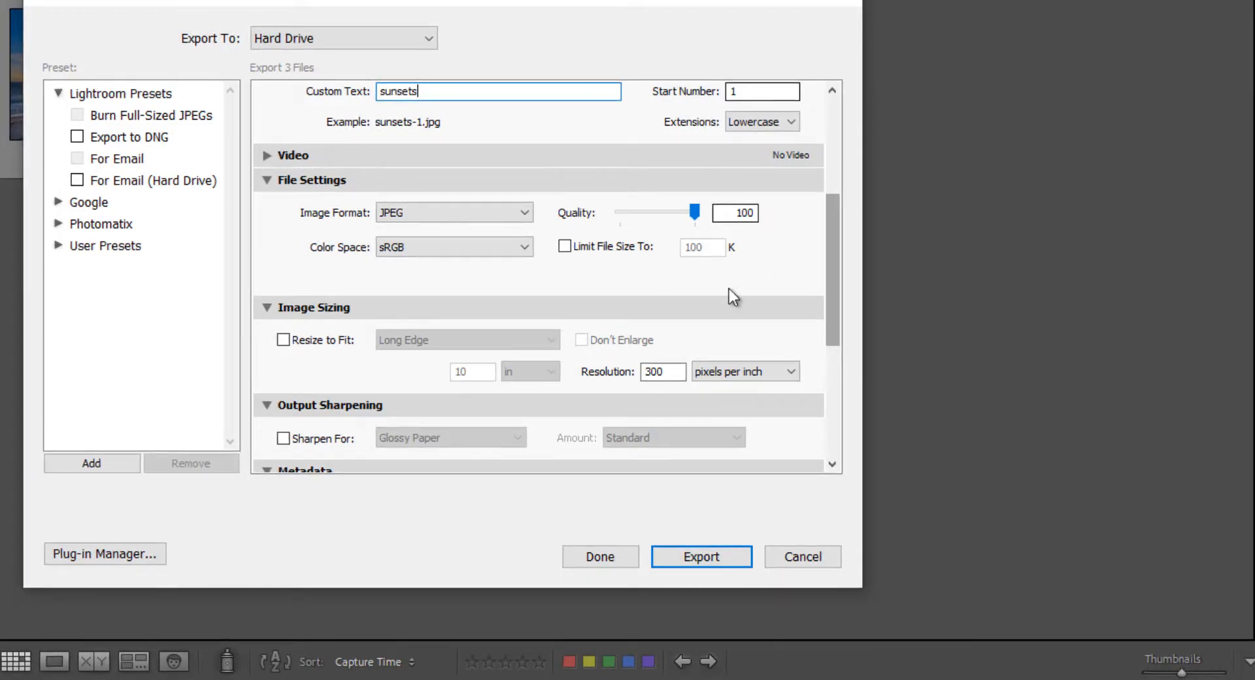
{"action": "mouse_move", "coordinate": [564, 246]}
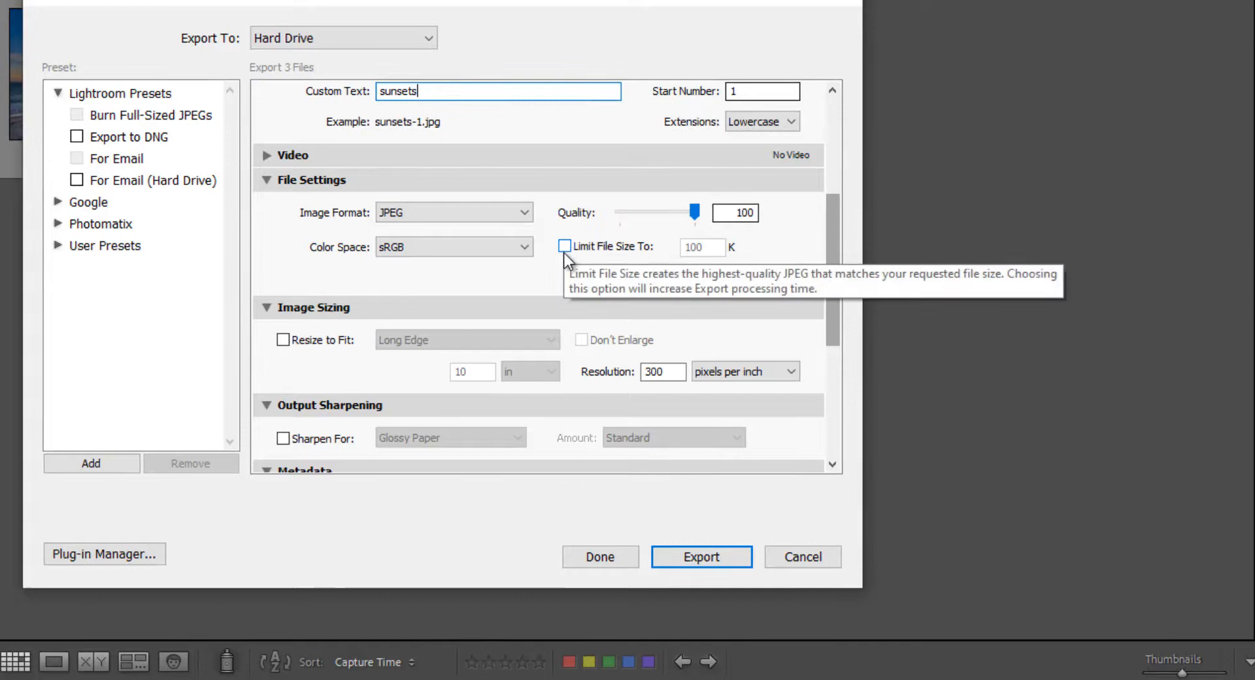
{"action": "mouse_move", "coordinate": [557, 287]}
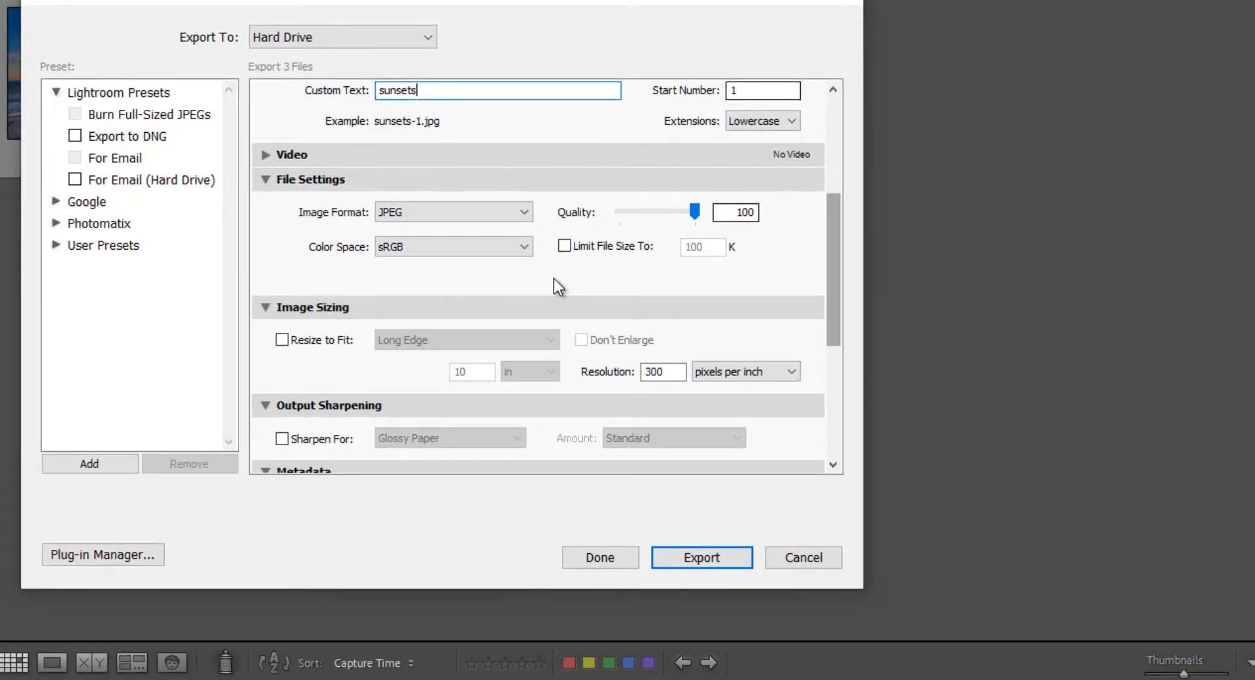
{"action": "mouse_move", "coordinate": [672, 288]}
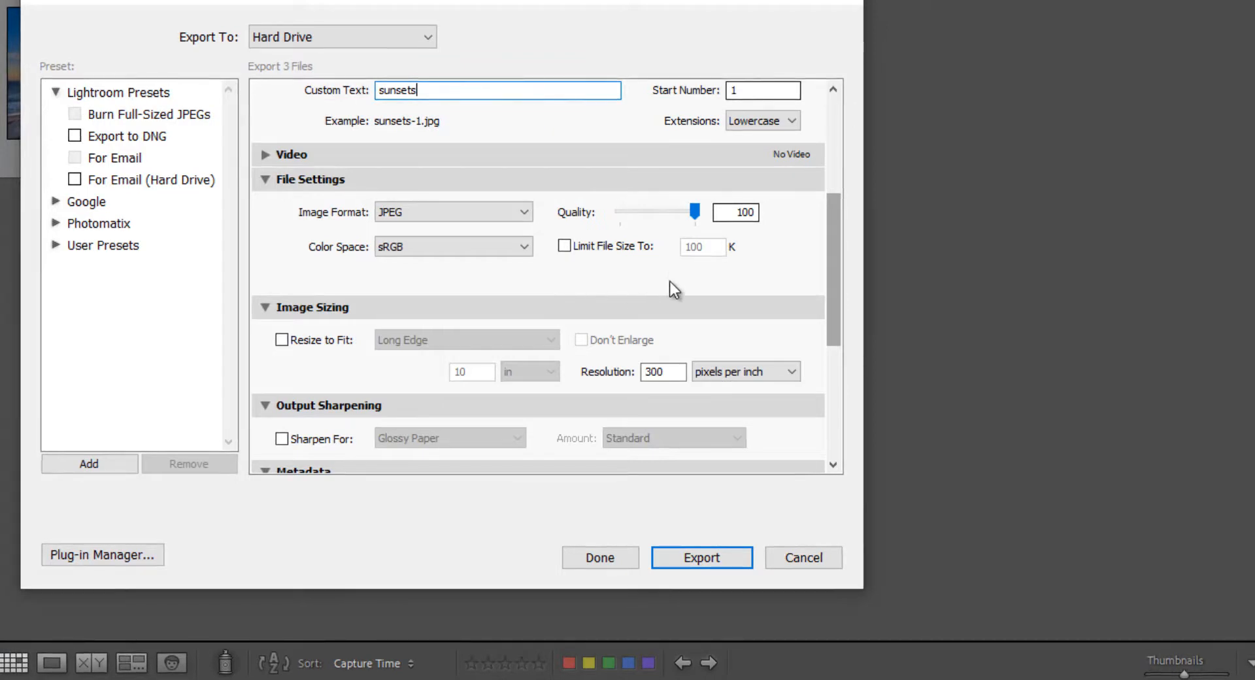
- Enable Sharpen For with Glossy Paper as the target and a Low amount
{"action": "scroll", "scroll_direction": "down", "scroll_amount": 3}
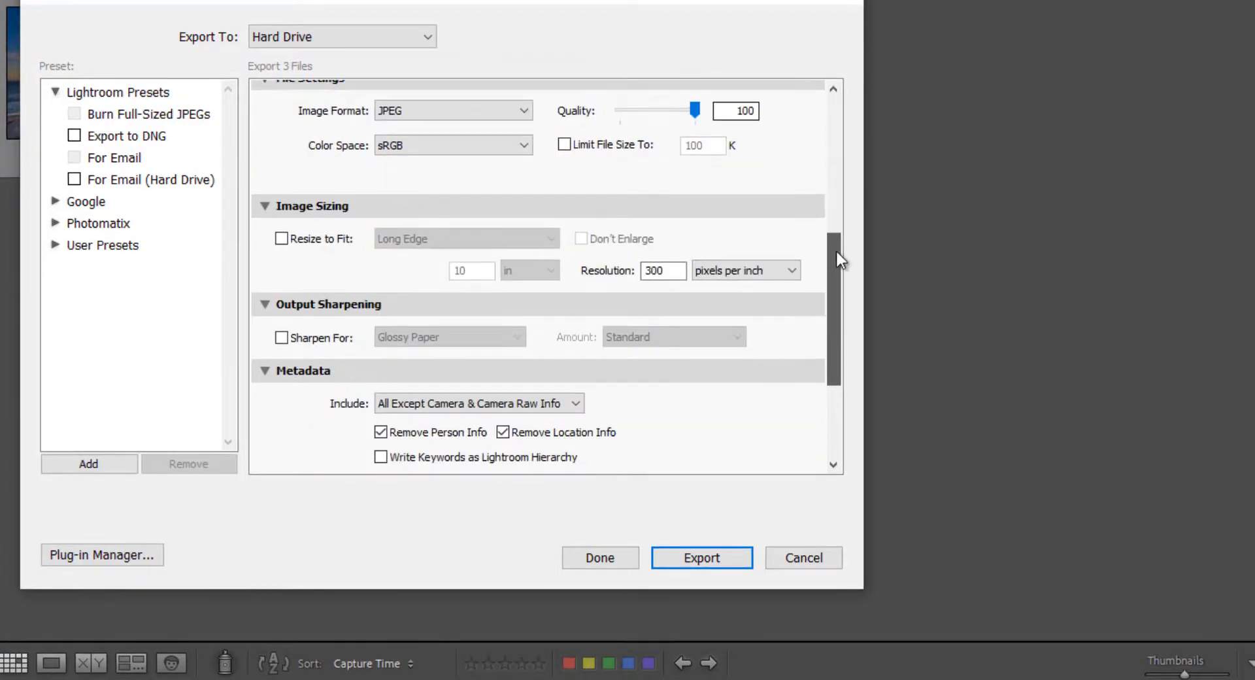
{"action": "scroll", "scroll_direction": "down", "scroll_amount": 3}
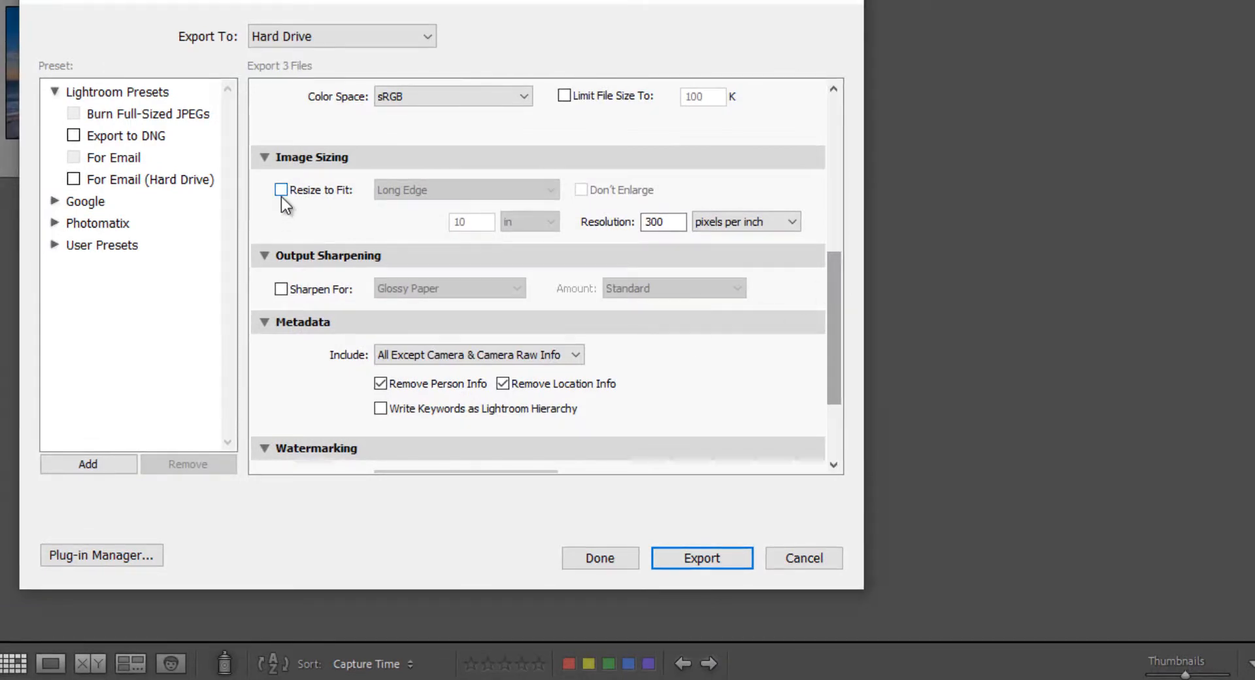
{"action": "mouse_move", "coordinate": [300, 228]}
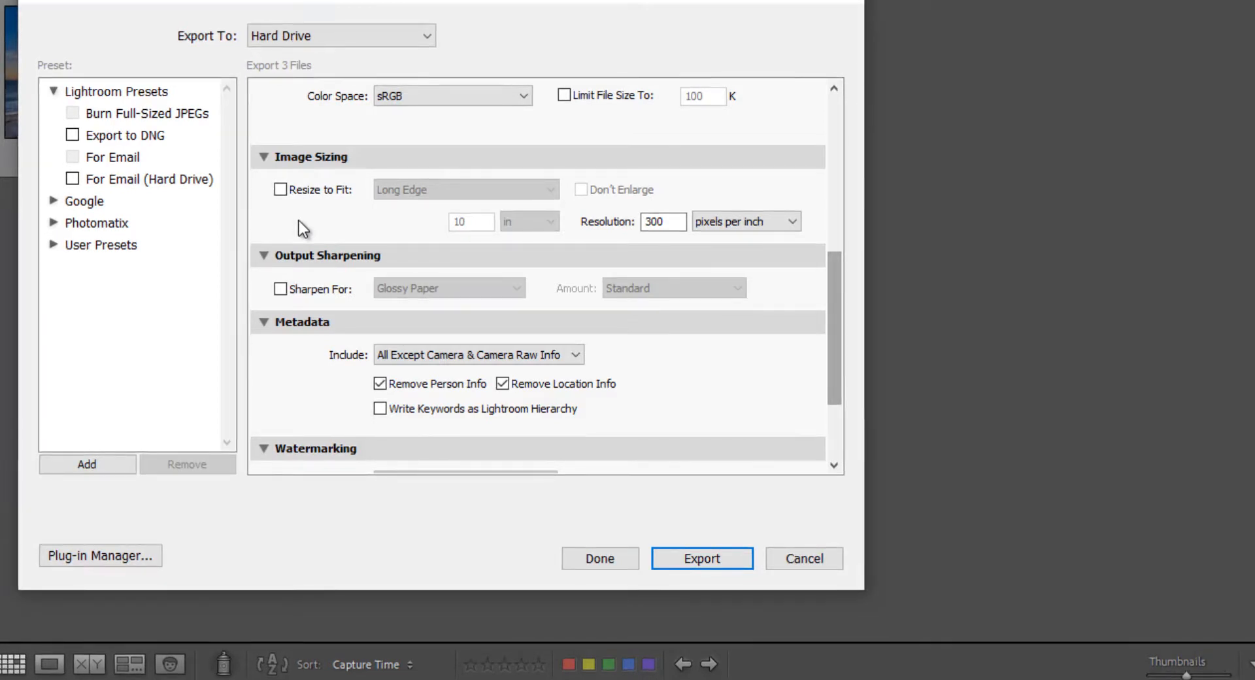
{"action": "mouse_move", "coordinate": [499, 233]}
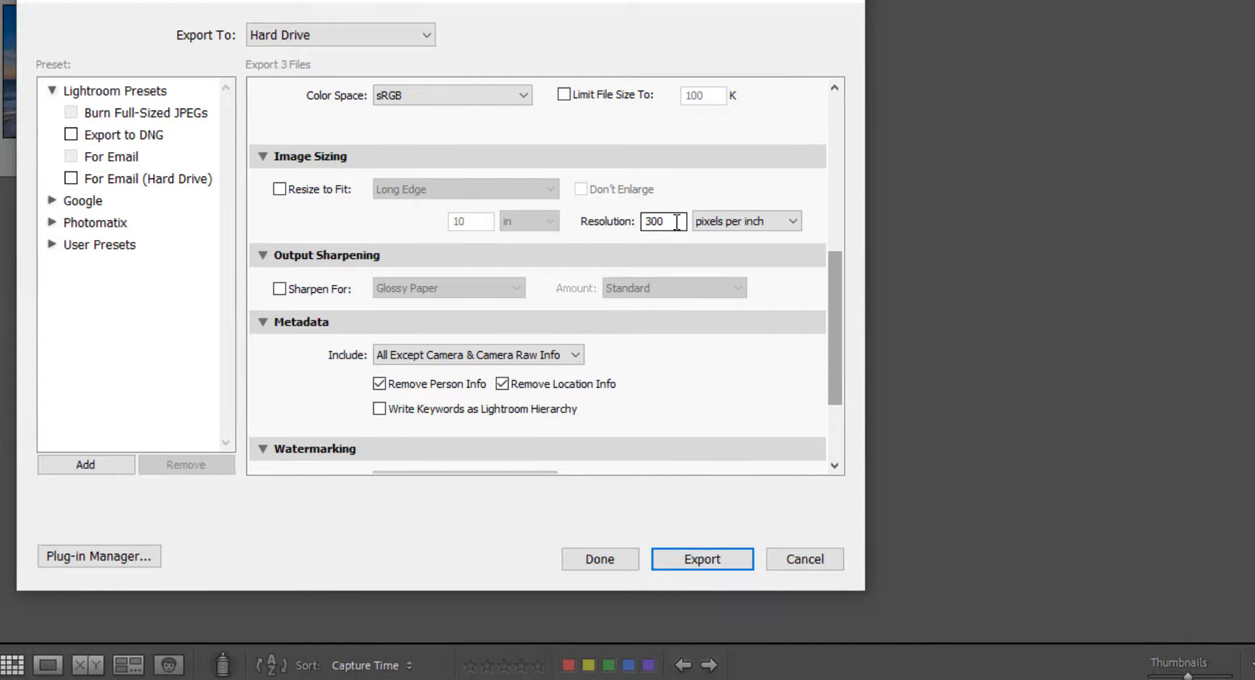
{"action": "mouse_move", "coordinate": [282, 228]}
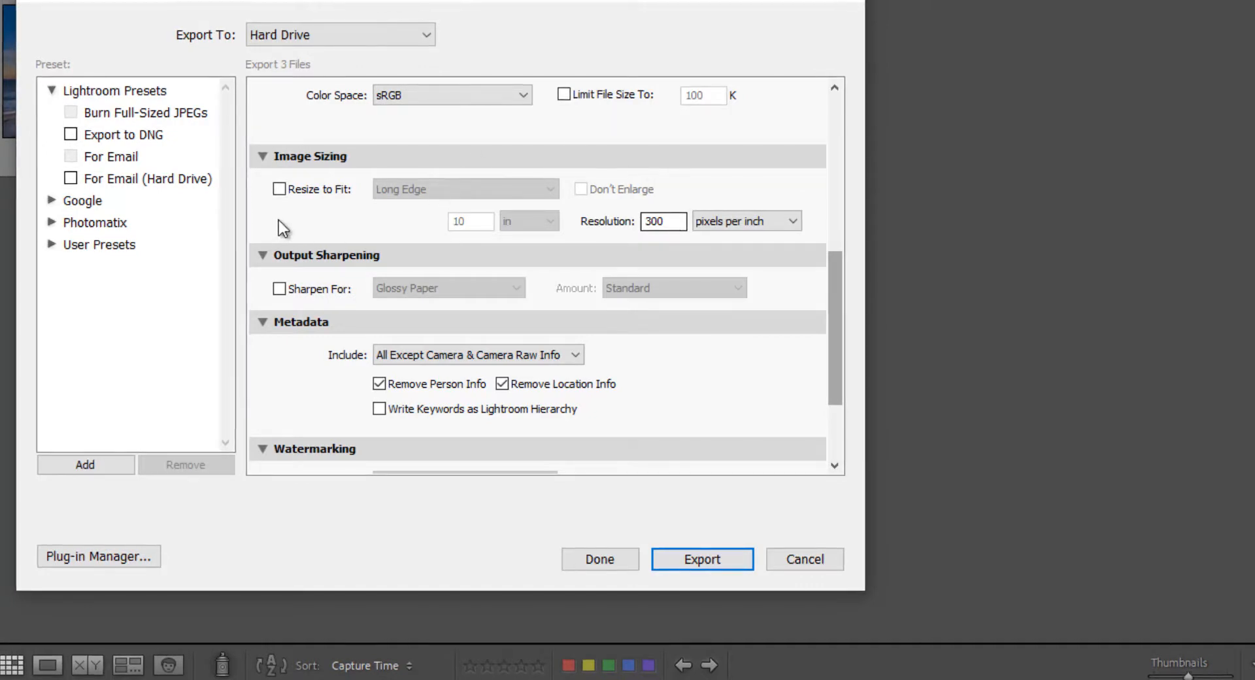
{"action": "mouse_move", "coordinate": [259, 289]}
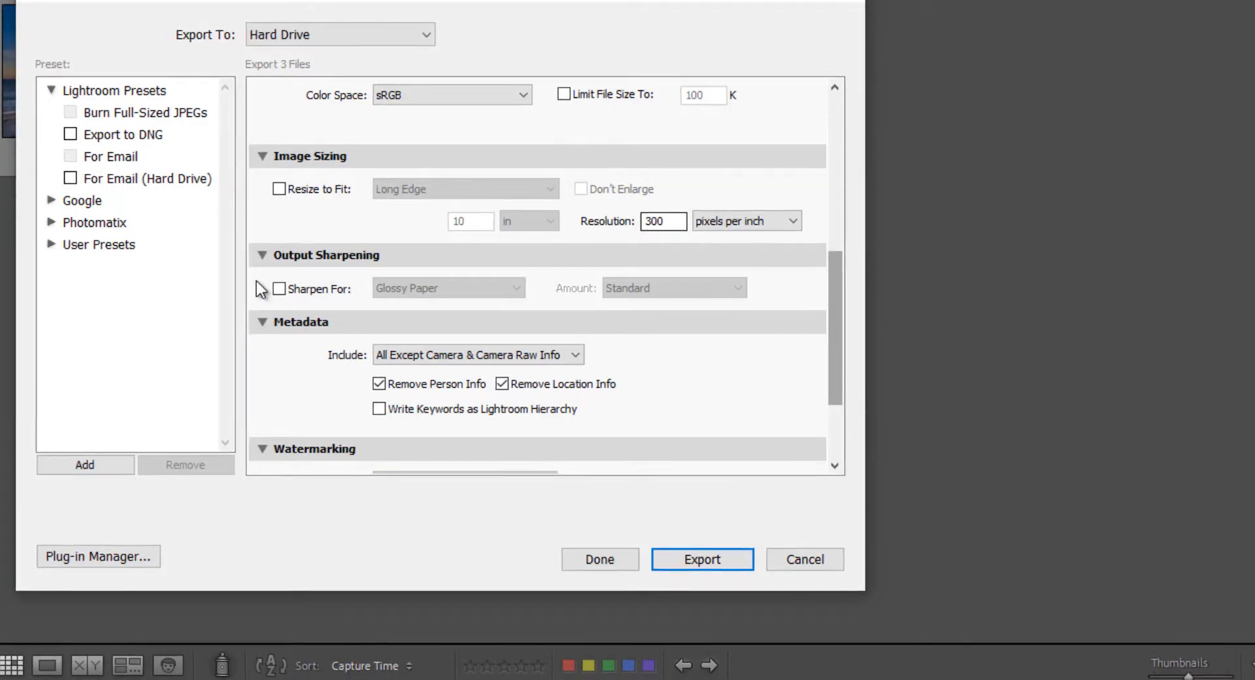
{"action": "mouse_move", "coordinate": [270, 296]}
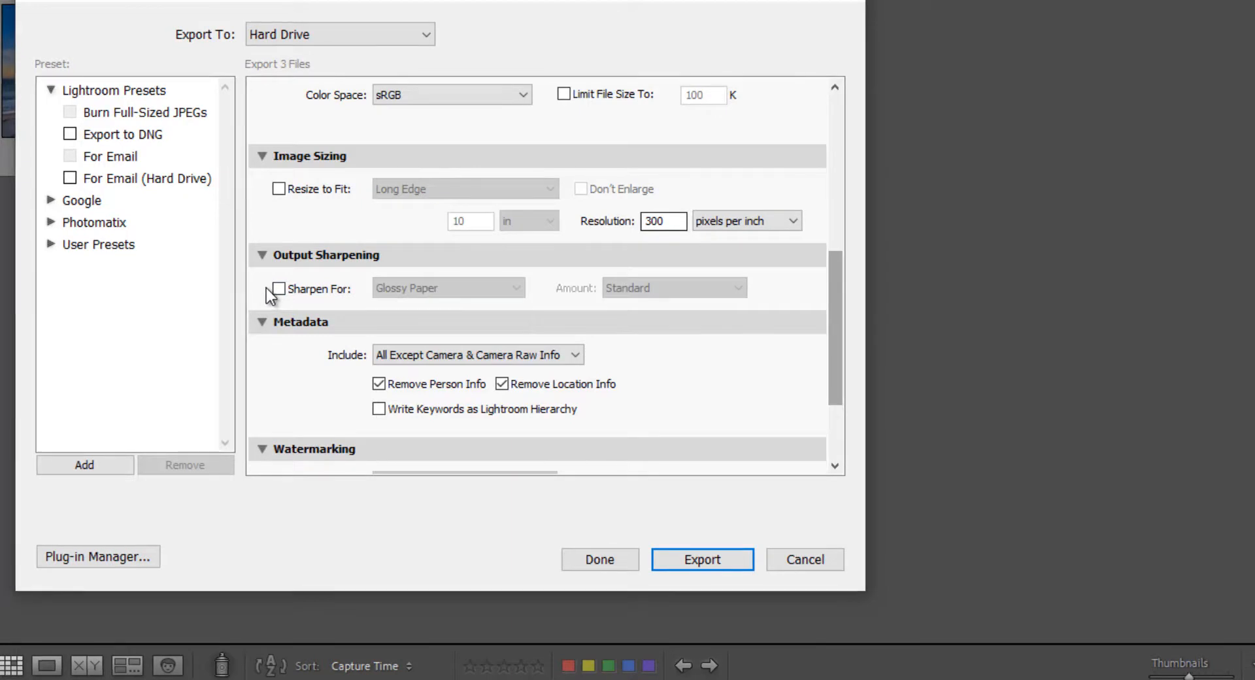
{"action": "mouse_move", "coordinate": [267, 307]}
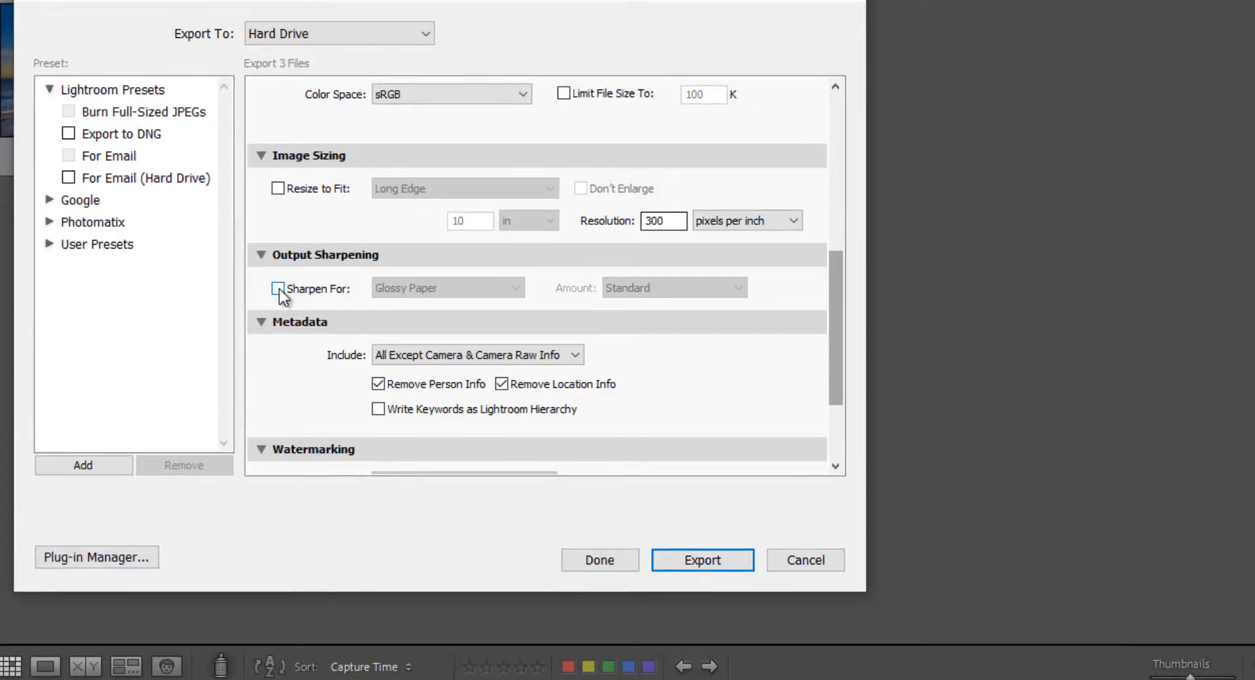
{"action": "left_click", "coordinate": [278, 288]}
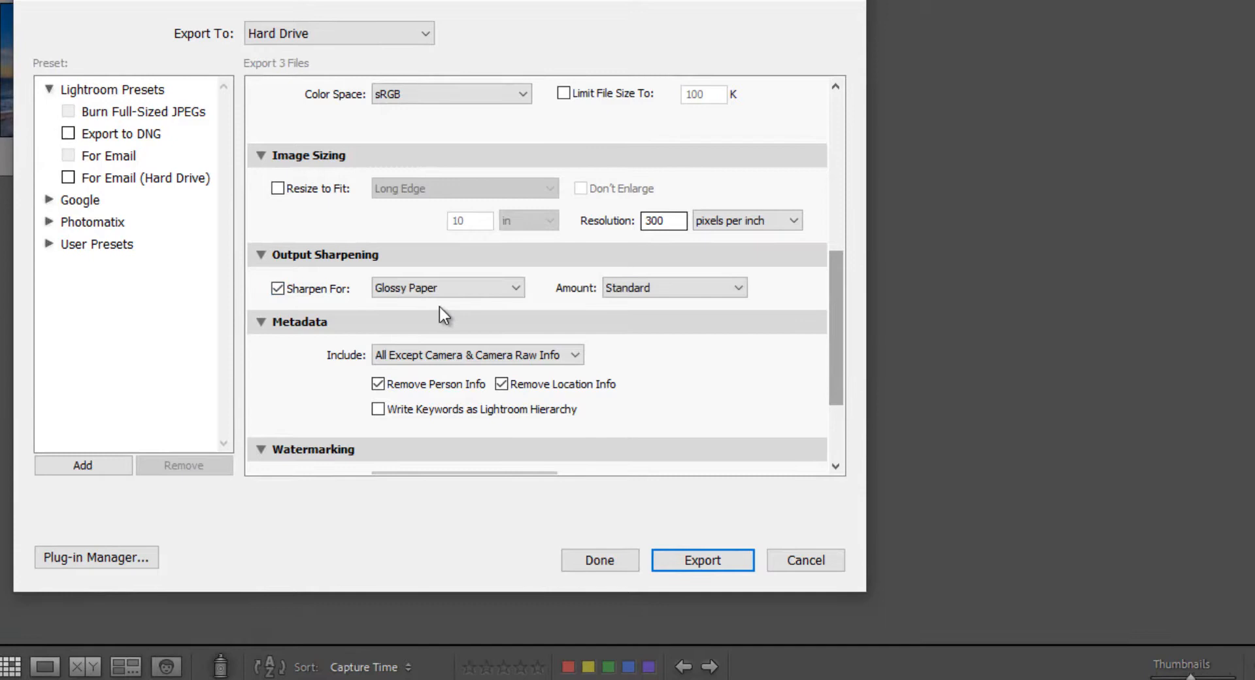
{"action": "left_click", "coordinate": [446, 287]}
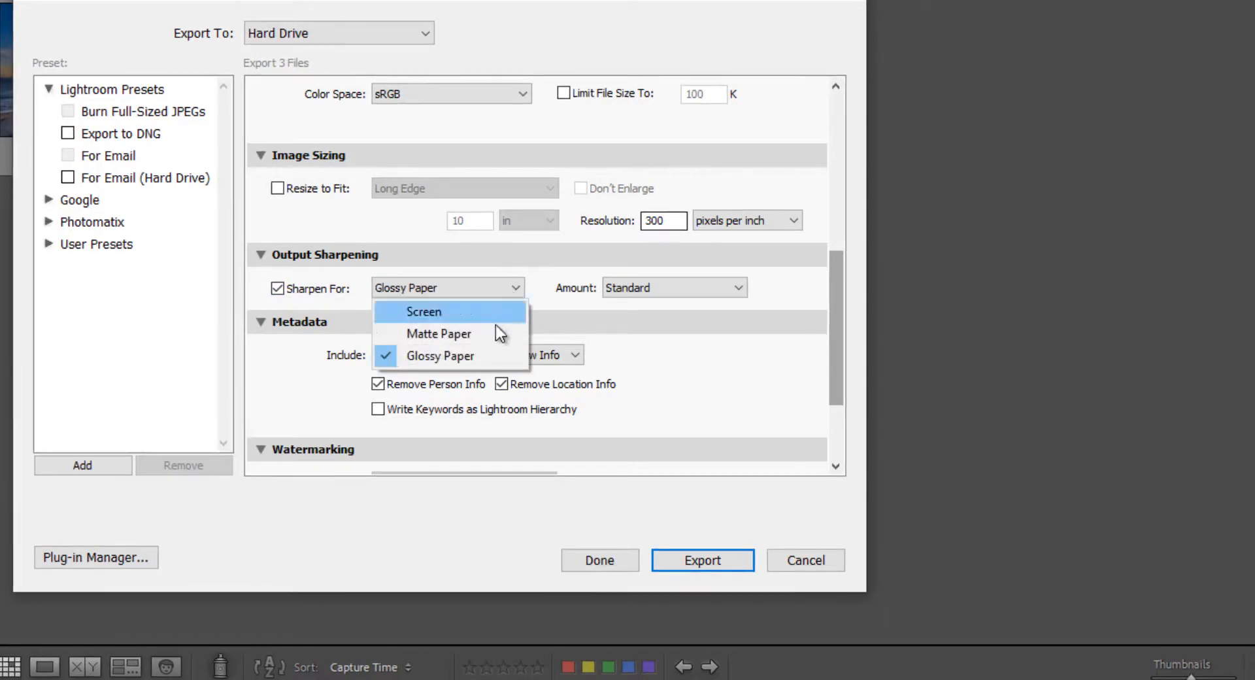
{"action": "mouse_move", "coordinate": [484, 362]}
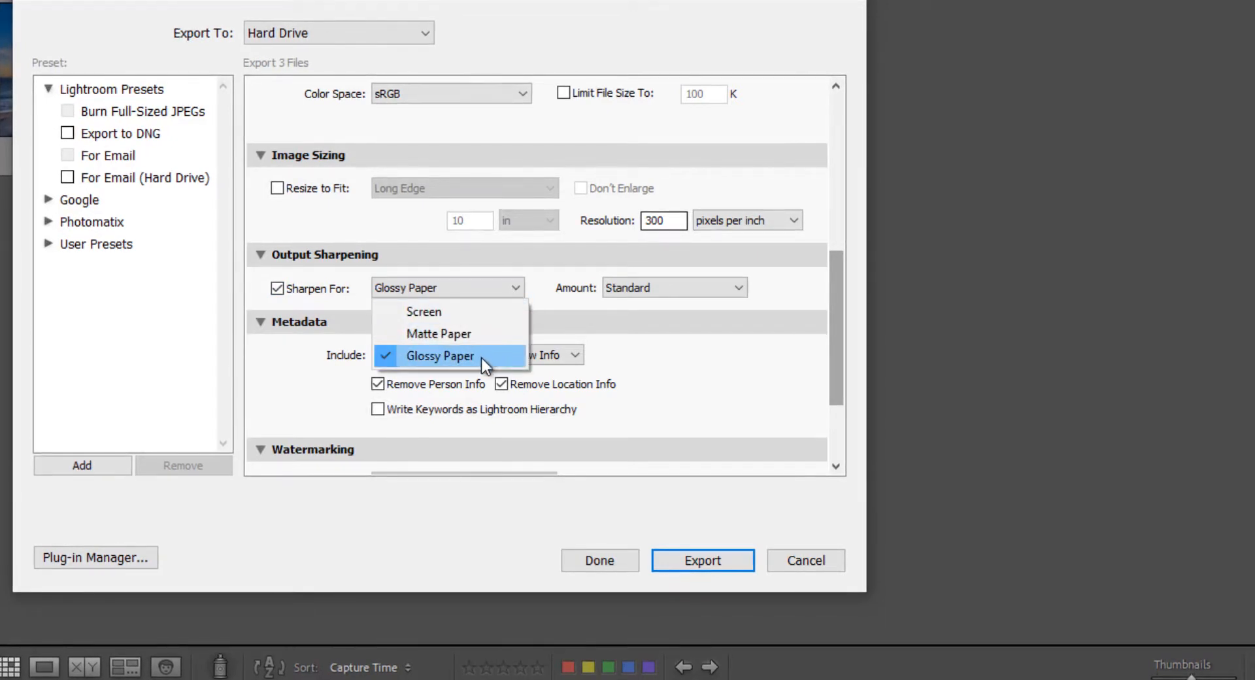
{"action": "left_click", "coordinate": [439, 356]}
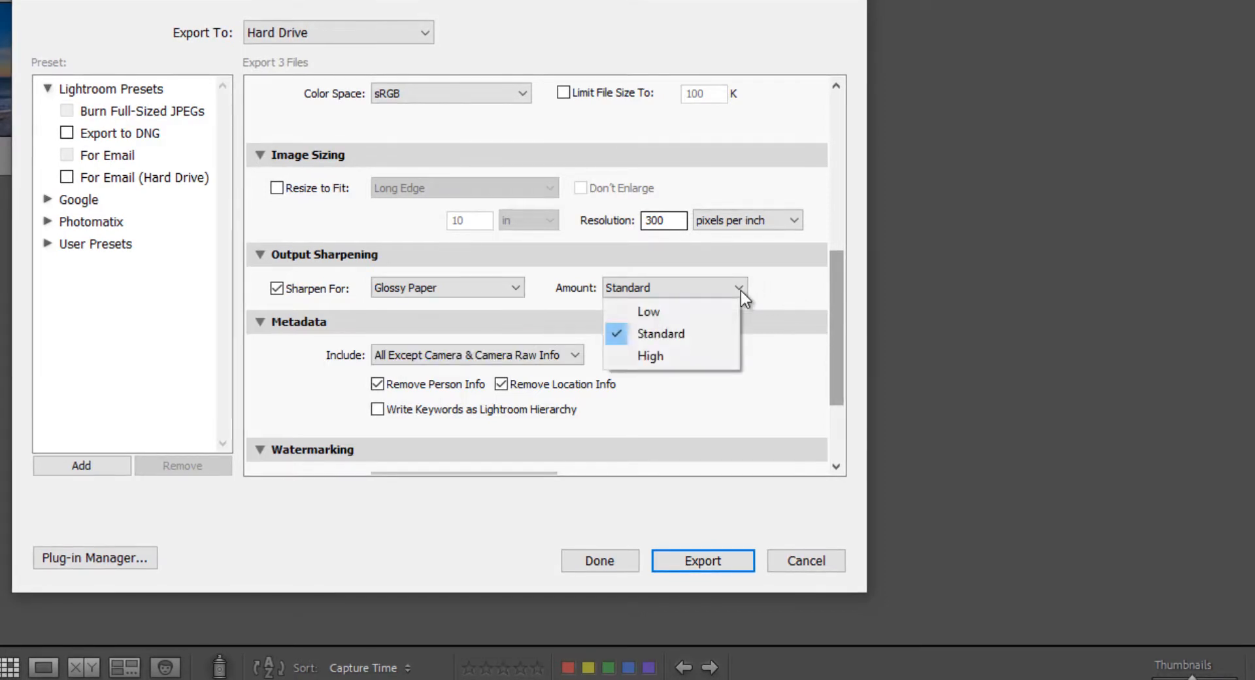
{"action": "mouse_move", "coordinate": [724, 313]}
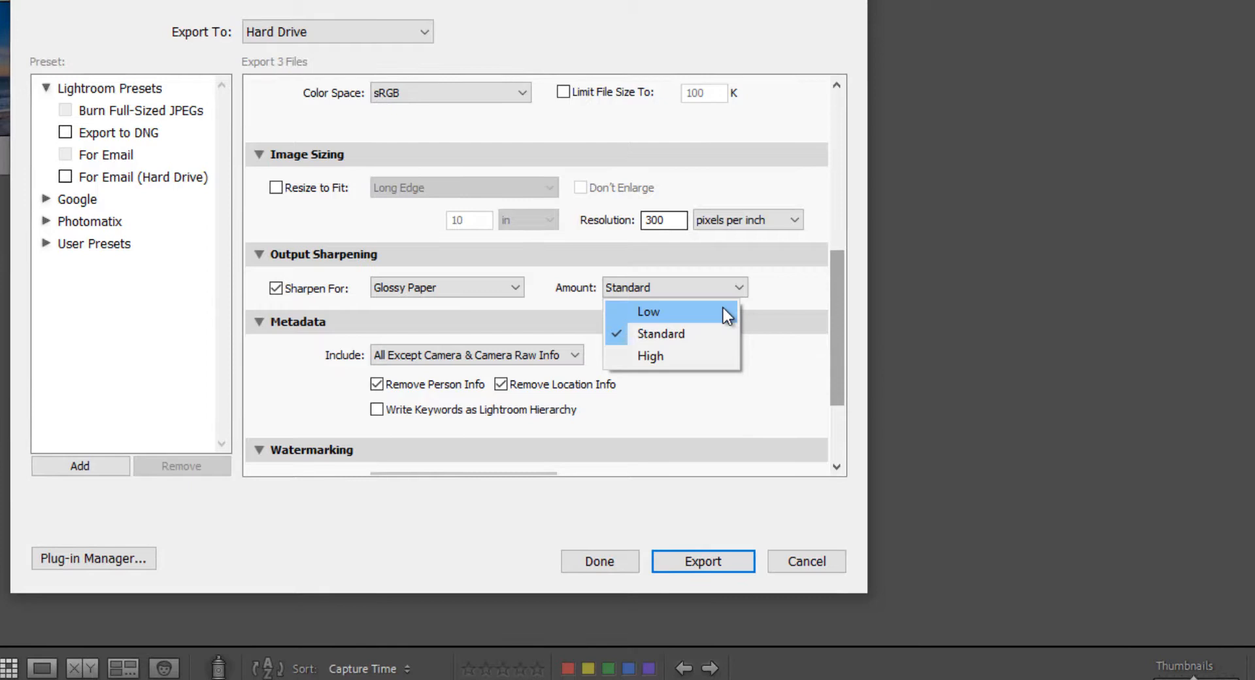
{"action": "left_click", "coordinate": [648, 312]}
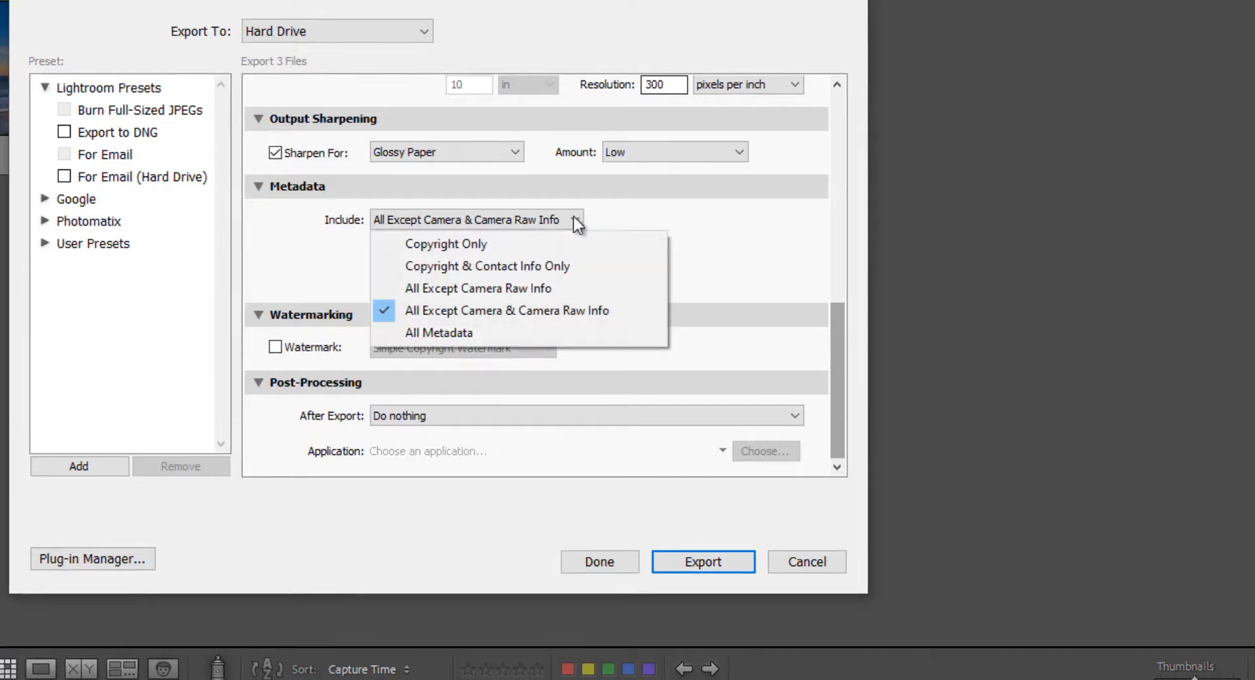
- Set the metadata Include option to Copyright Only
{"action": "left_click", "coordinate": [445, 243]}
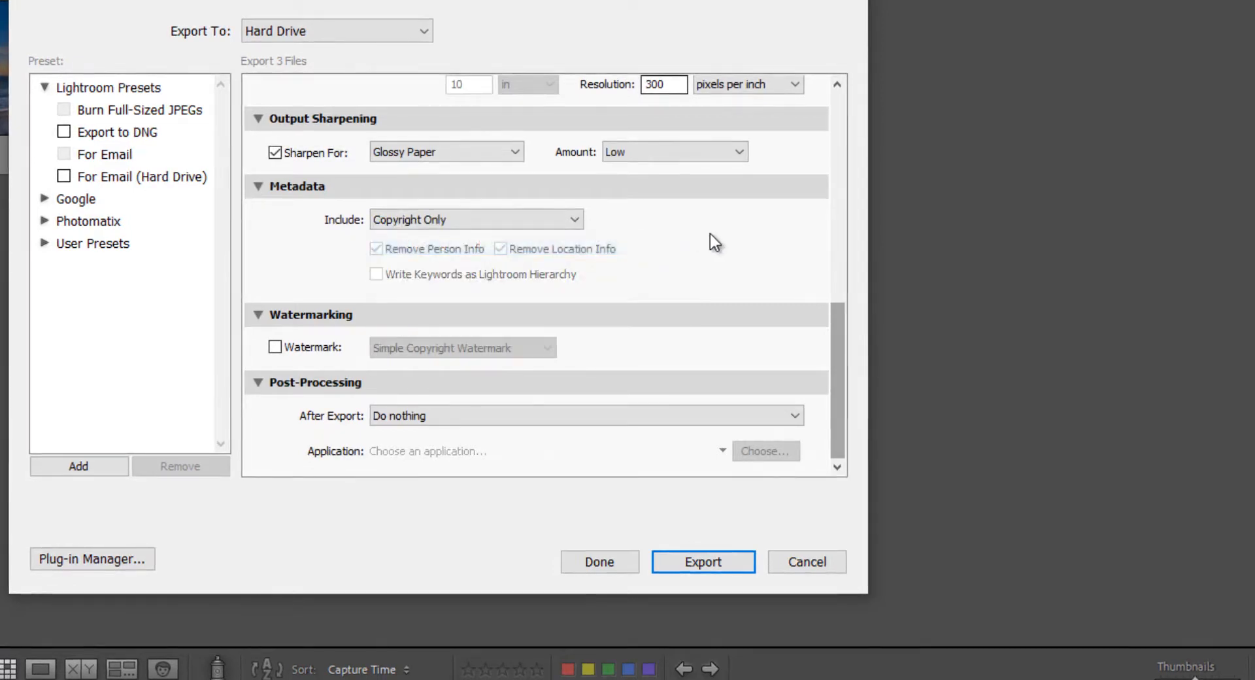
{"action": "mouse_move", "coordinate": [524, 272]}
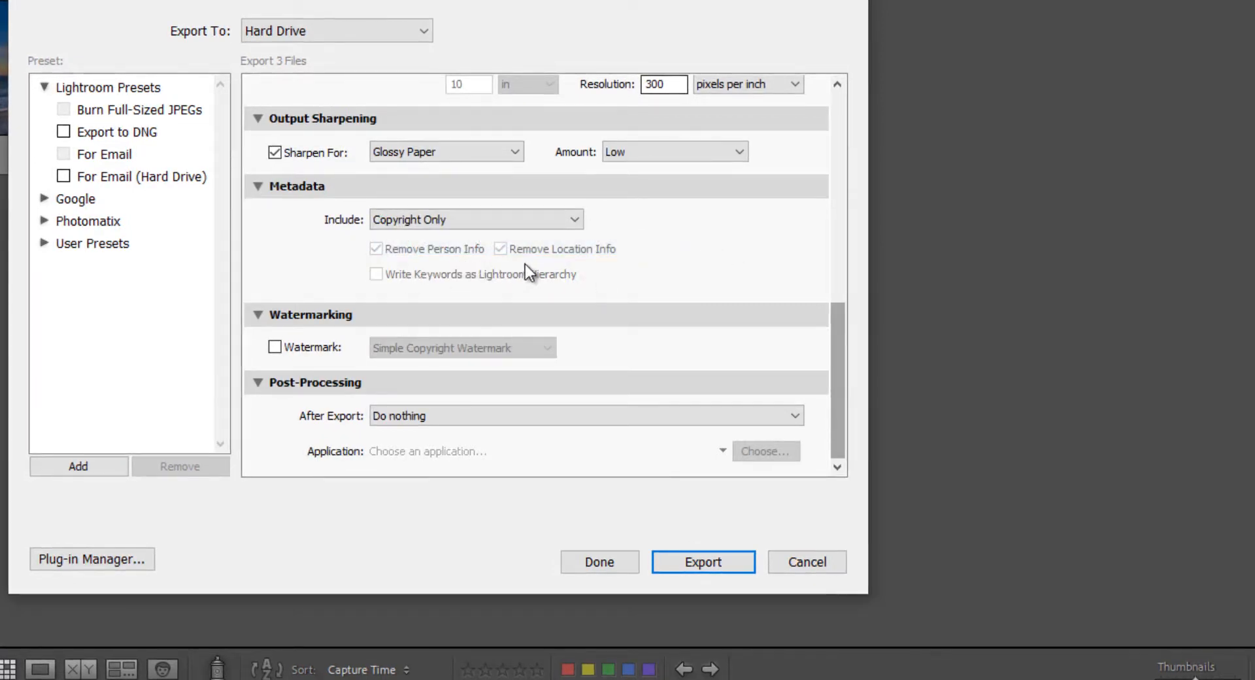
{"action": "mouse_move", "coordinate": [755, 236]}
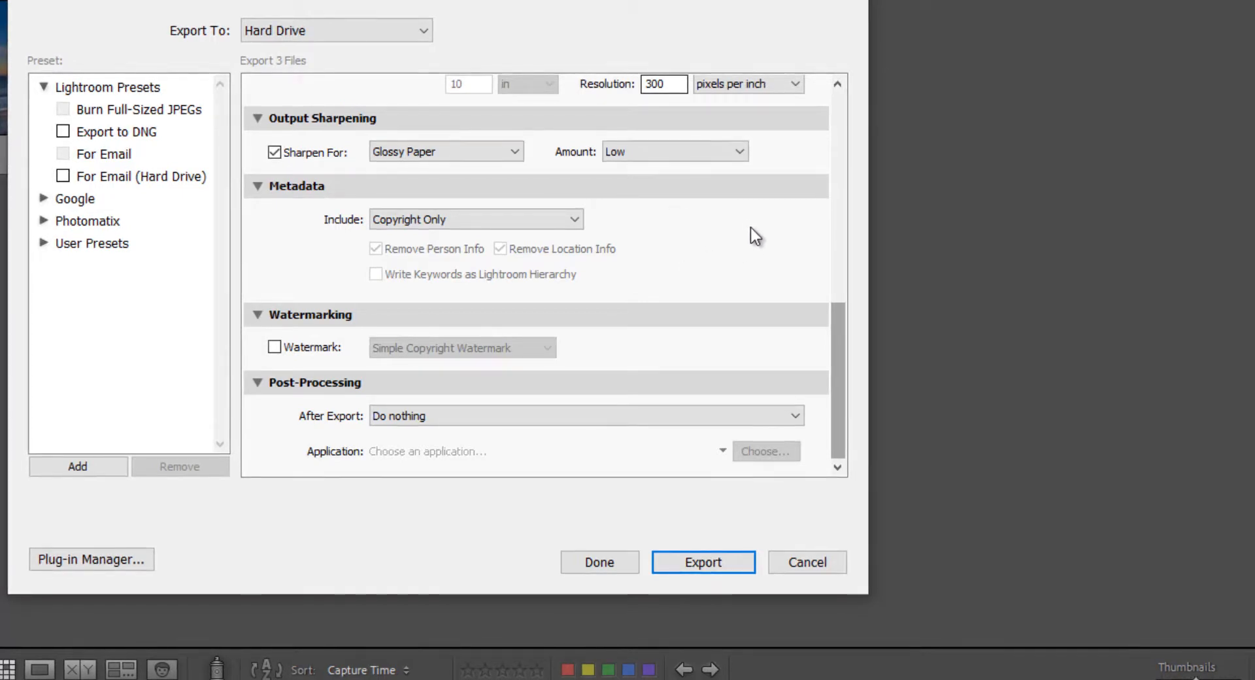
{"action": "mouse_move", "coordinate": [766, 252]}
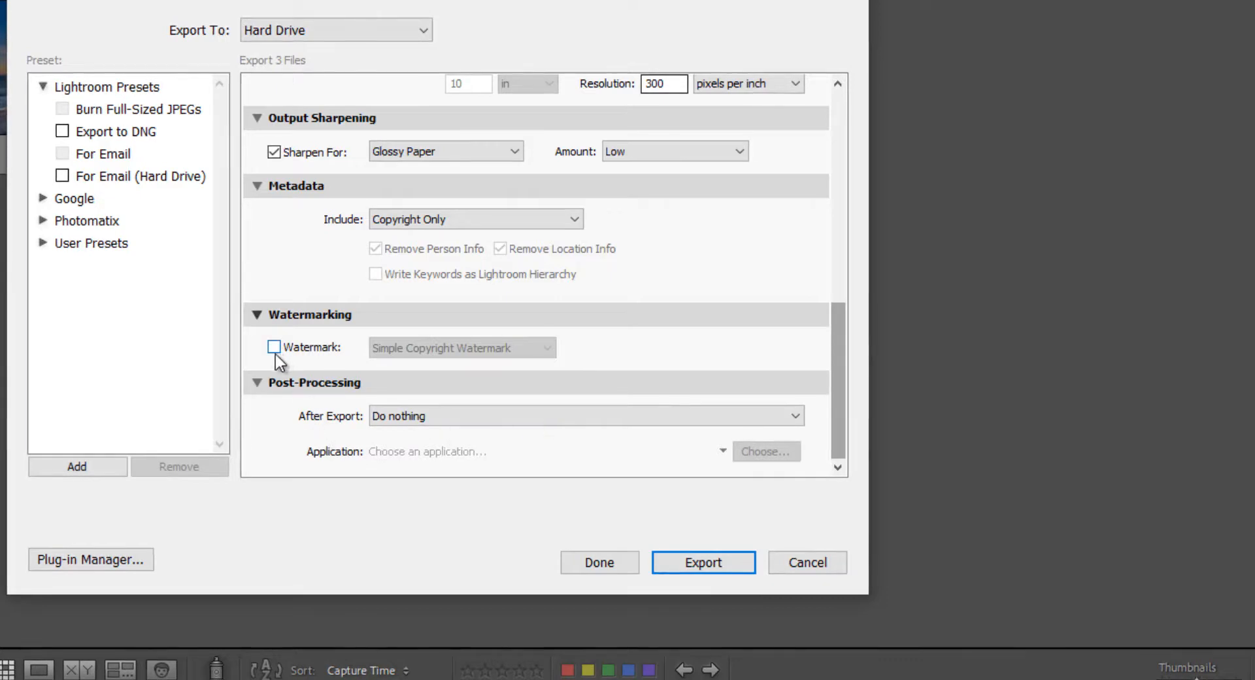
{"action": "mouse_move", "coordinate": [910, 367]}
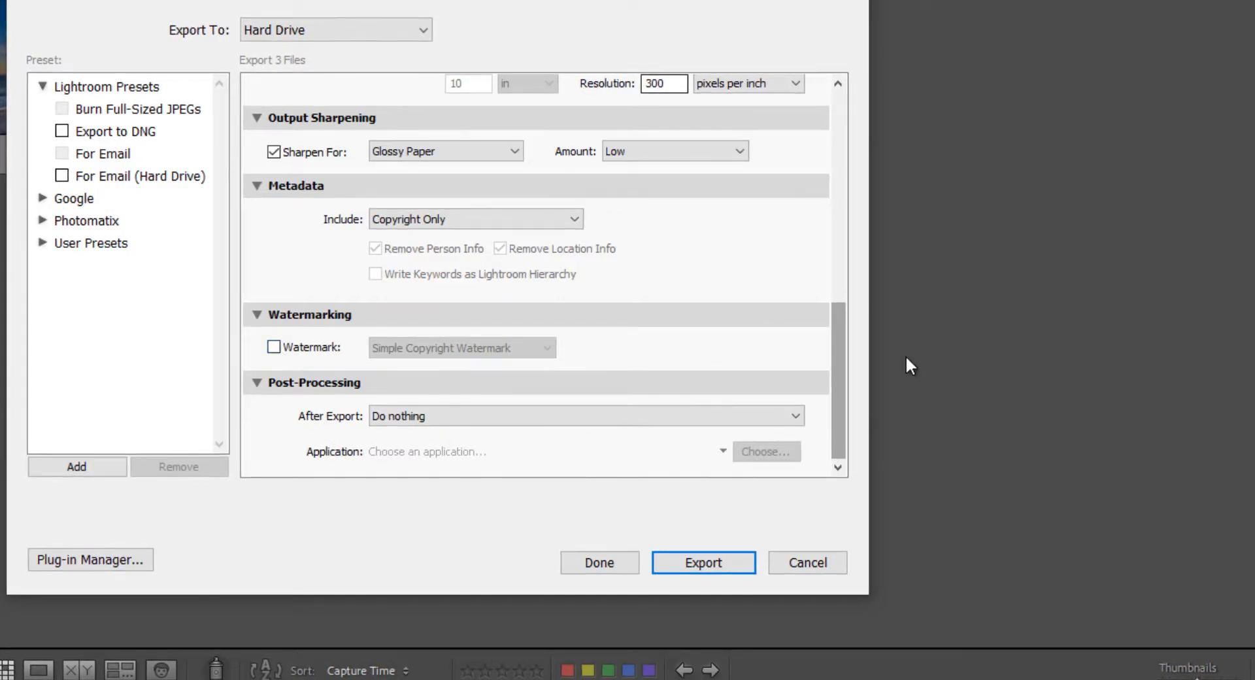
{"action": "mouse_move", "coordinate": [467, 445]}
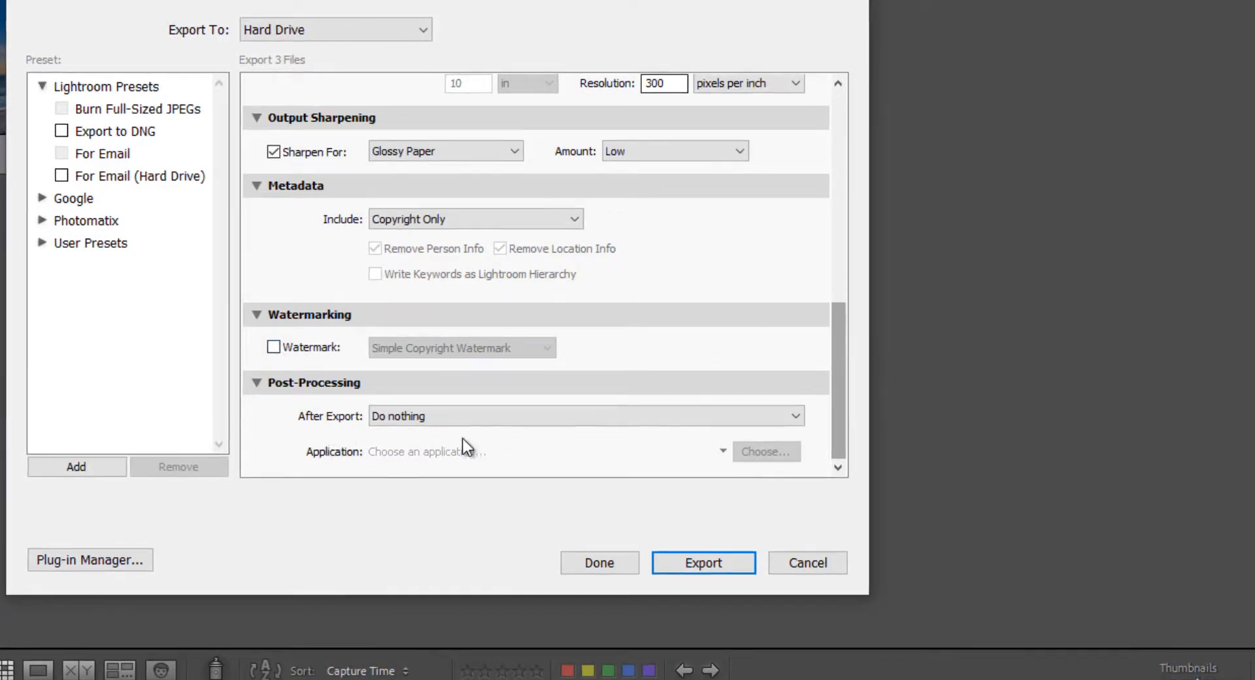
{"action": "mouse_move", "coordinate": [550, 436]}
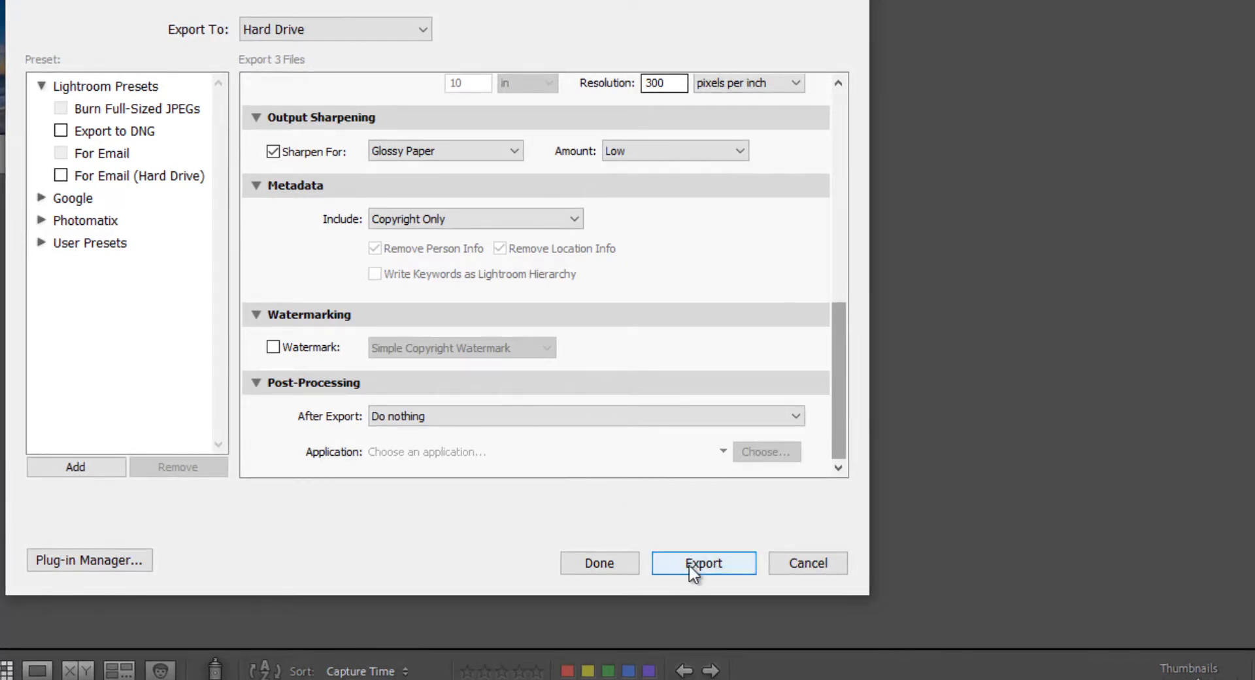
{"action": "mouse_move", "coordinate": [630, 469]}
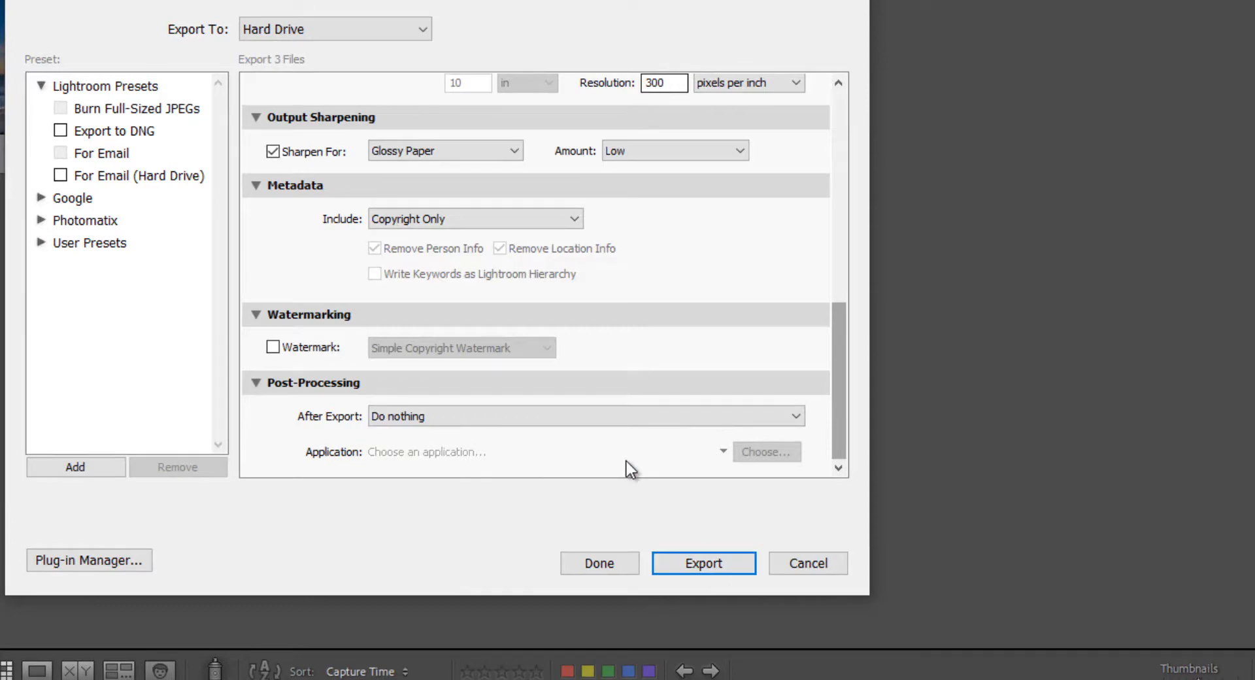
{"action": "mouse_move", "coordinate": [924, 314]}
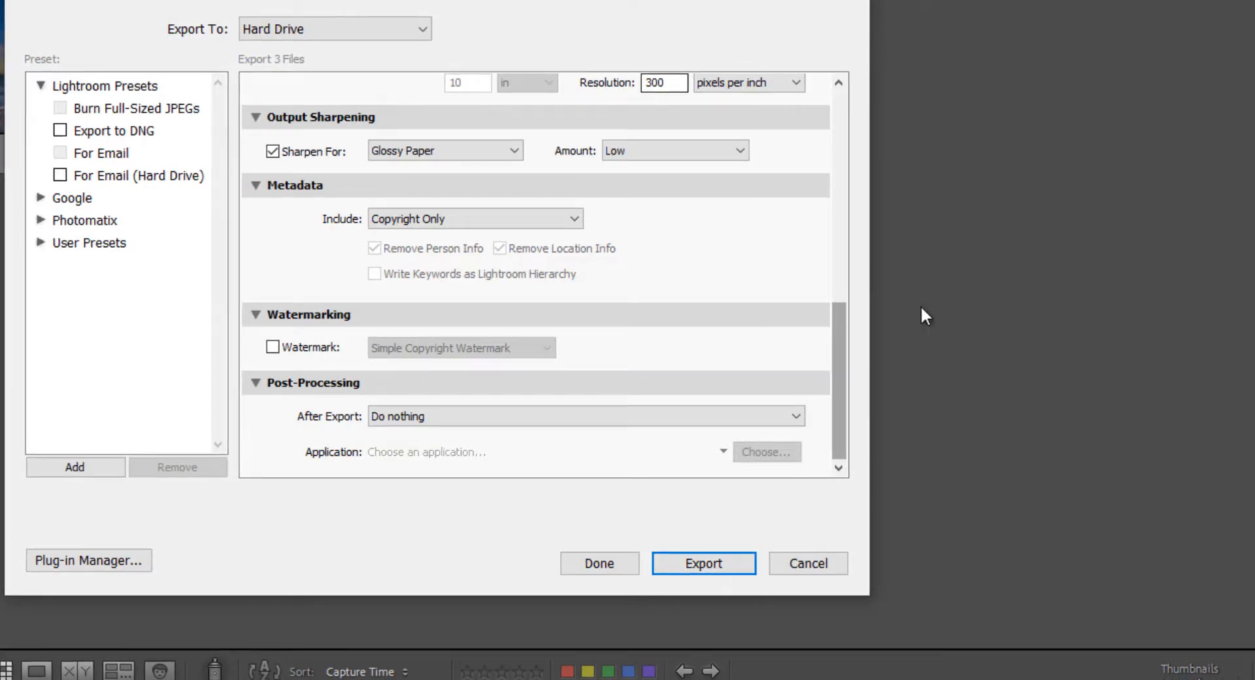
{"action": "scroll", "scroll_direction": "up", "scroll_amount": 3}
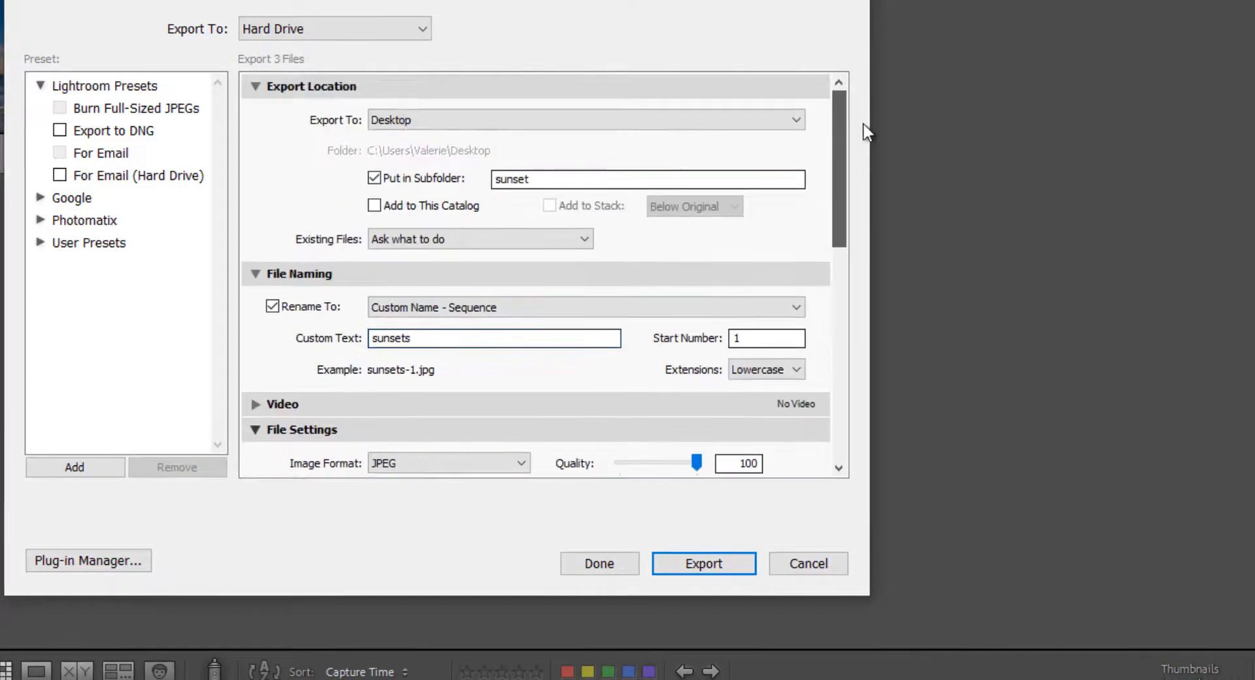
{"action": "mouse_move", "coordinate": [532, 108]}
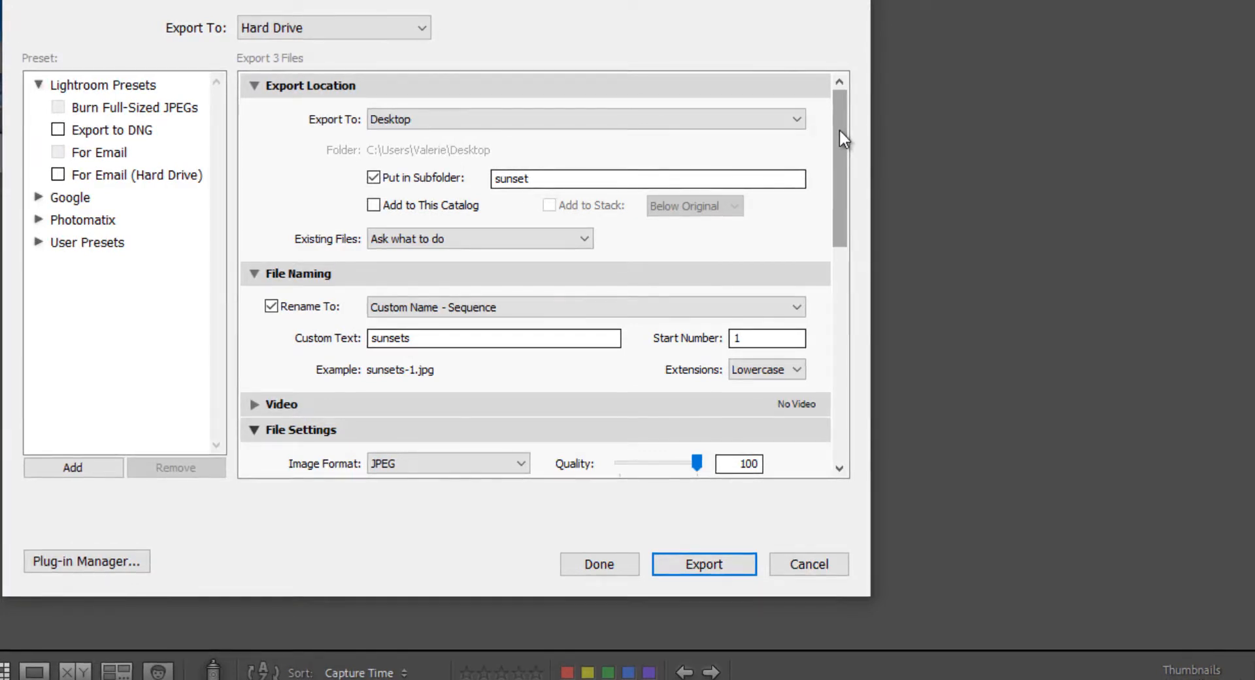
{"action": "mouse_move", "coordinate": [454, 232]}
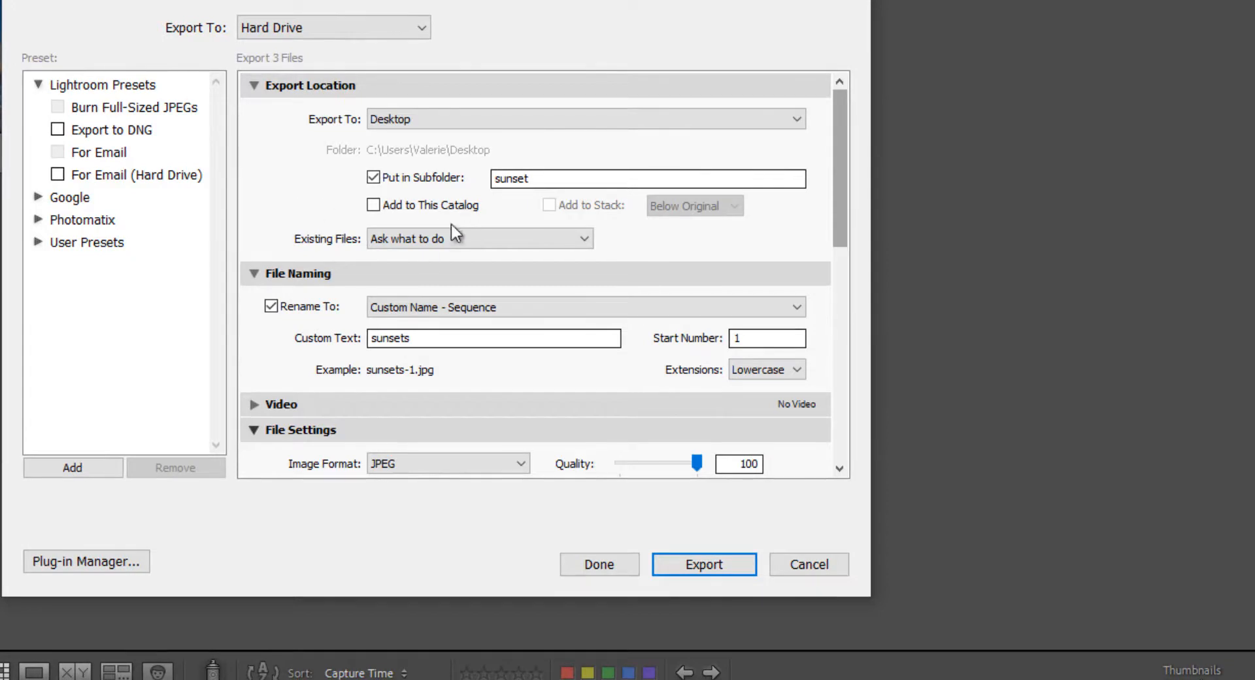
{"action": "mouse_move", "coordinate": [847, 116]}
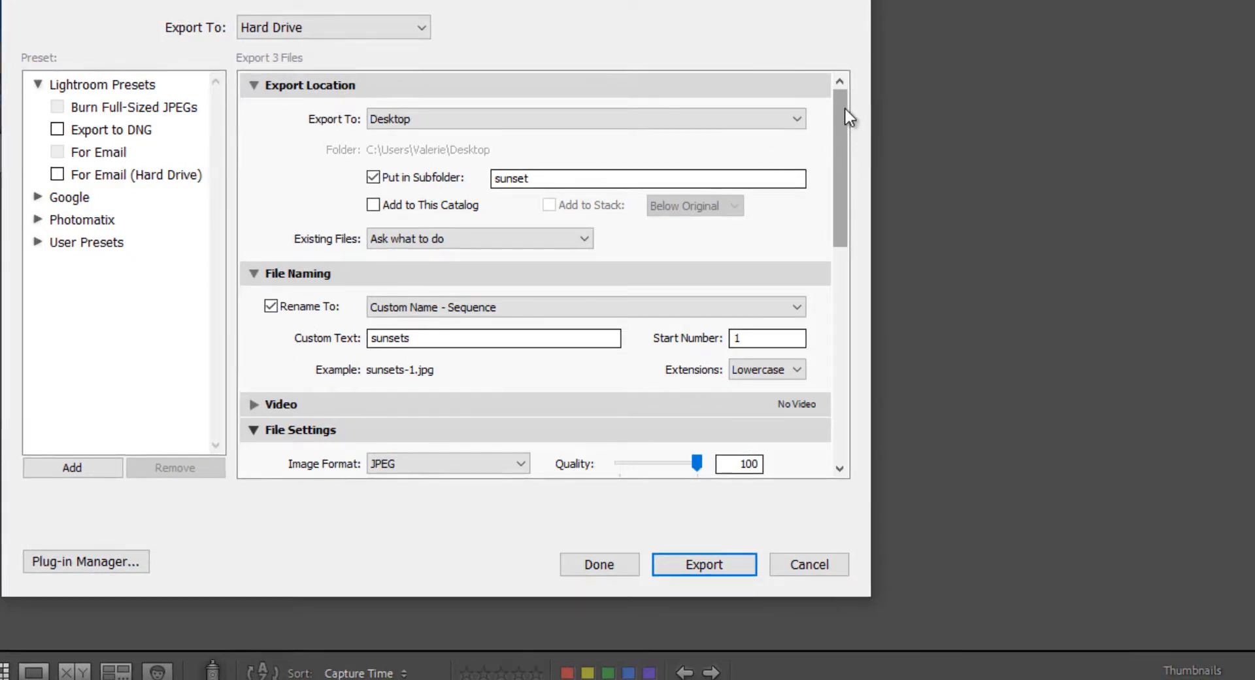
{"action": "scroll", "scroll_direction": "down", "scroll_amount": 3}
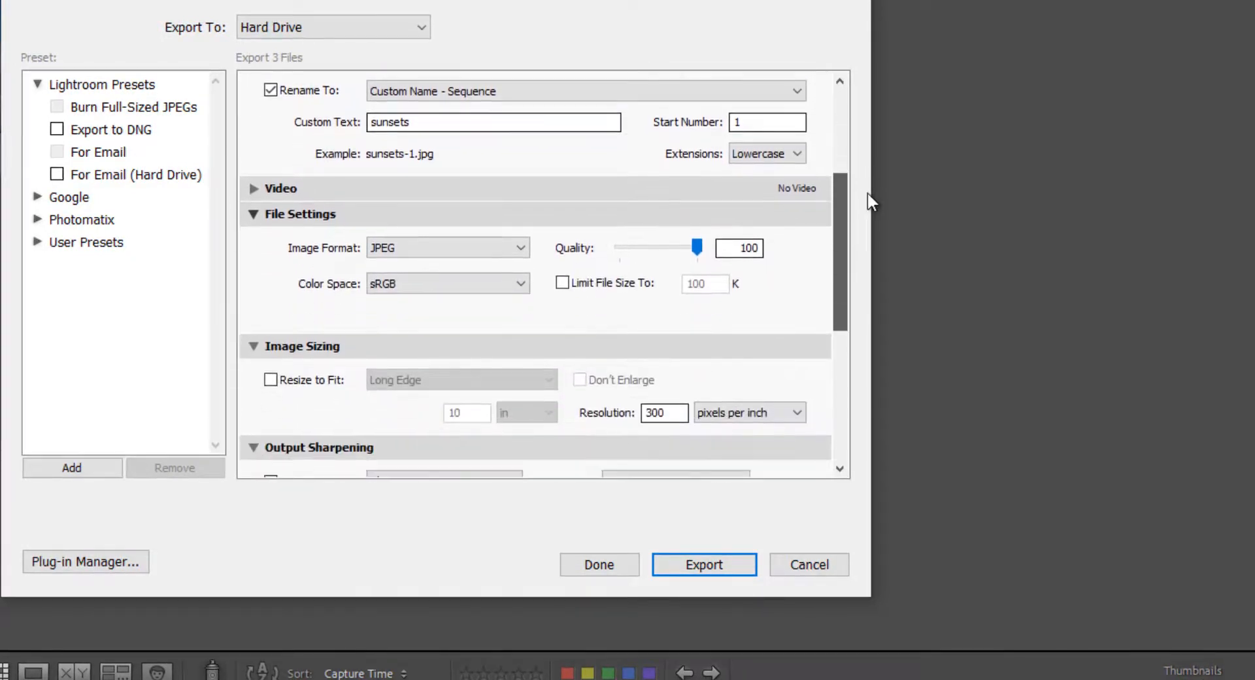
{"action": "scroll", "scroll_direction": "down", "scroll_amount": 3}
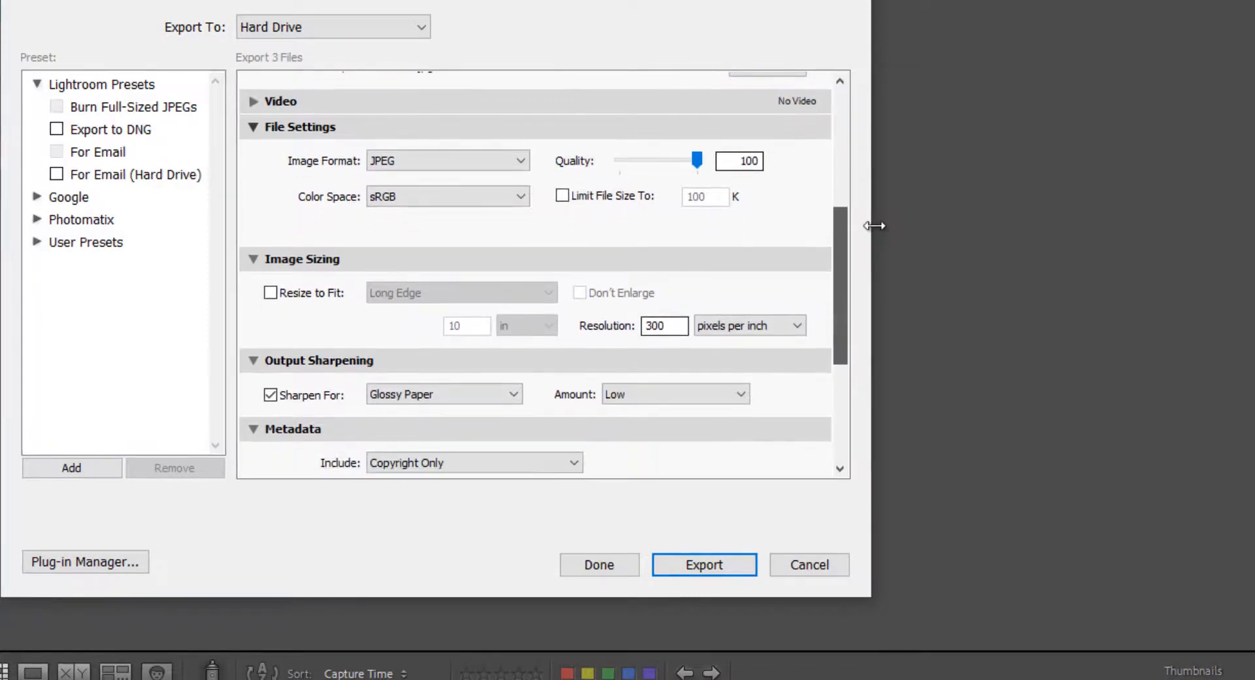
{"action": "mouse_move", "coordinate": [535, 168]}
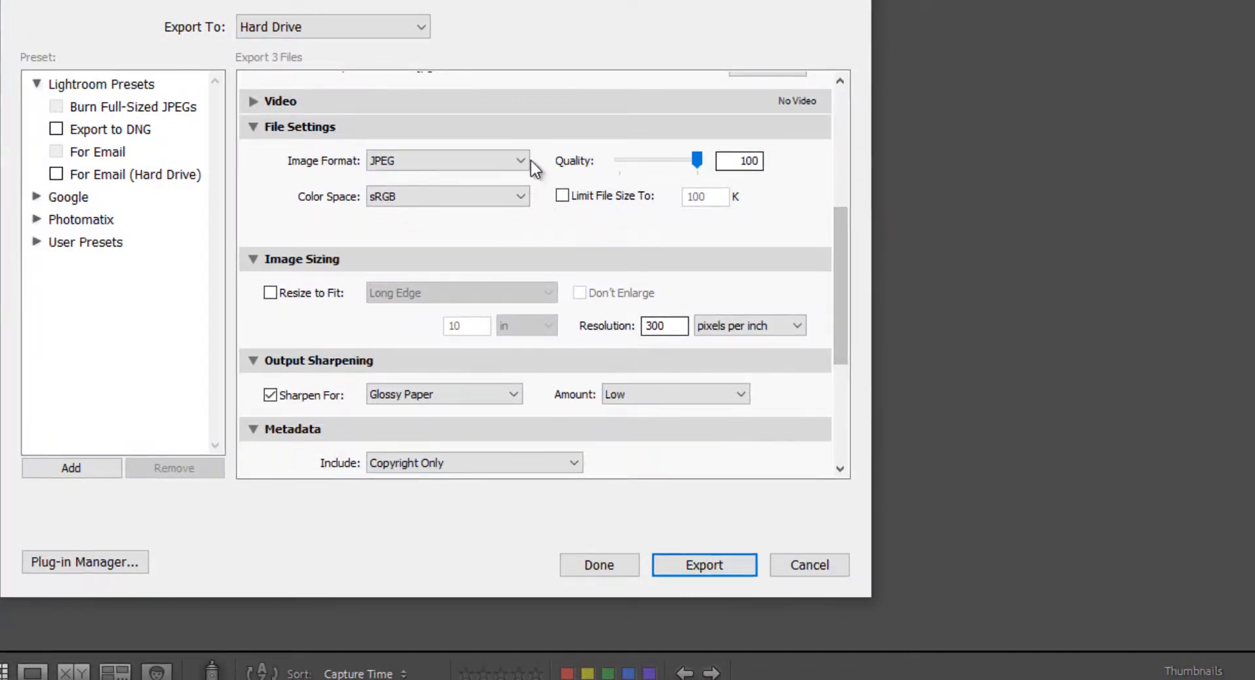
{"action": "mouse_move", "coordinate": [438, 216]}
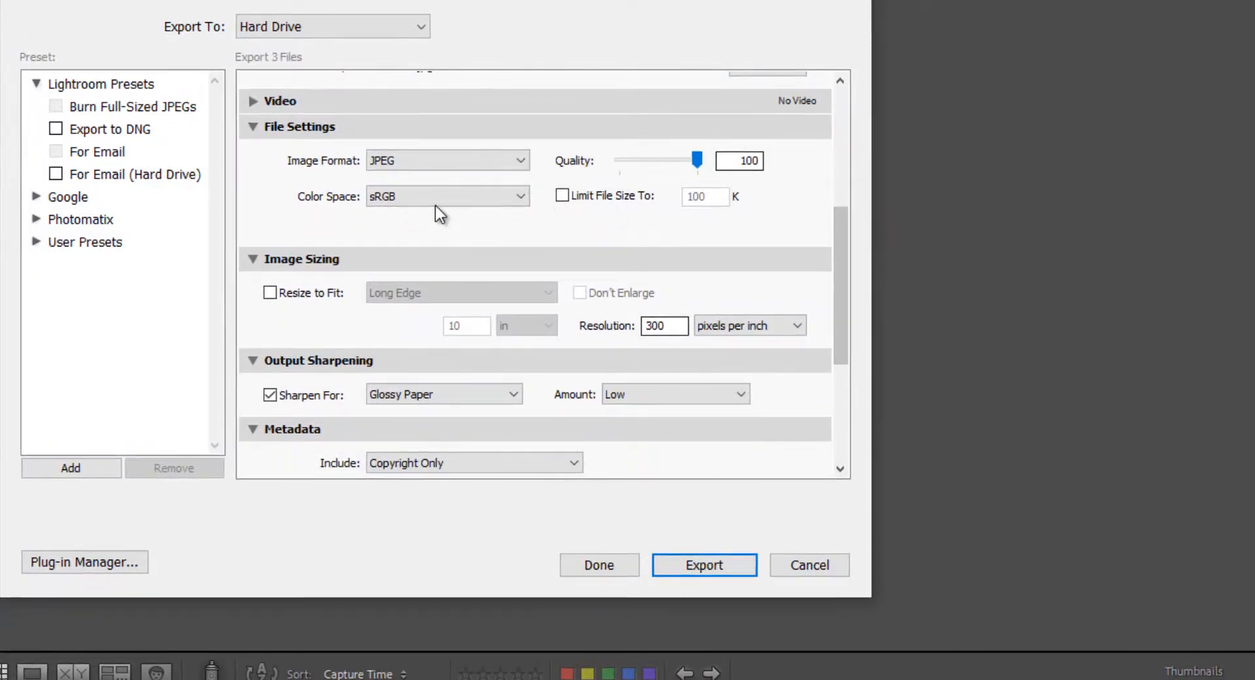
{"action": "mouse_move", "coordinate": [448, 223]}
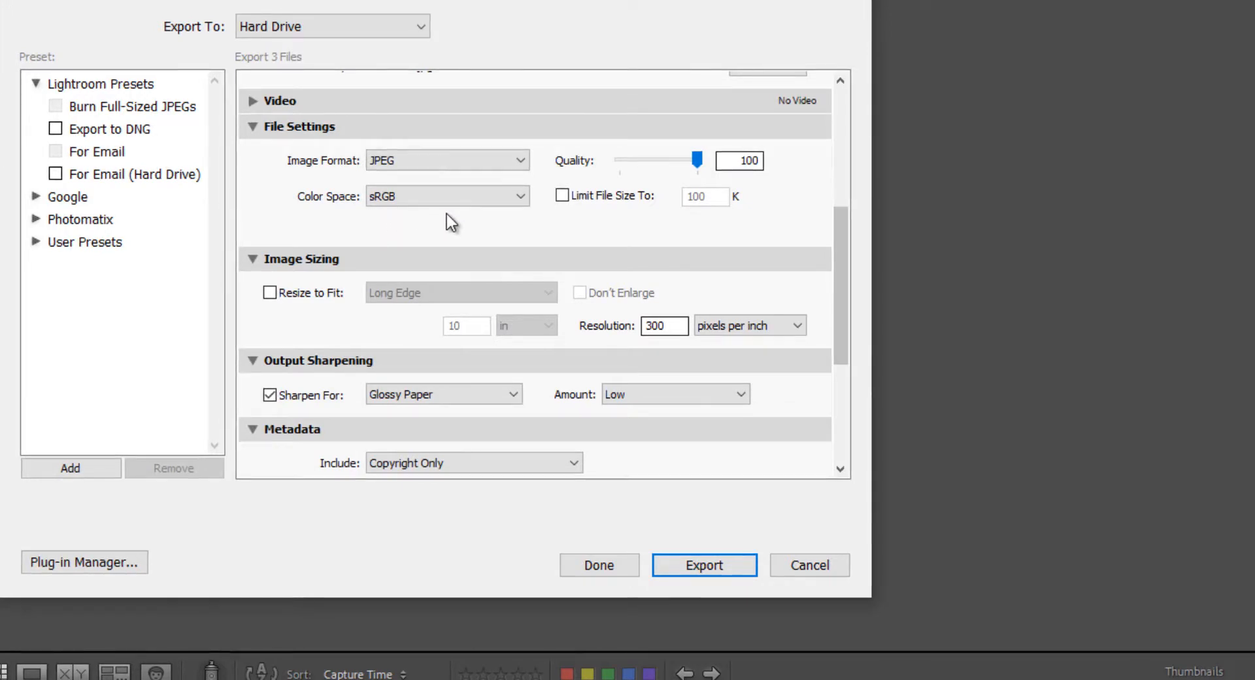
{"action": "mouse_move", "coordinate": [783, 192]}
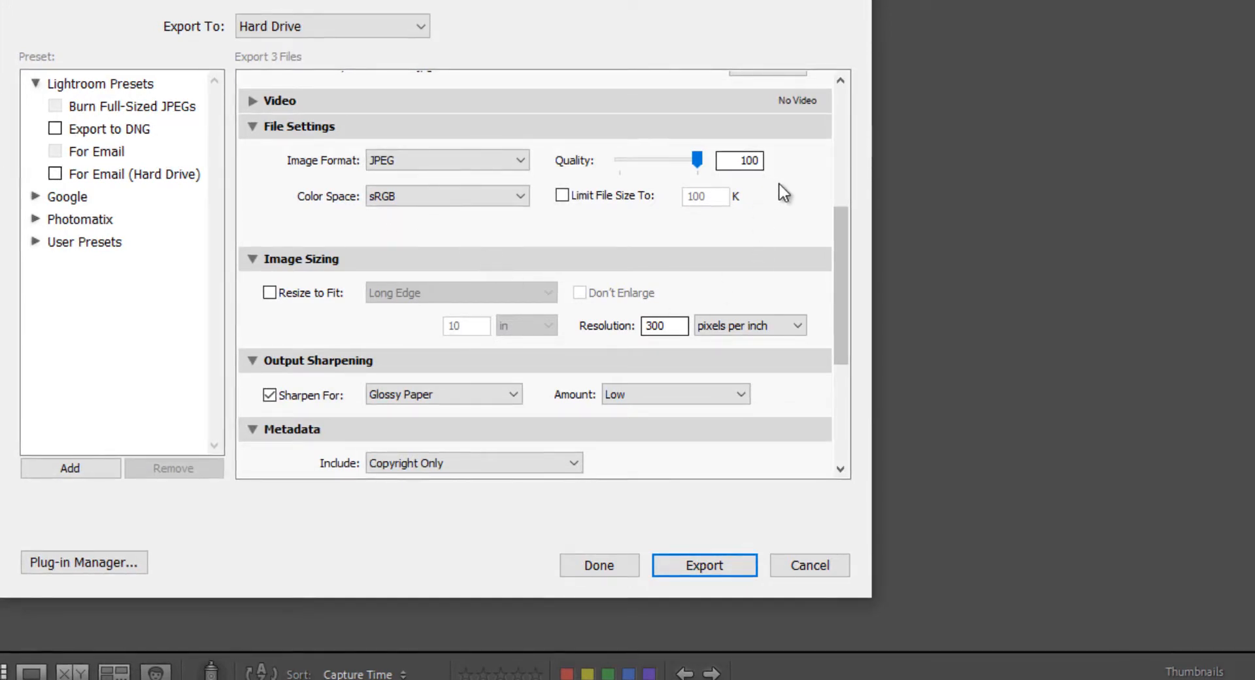
{"action": "mouse_move", "coordinate": [790, 200]}
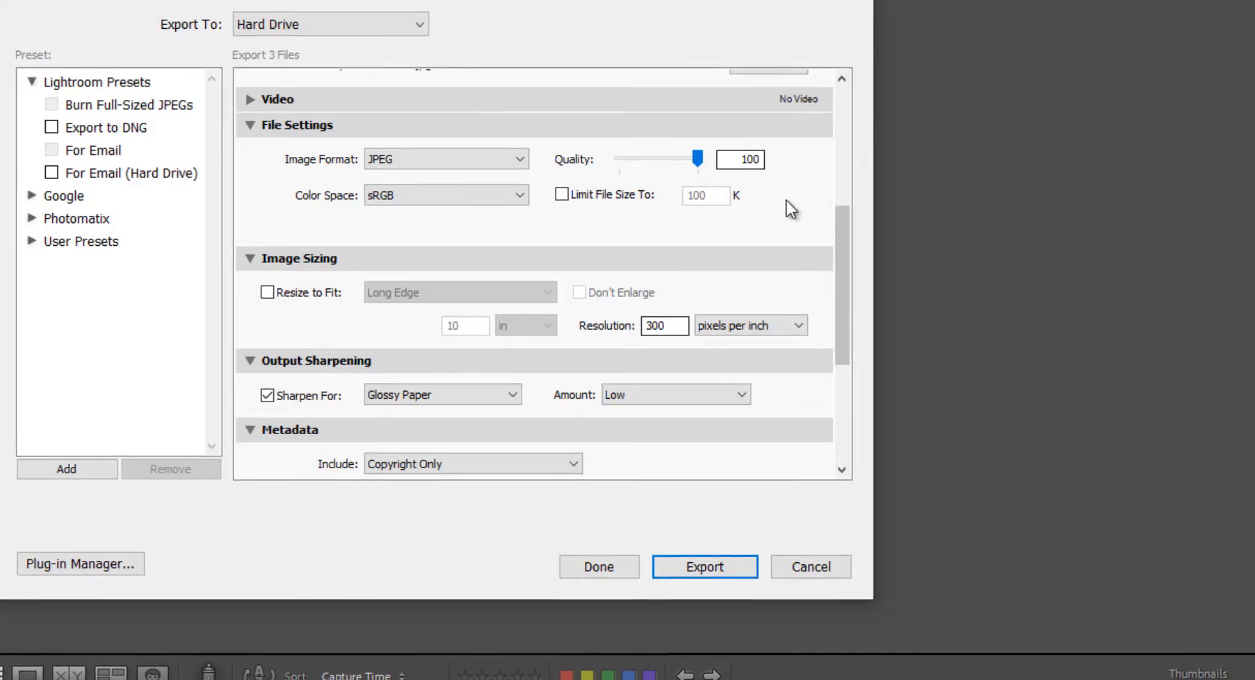
{"action": "mouse_move", "coordinate": [803, 200]}
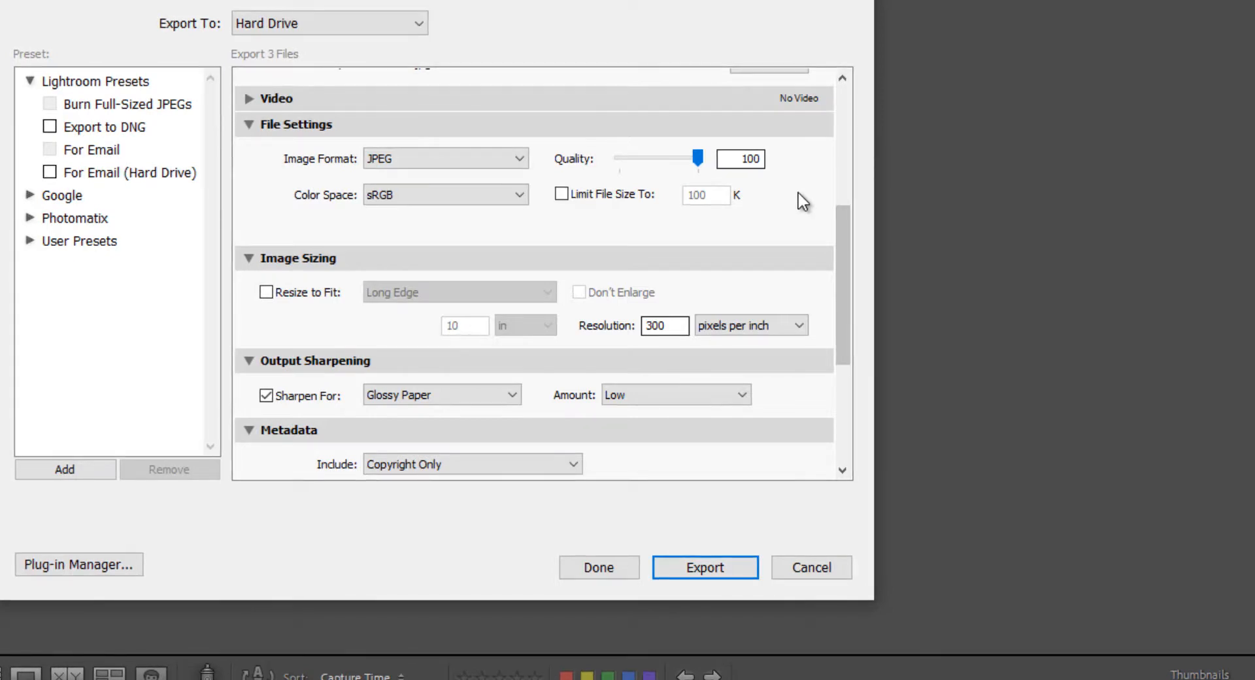
{"action": "mouse_move", "coordinate": [588, 246]}
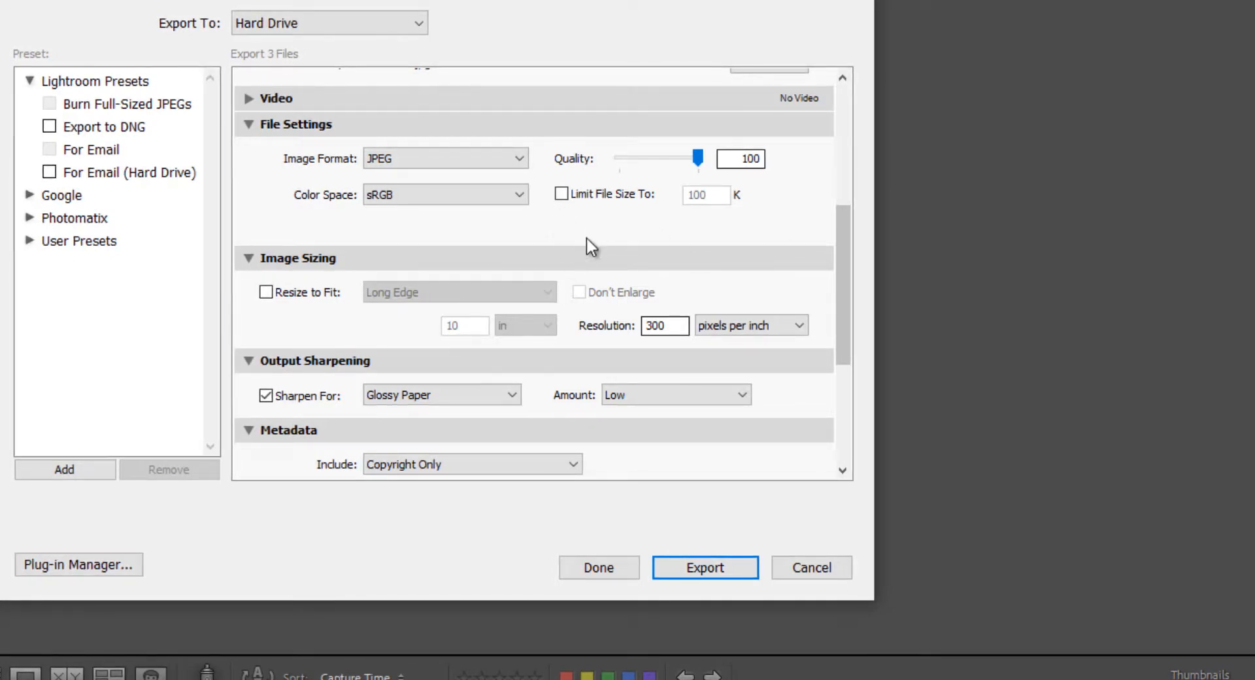
{"action": "mouse_move", "coordinate": [589, 232]}
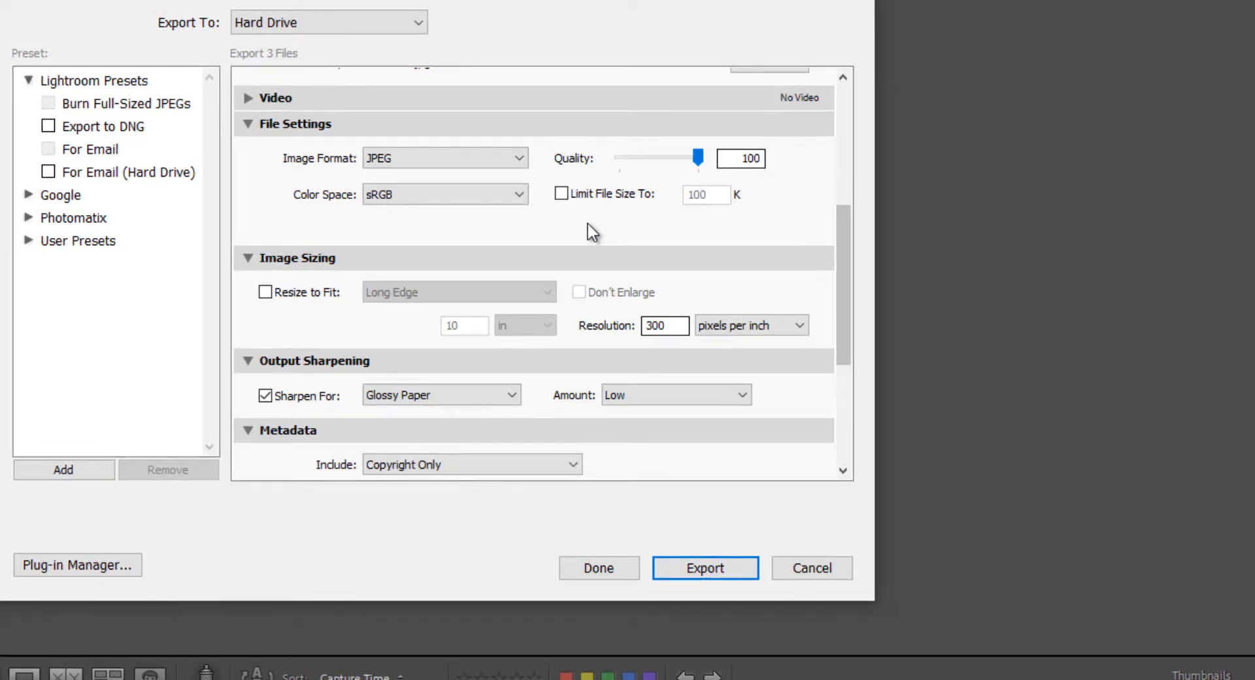
{"action": "mouse_move", "coordinate": [579, 236]}
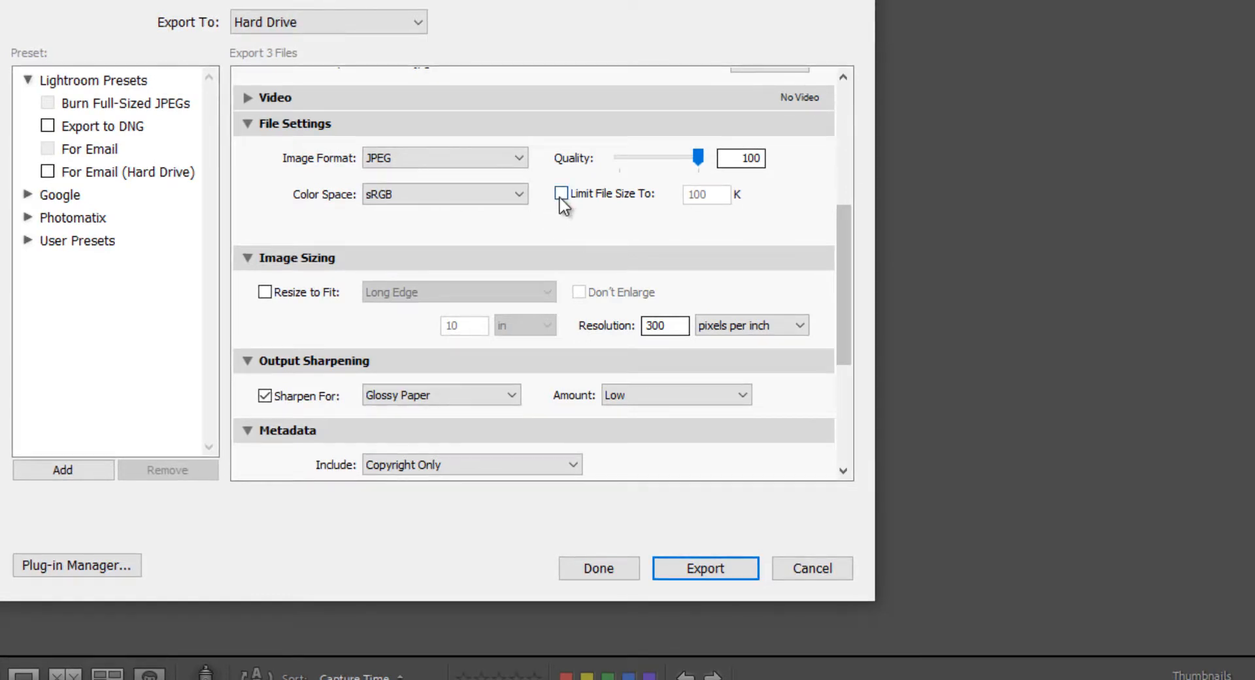
- Enter a 500 K file size limit, then untick Limit File Size To
{"action": "left_click", "coordinate": [561, 193]}
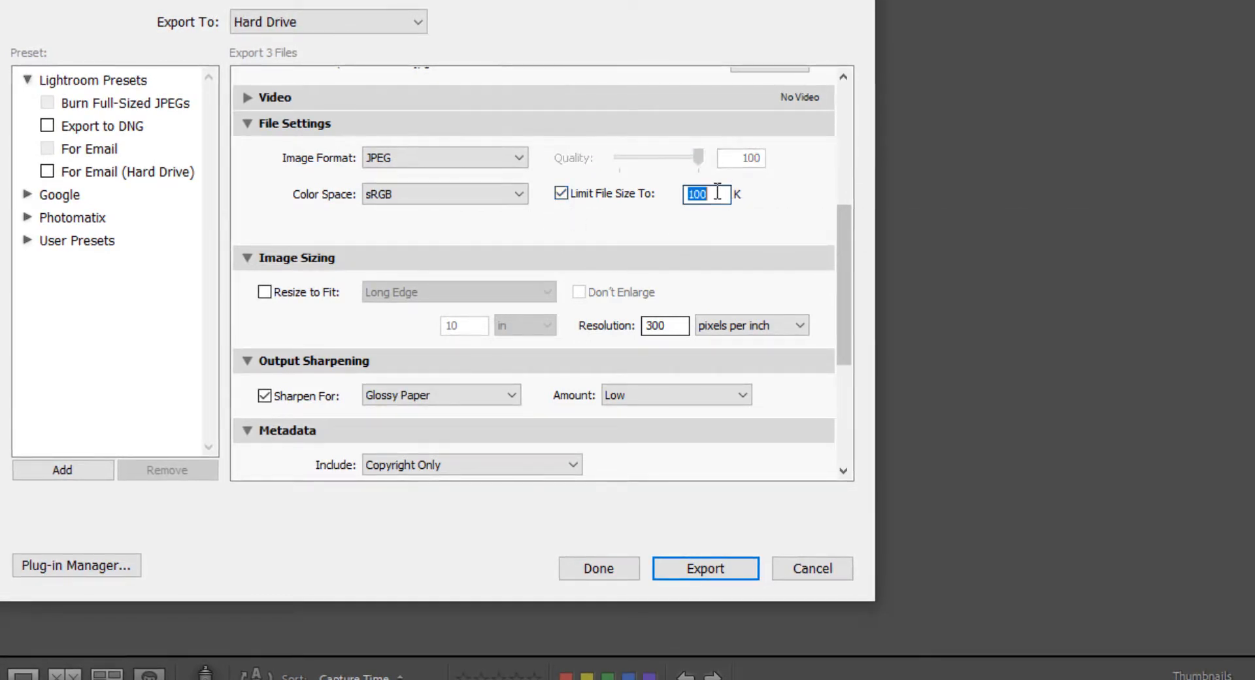
{"action": "type", "text": "500"}
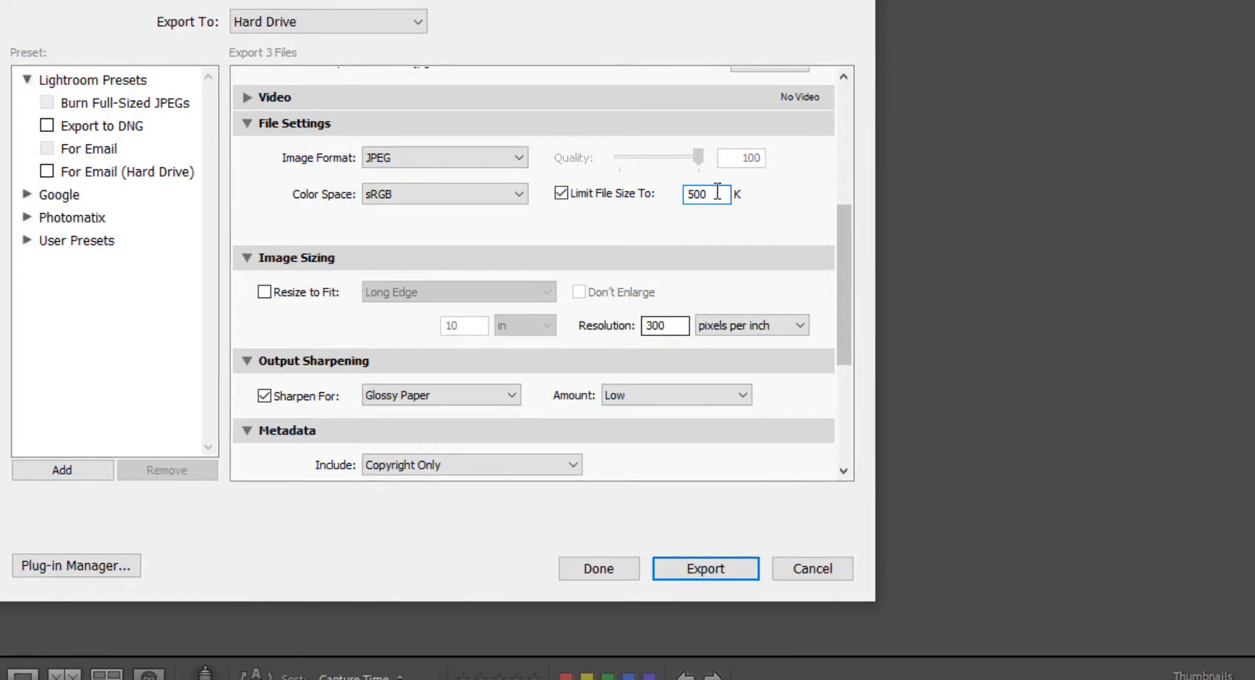
{"action": "mouse_move", "coordinate": [561, 194]}
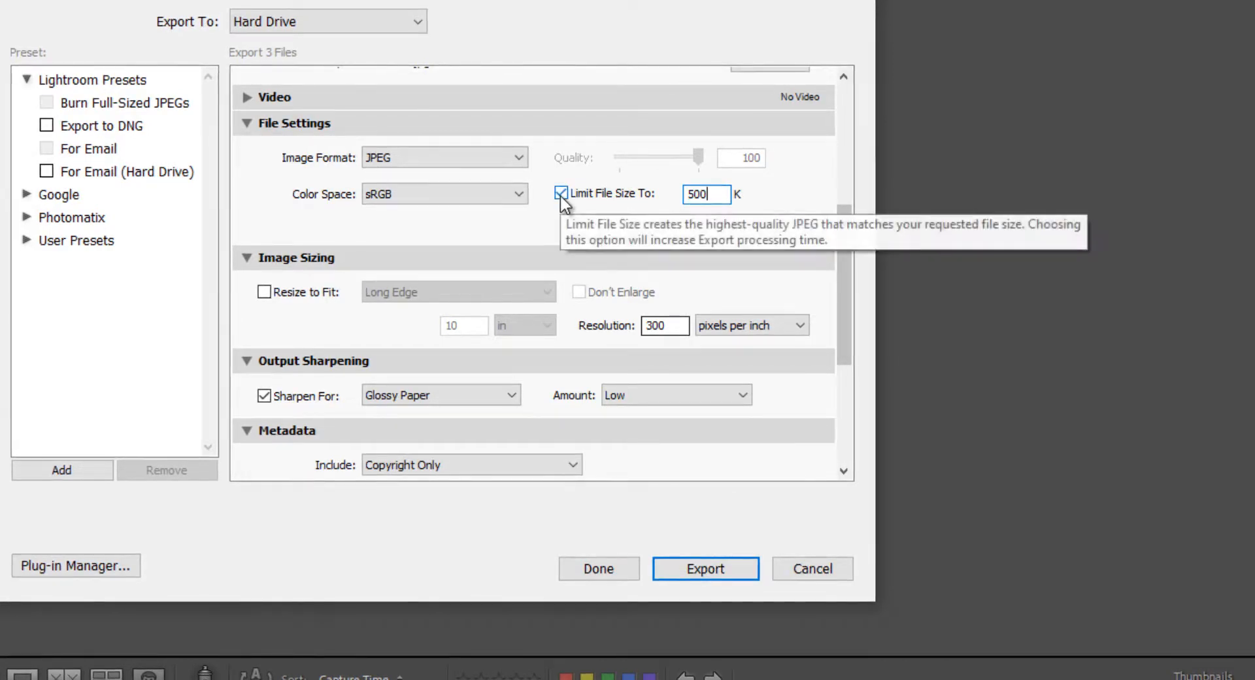
{"action": "left_click", "coordinate": [561, 194]}
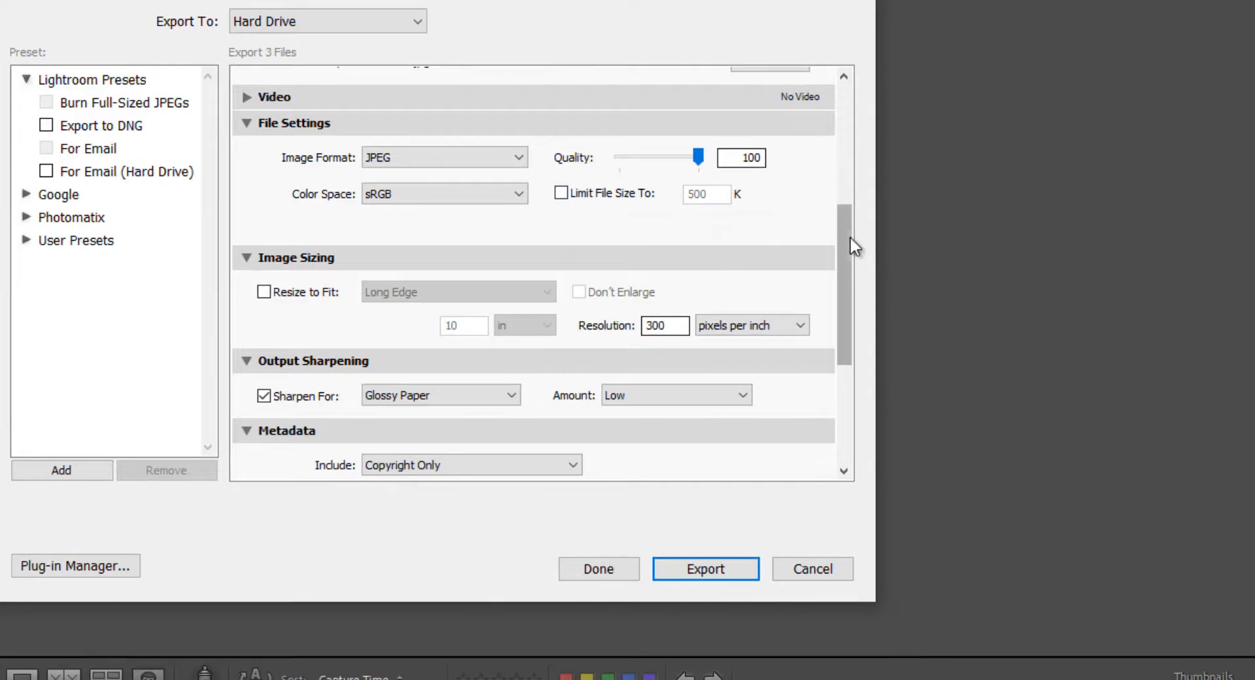
{"action": "scroll", "scroll_direction": "down", "scroll_amount": 3}
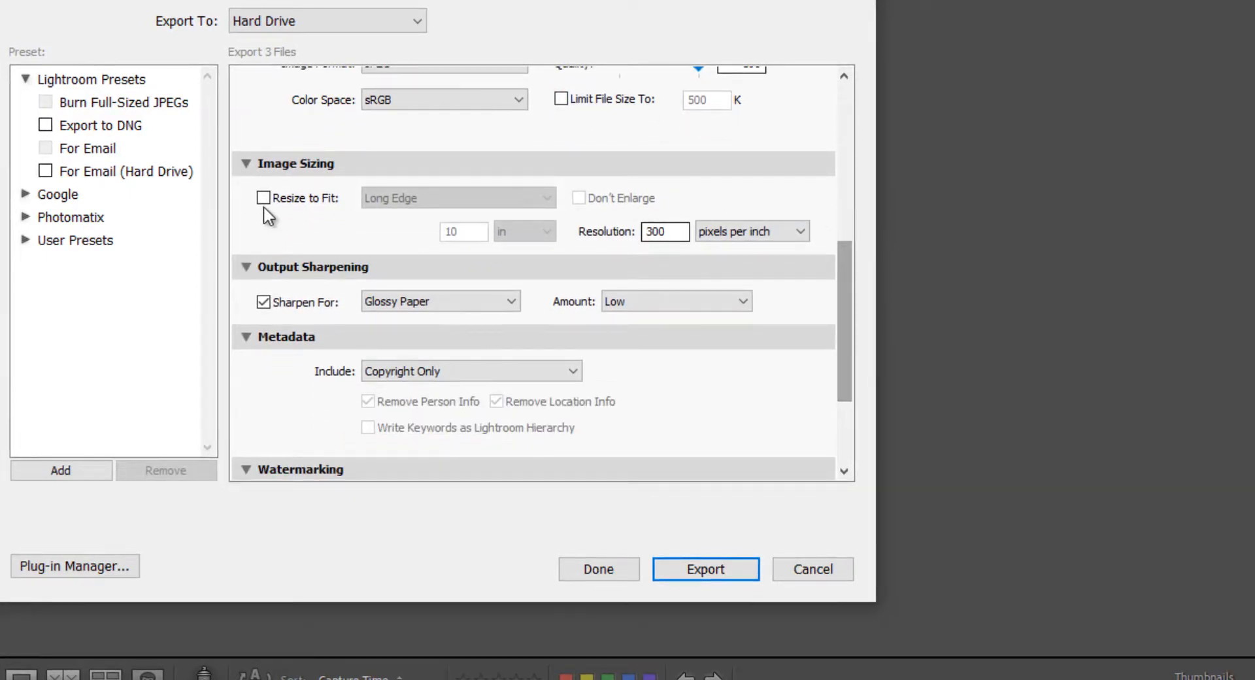
- Enable Resize to Fit at 2048 pixels long edge and 72 ppi resolution
{"action": "left_click", "coordinate": [263, 198]}
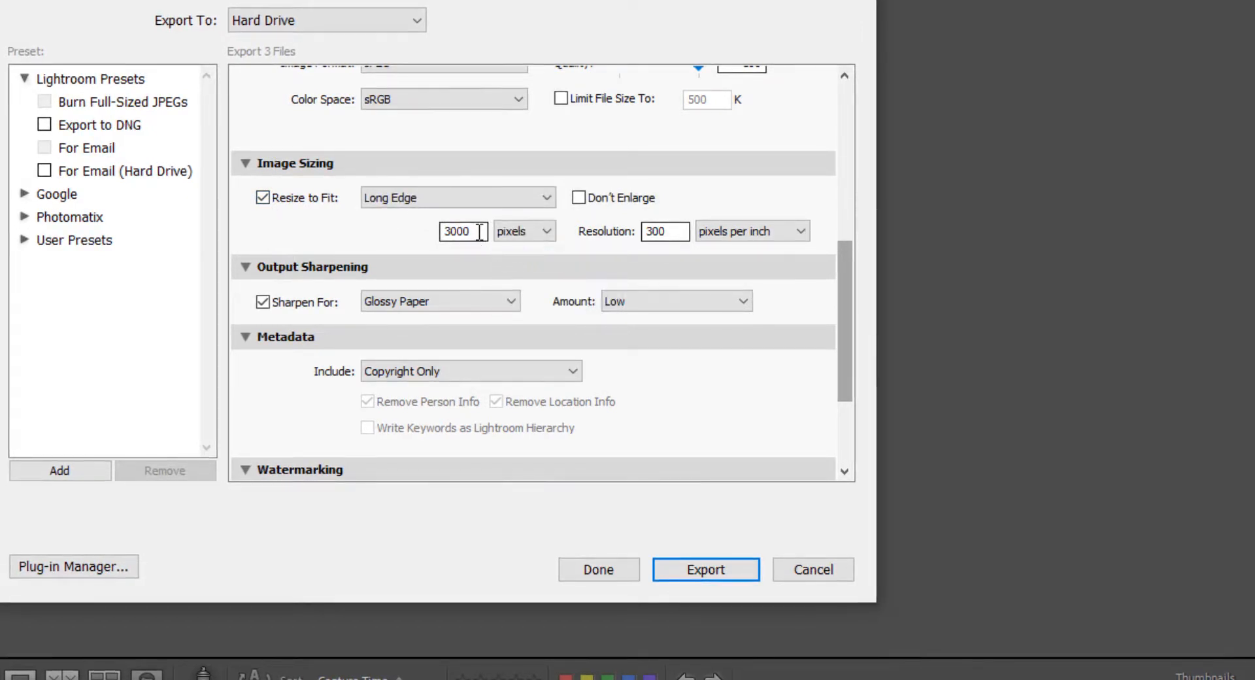
{"action": "type", "text": "204"}
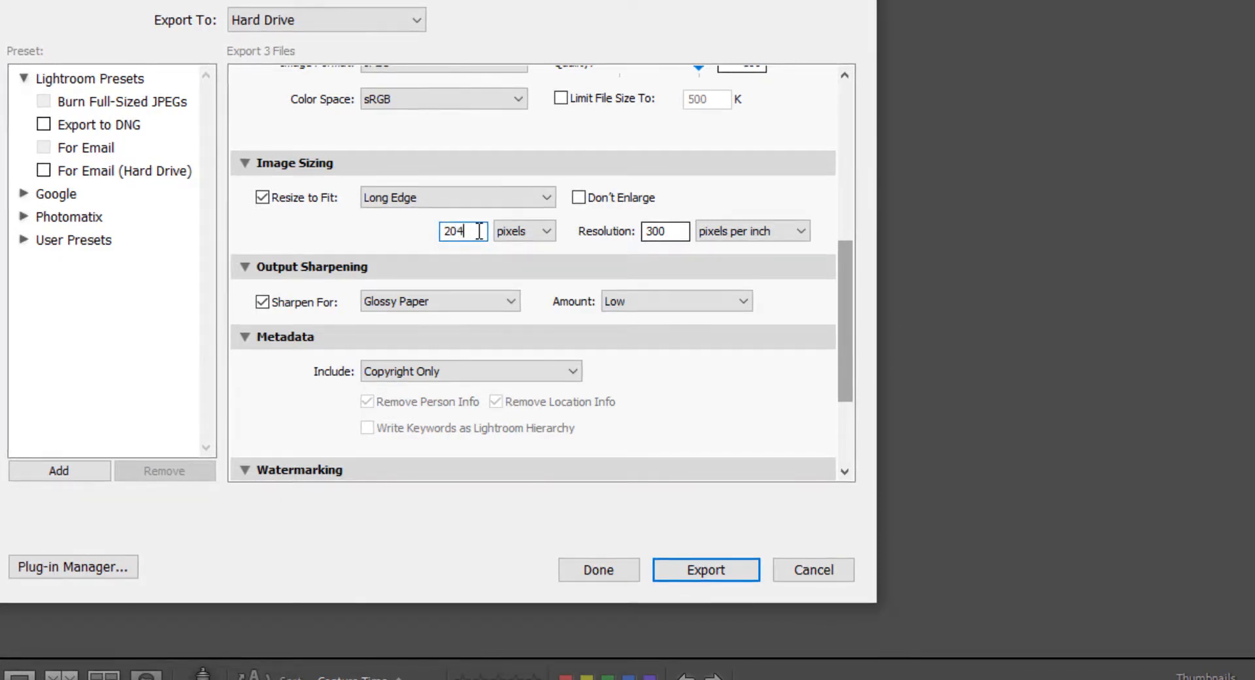
{"action": "type", "text": "8"}
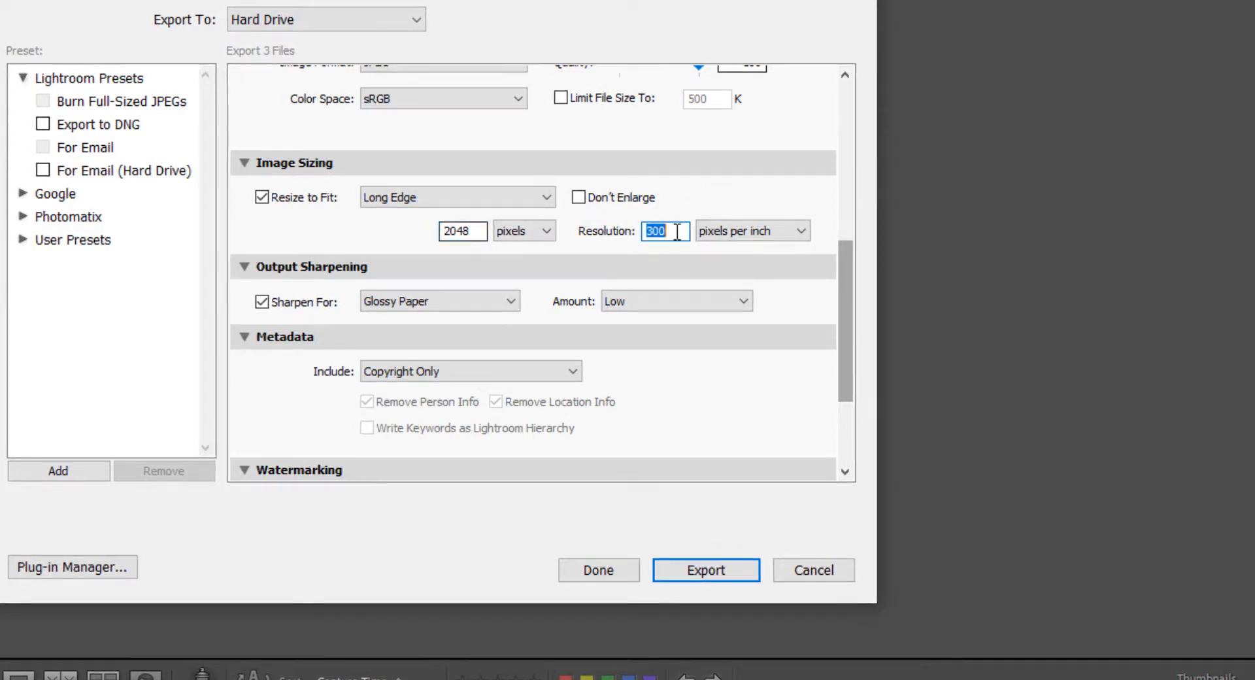
{"action": "type", "text": "72"}
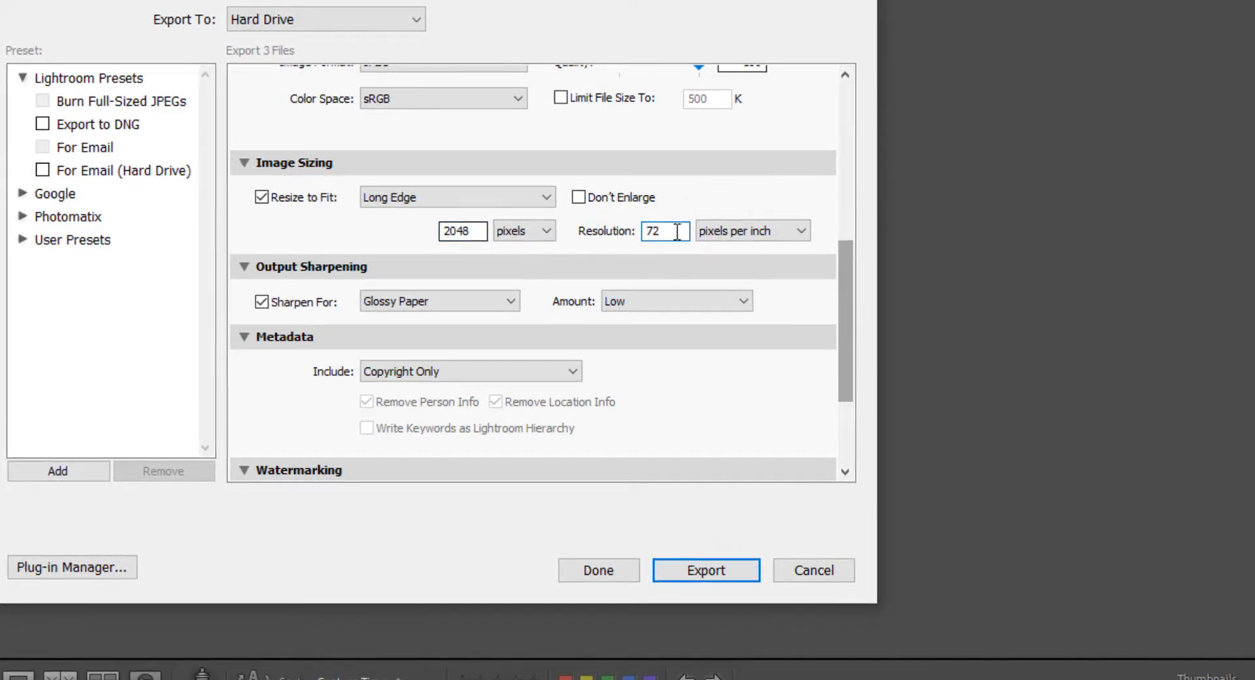
{"action": "mouse_move", "coordinate": [729, 201]}
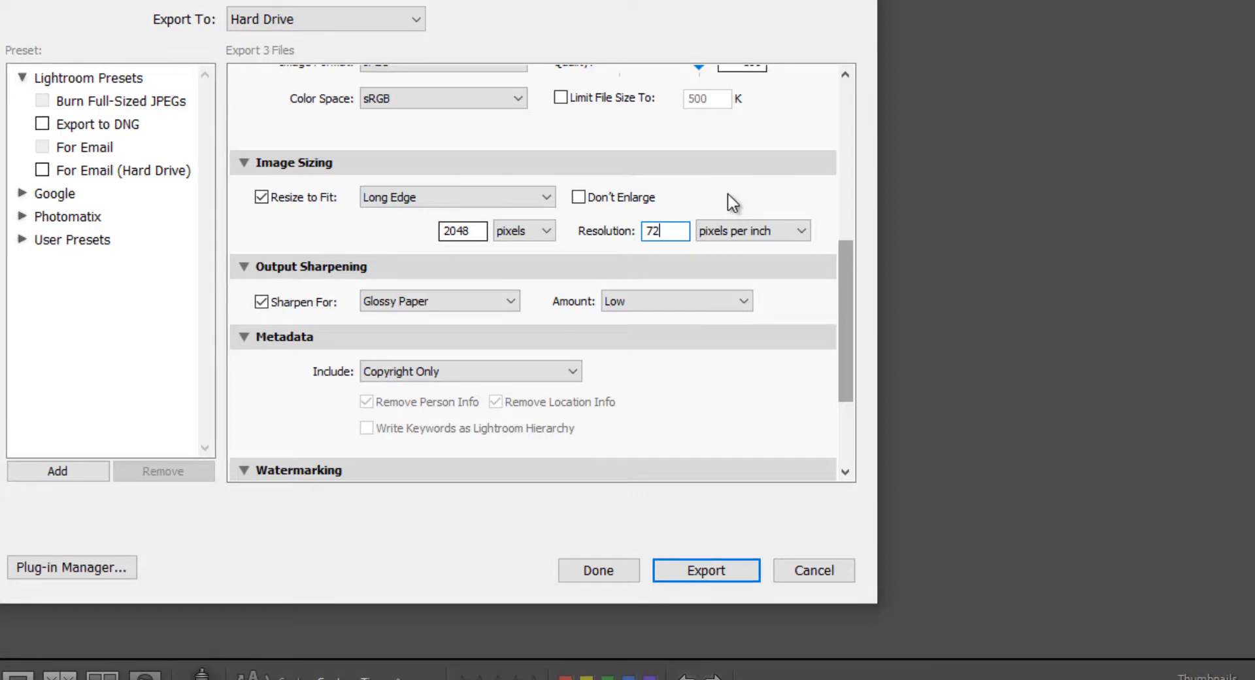
{"action": "mouse_move", "coordinate": [736, 198]}
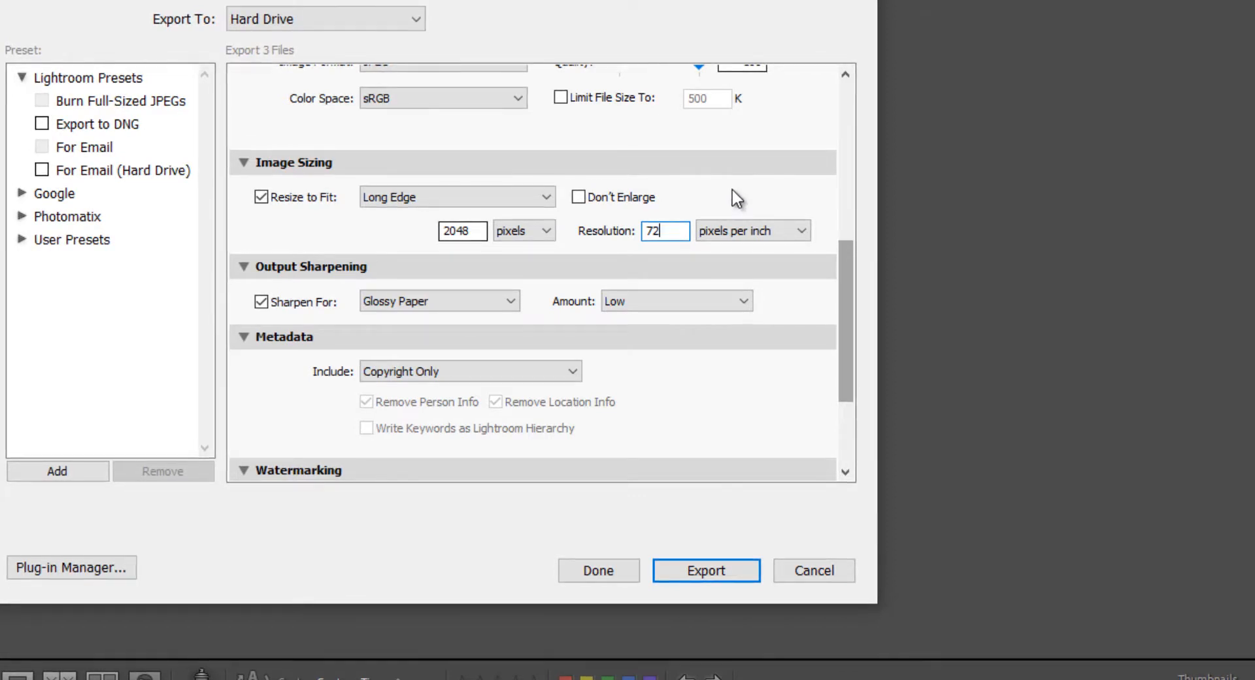
{"action": "mouse_move", "coordinate": [656, 258]}
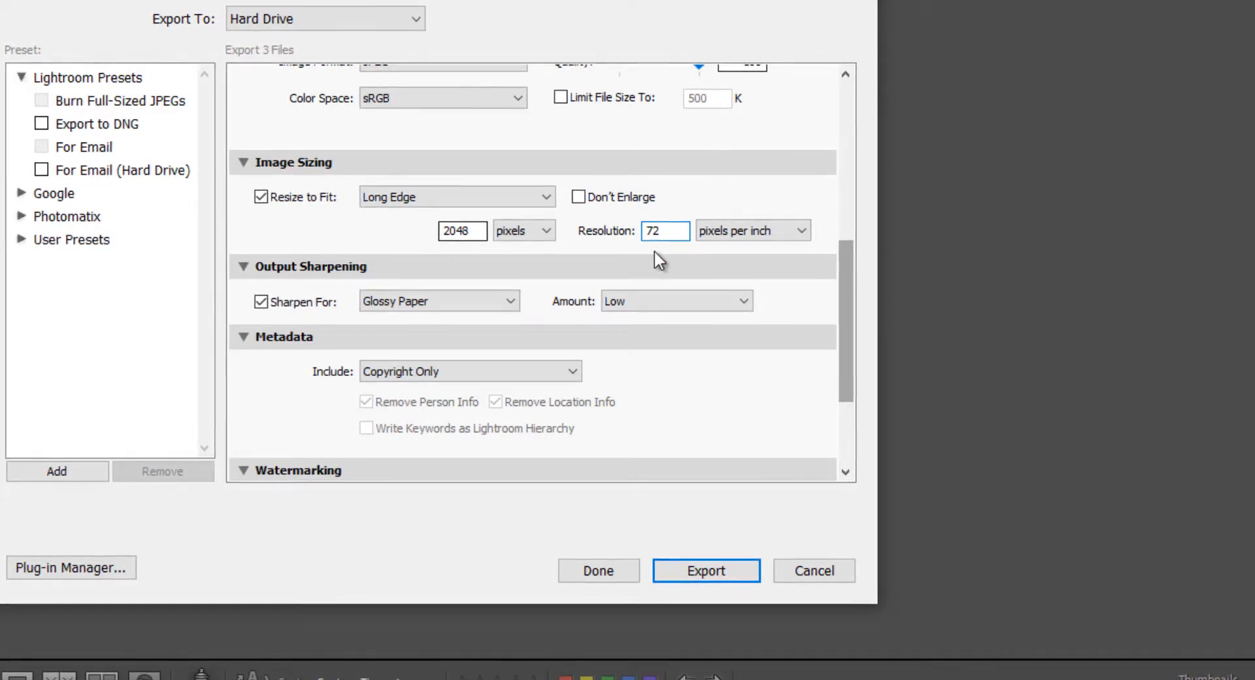
{"action": "mouse_move", "coordinate": [664, 264]}
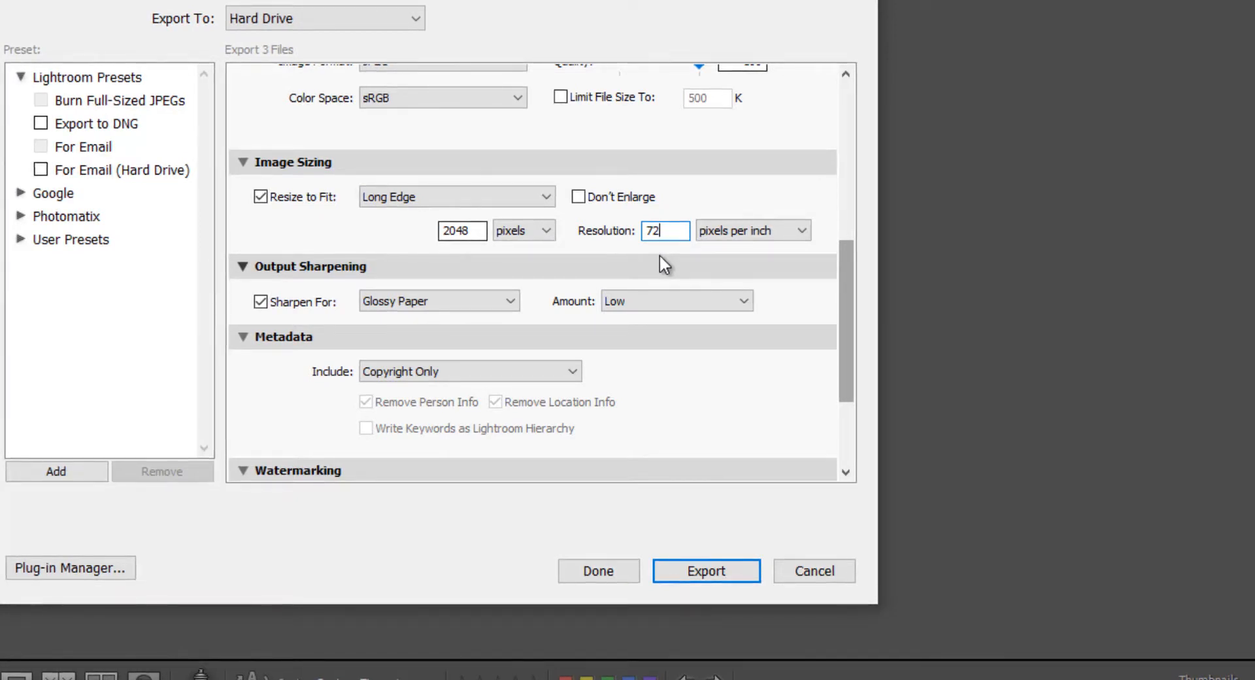
{"action": "mouse_move", "coordinate": [288, 228]}
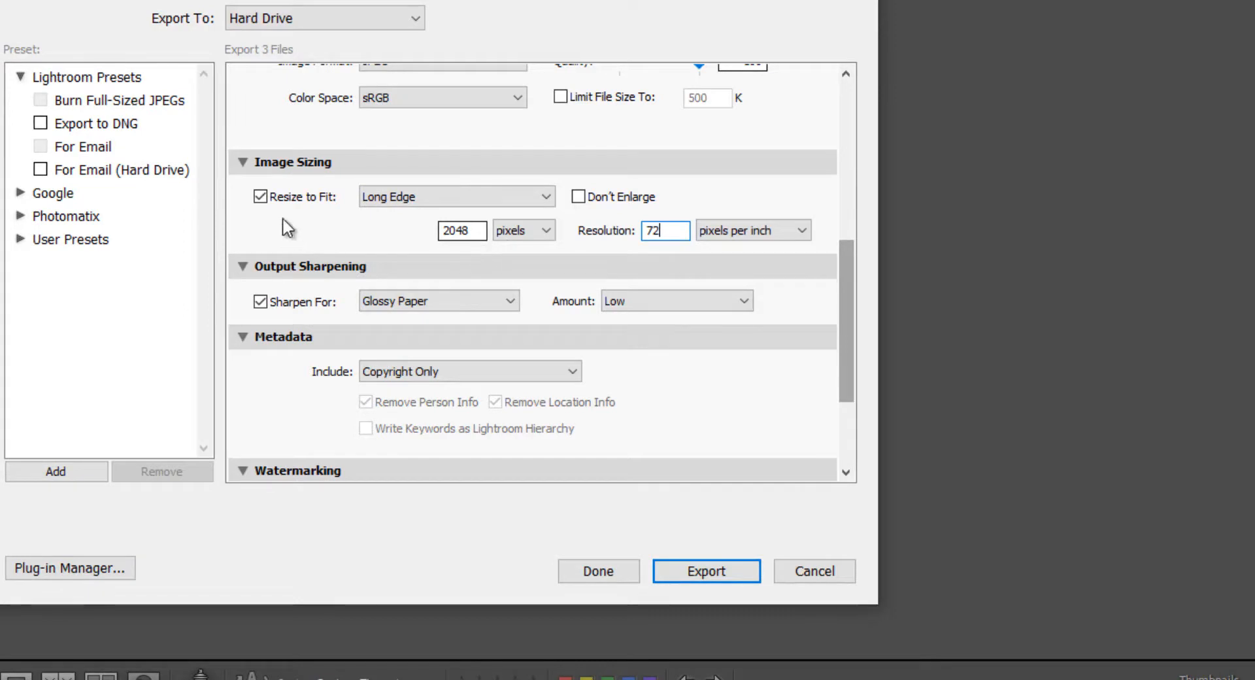
{"action": "mouse_move", "coordinate": [471, 248]}
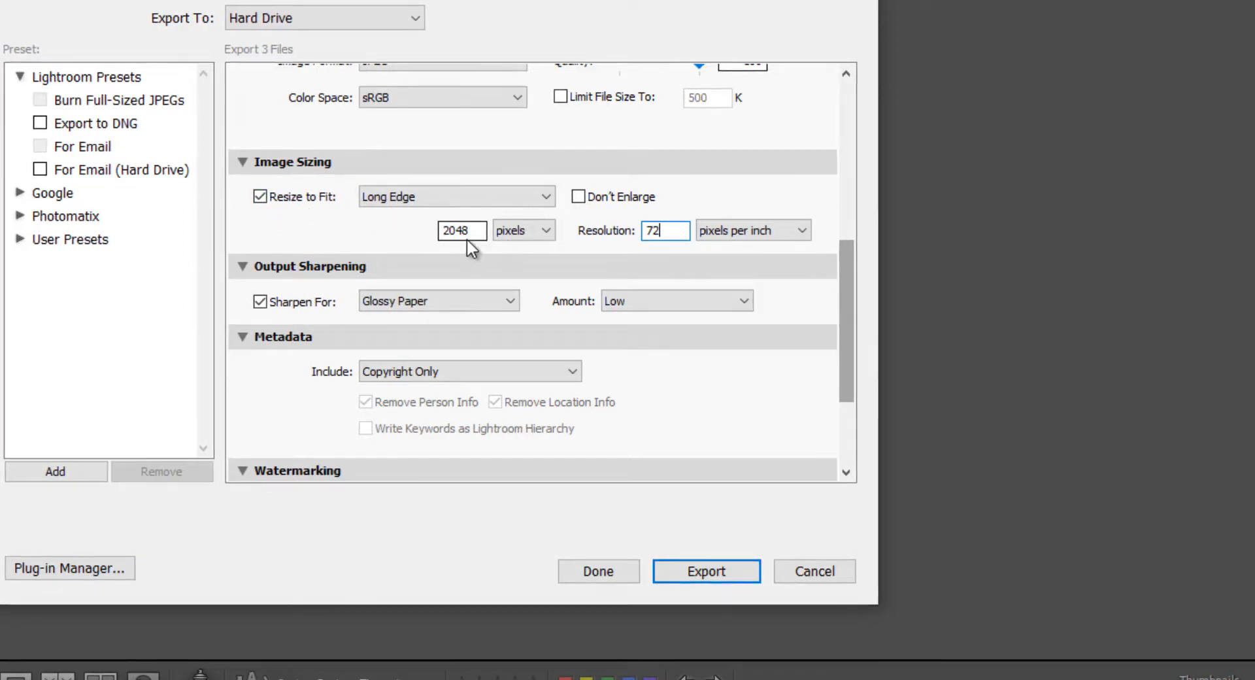
{"action": "mouse_move", "coordinate": [400, 241]}
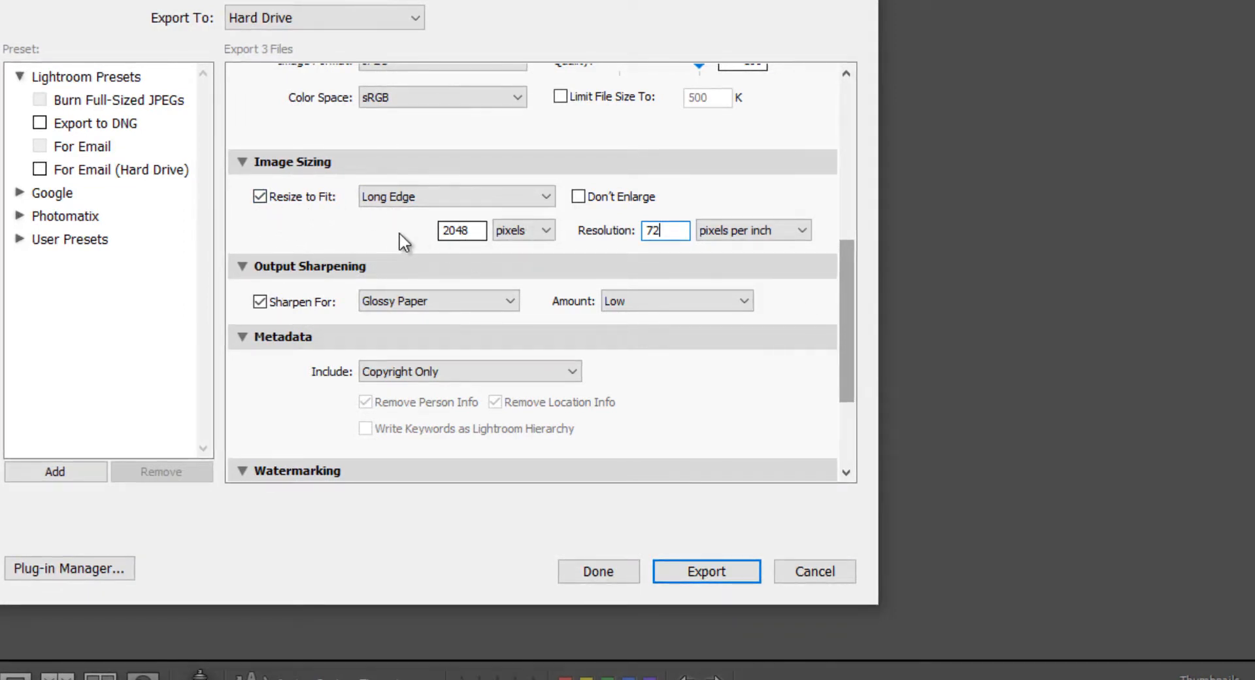
- Switch output sharpening from Glossy Paper/Low to Screen with a Standard amount
{"action": "scroll", "scroll_direction": "down", "scroll_amount": 3}
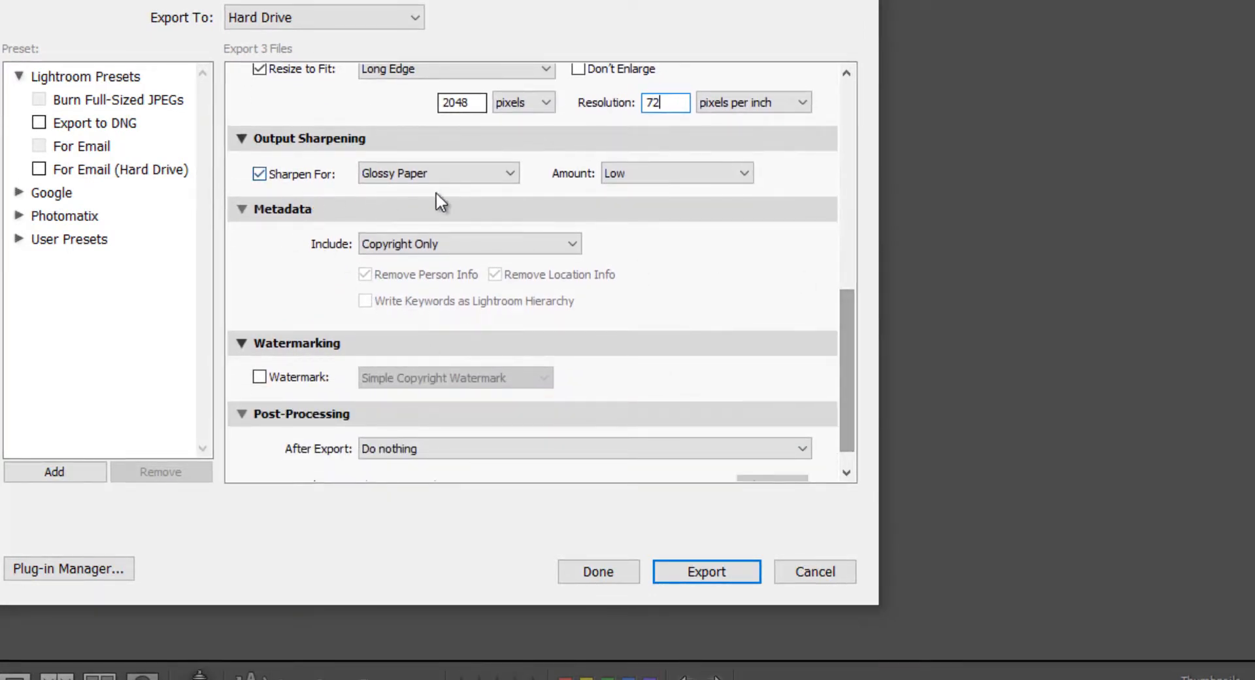
{"action": "mouse_move", "coordinate": [509, 178]}
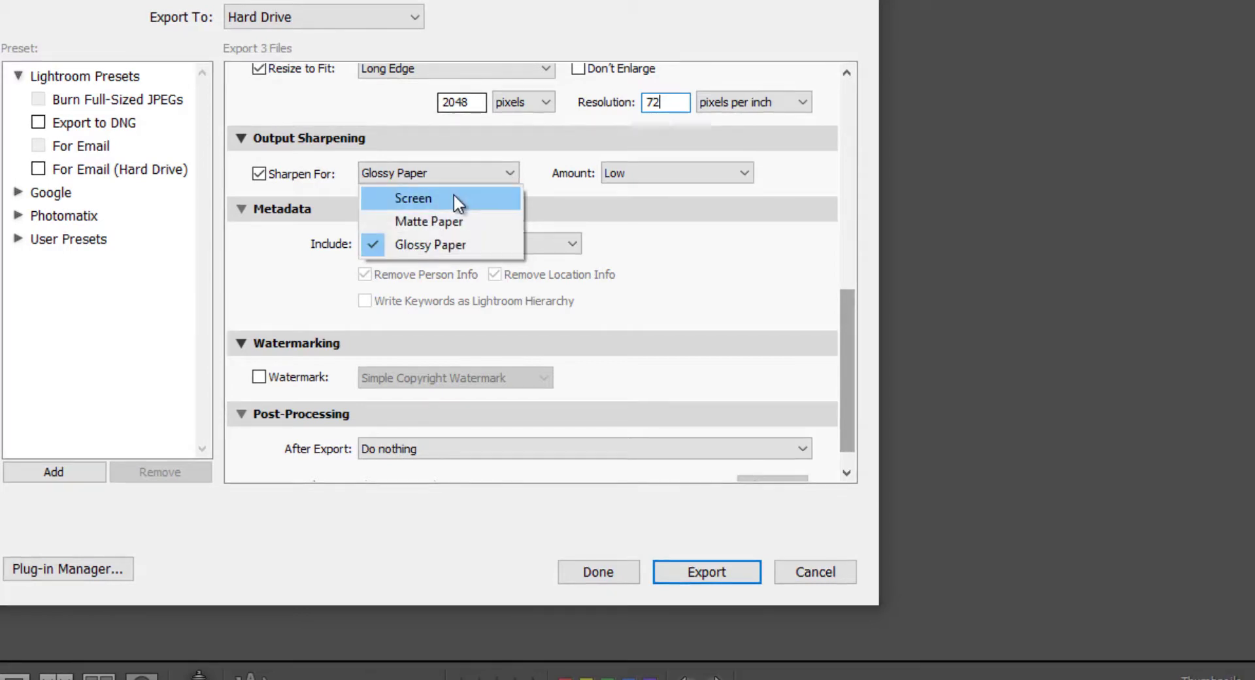
{"action": "left_click", "coordinate": [413, 198]}
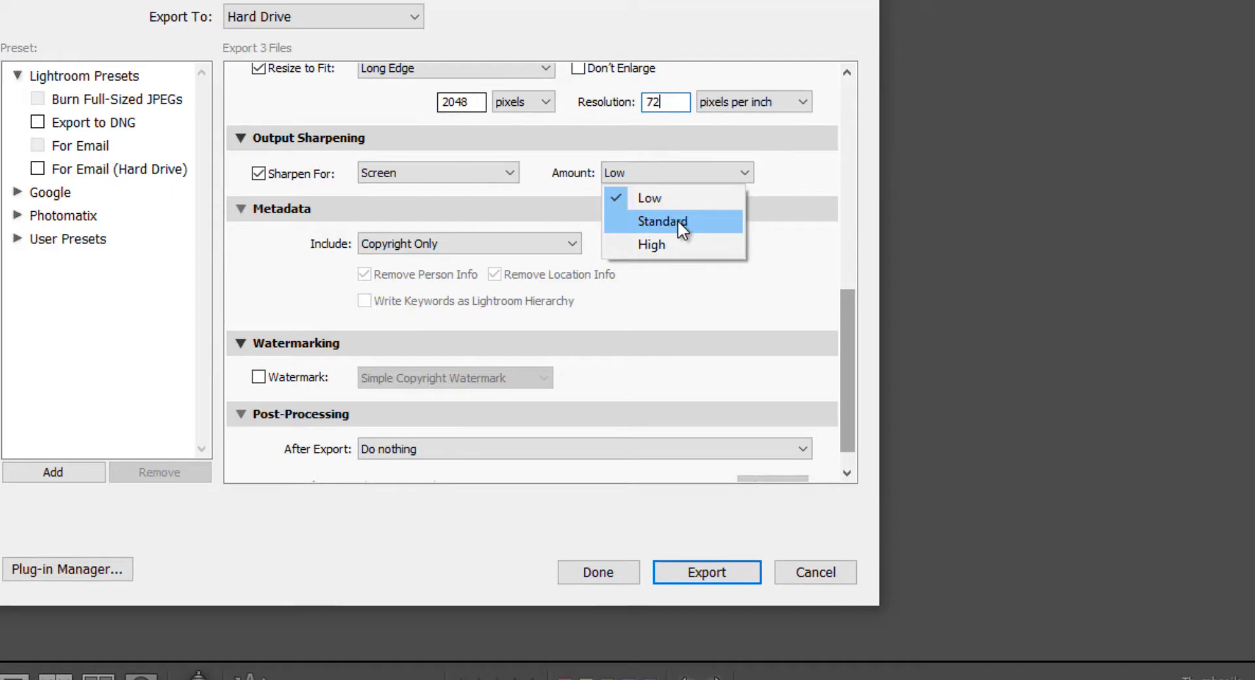
{"action": "left_click", "coordinate": [660, 221]}
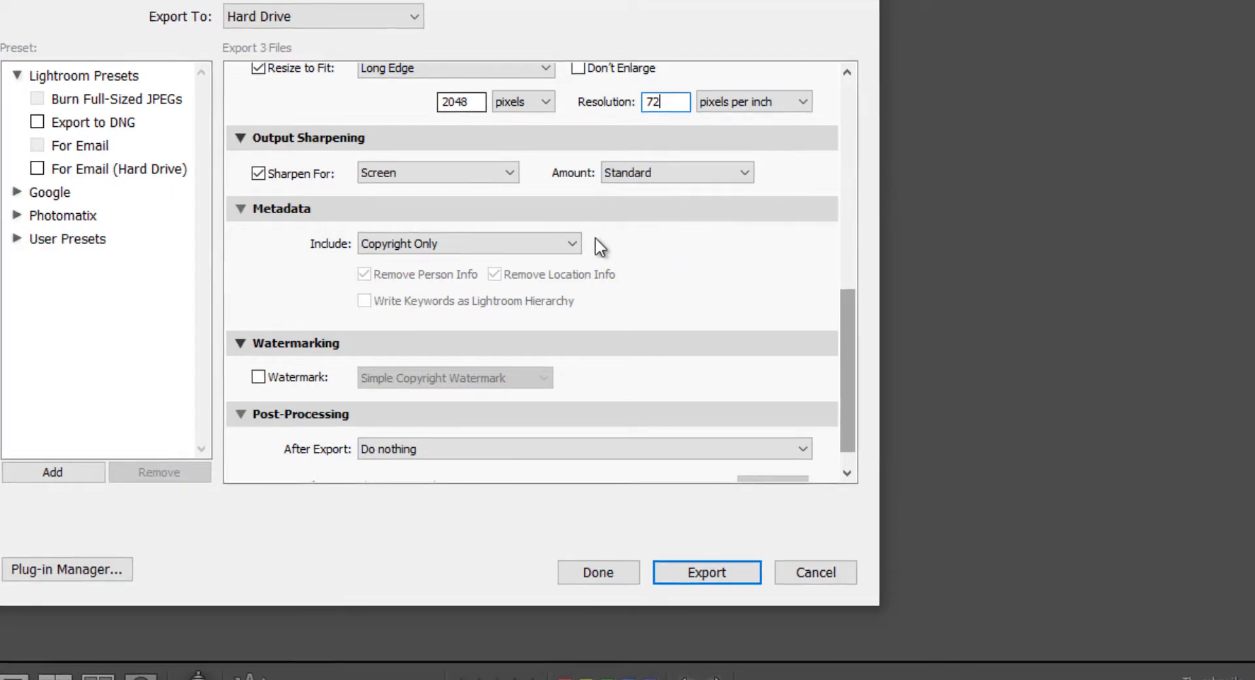
{"action": "mouse_move", "coordinate": [430, 244]}
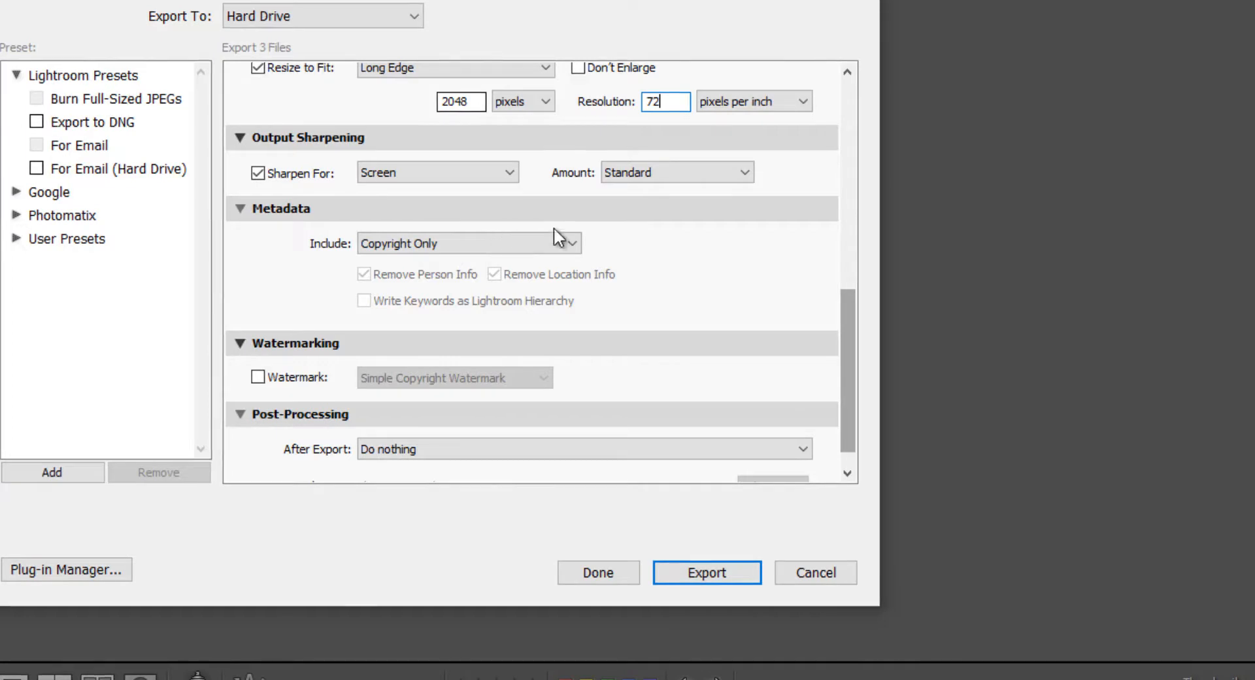
{"action": "mouse_move", "coordinate": [823, 287]}
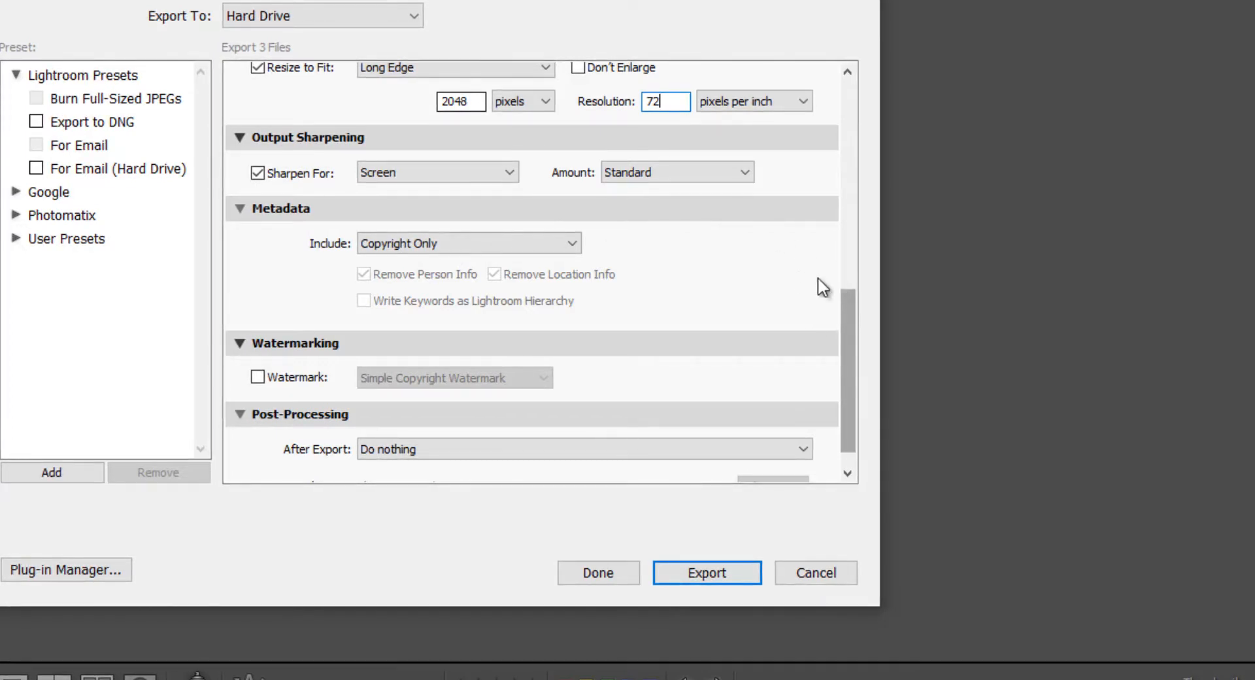
{"action": "mouse_move", "coordinate": [746, 273]}
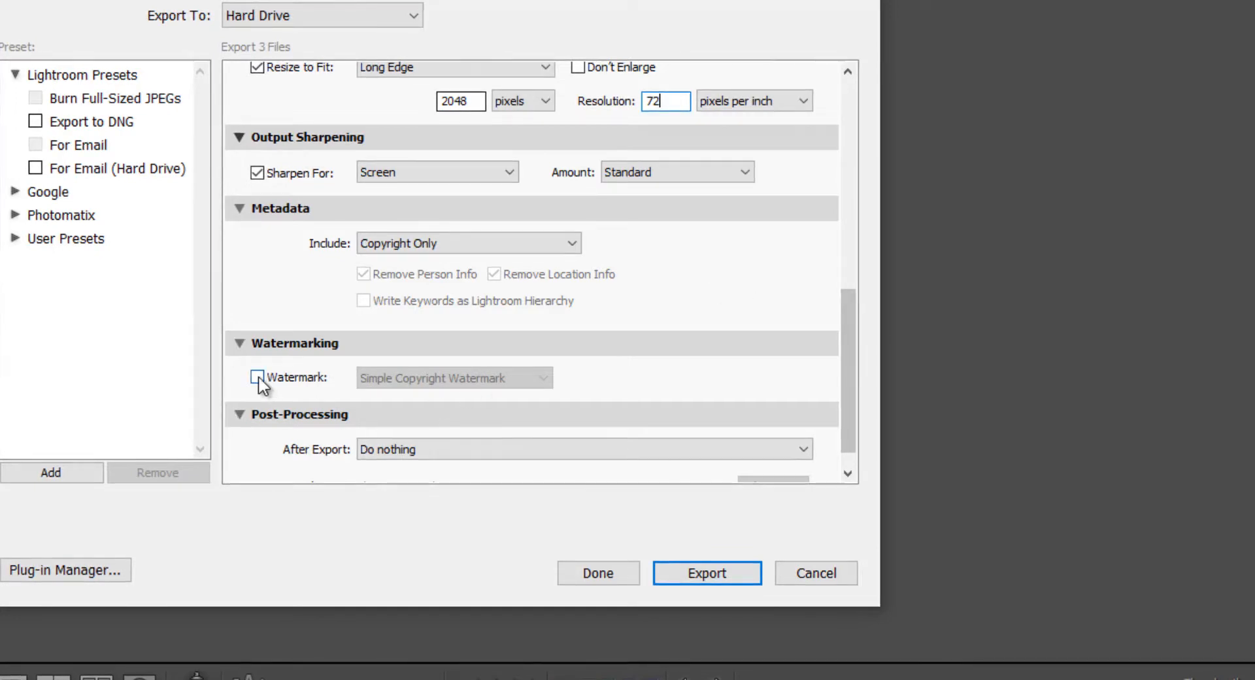
- Tick the Watermark checkbox, using the Simple Copyright Watermark
{"action": "left_click", "coordinate": [257, 377]}
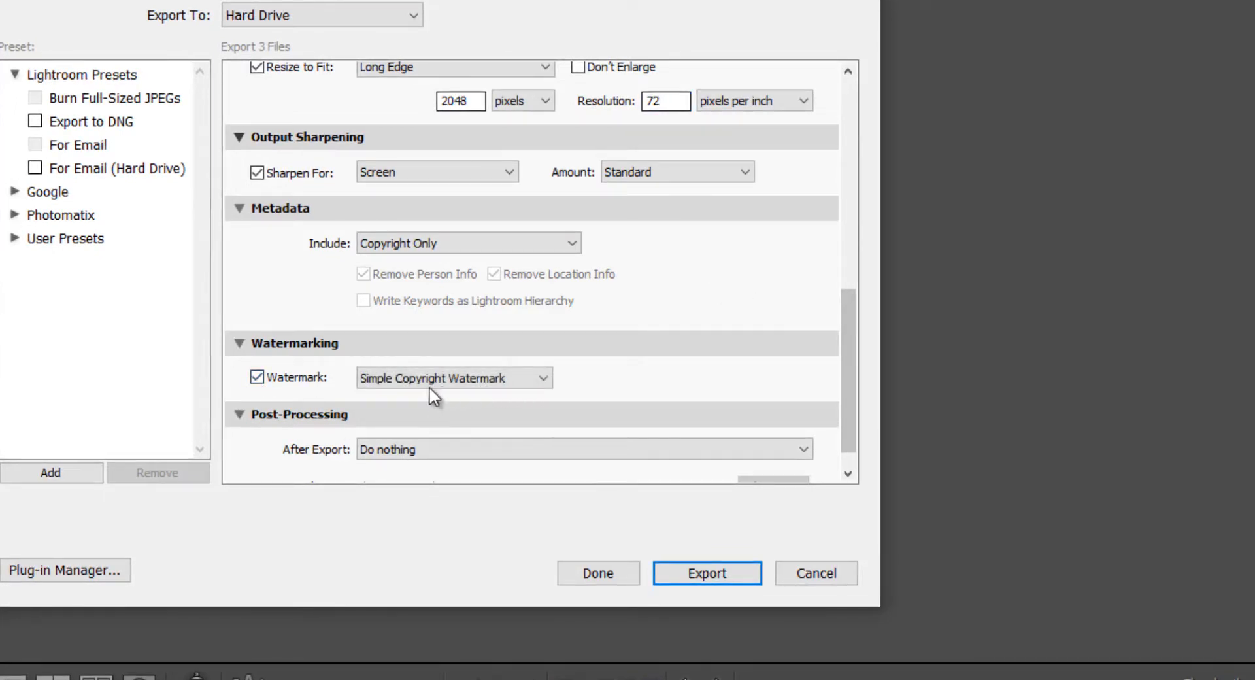
{"action": "mouse_move", "coordinate": [508, 398]}
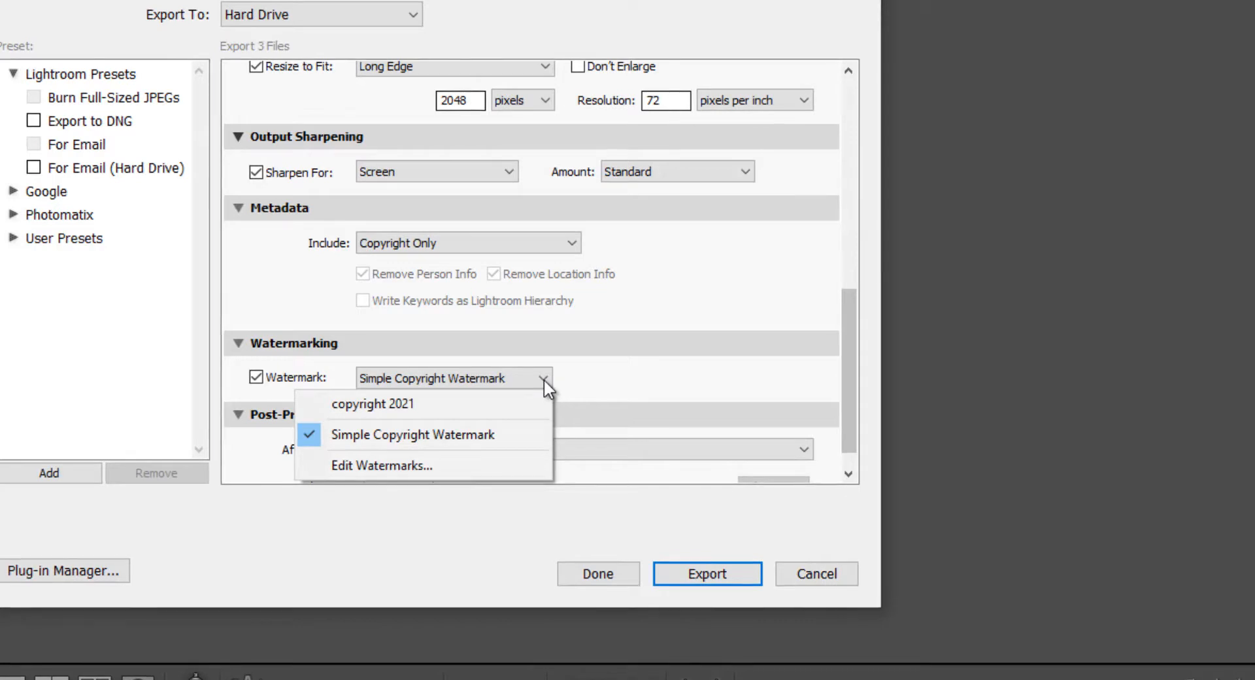
{"action": "mouse_move", "coordinate": [377, 403]}
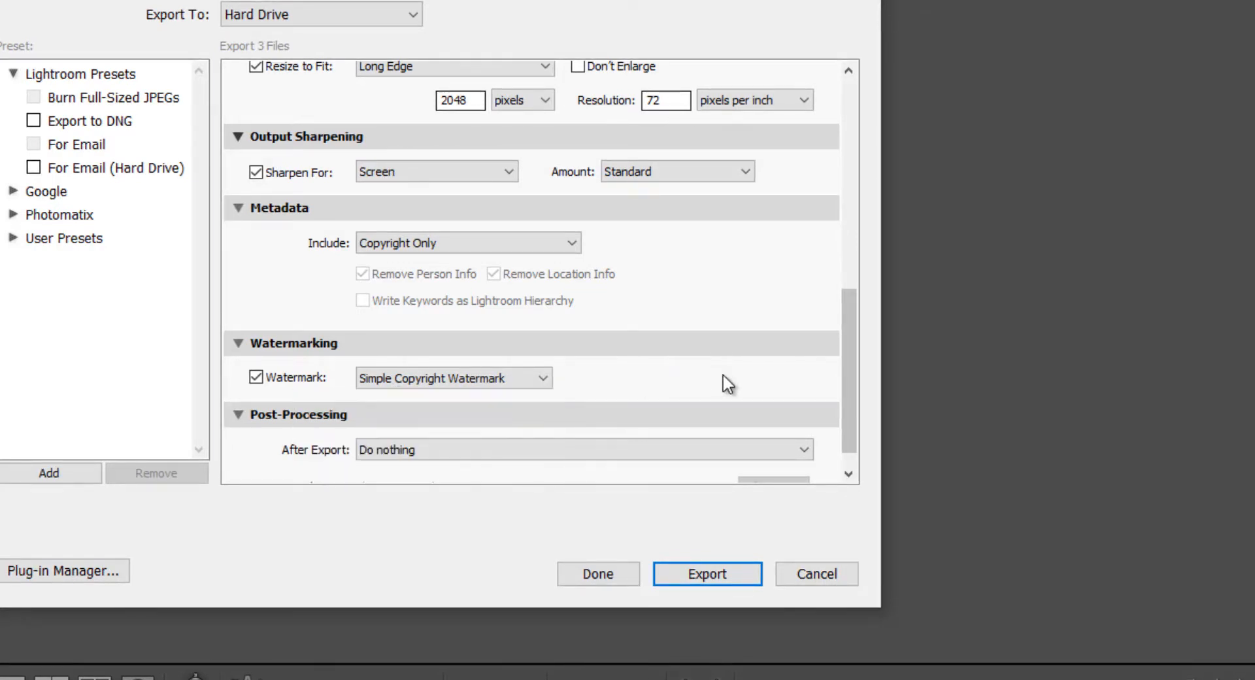
{"action": "mouse_move", "coordinate": [302, 477]}
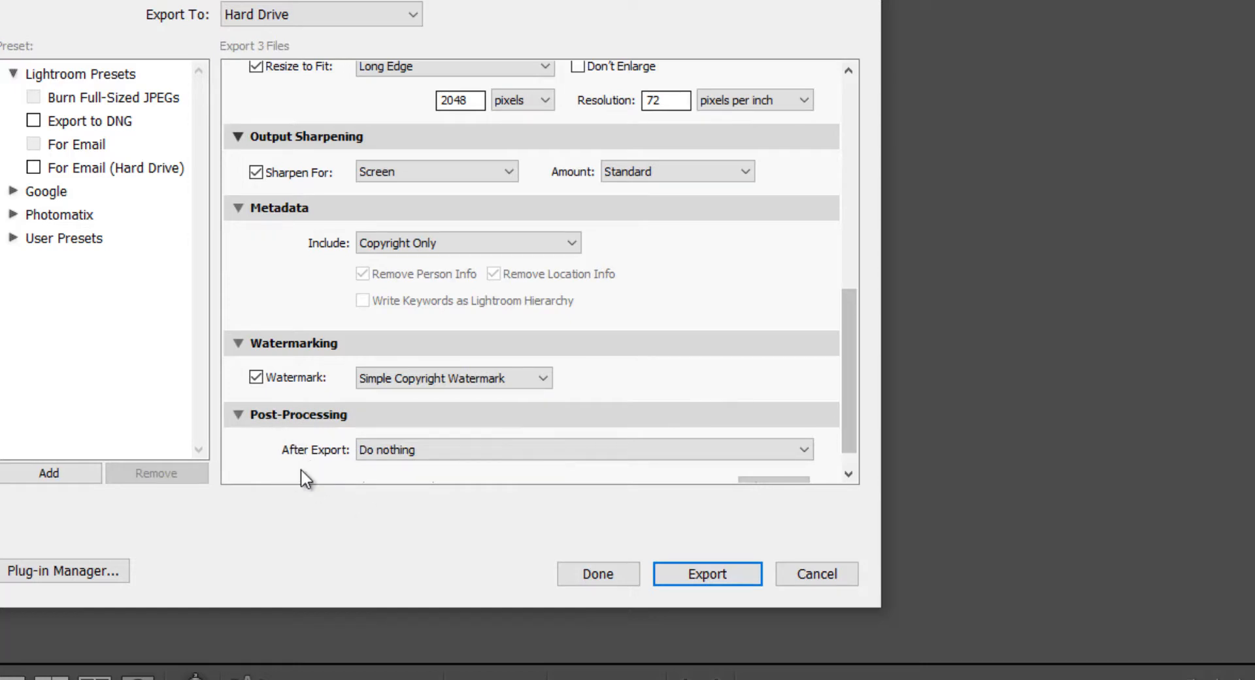
{"action": "mouse_move", "coordinate": [496, 463]}
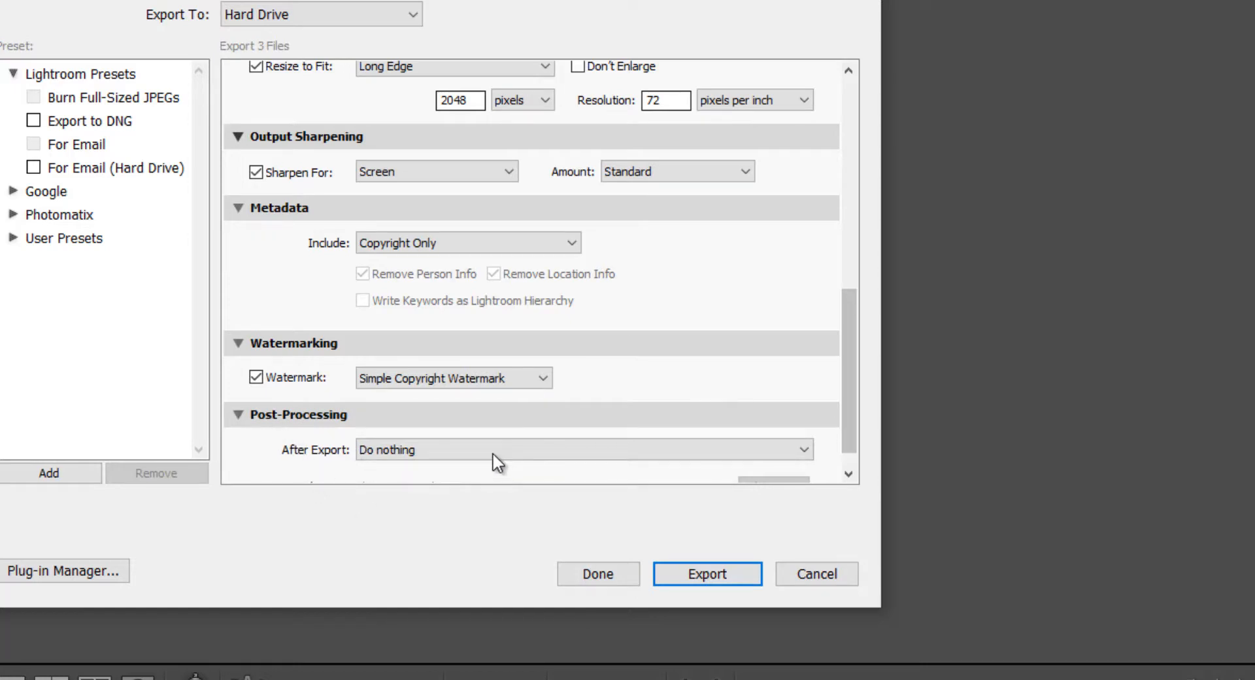
{"action": "mouse_move", "coordinate": [732, 294]}
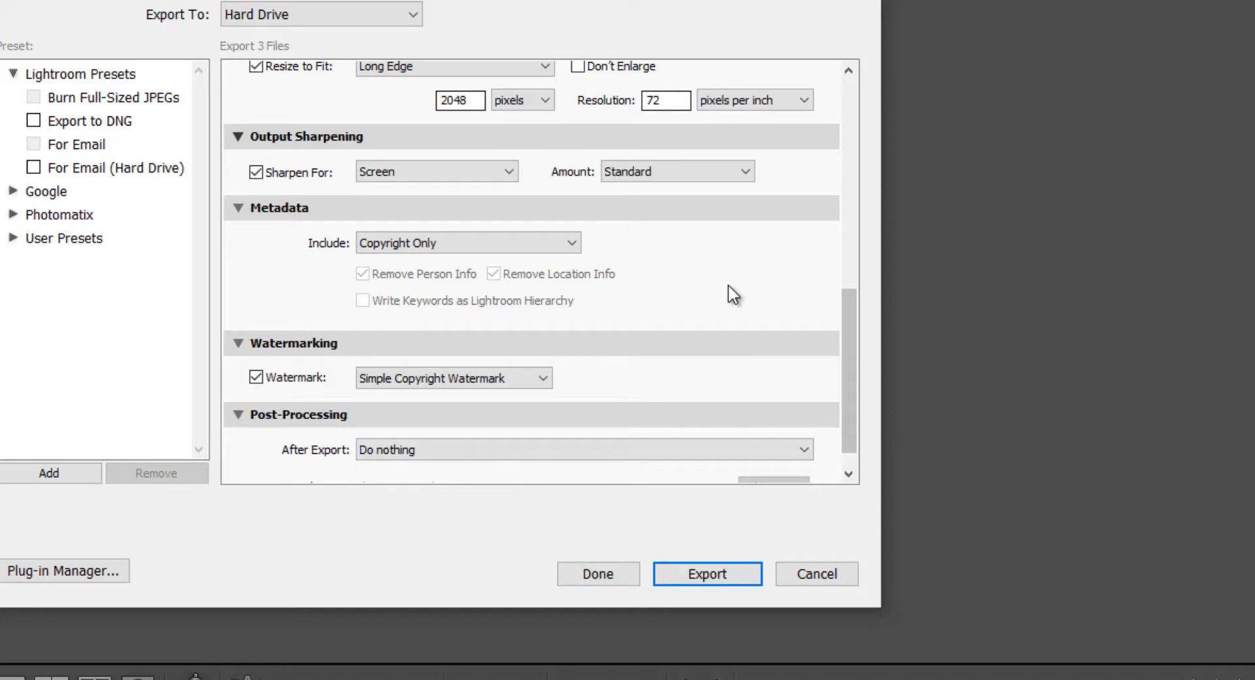
{"action": "scroll", "scroll_direction": "down", "scroll_amount": 3}
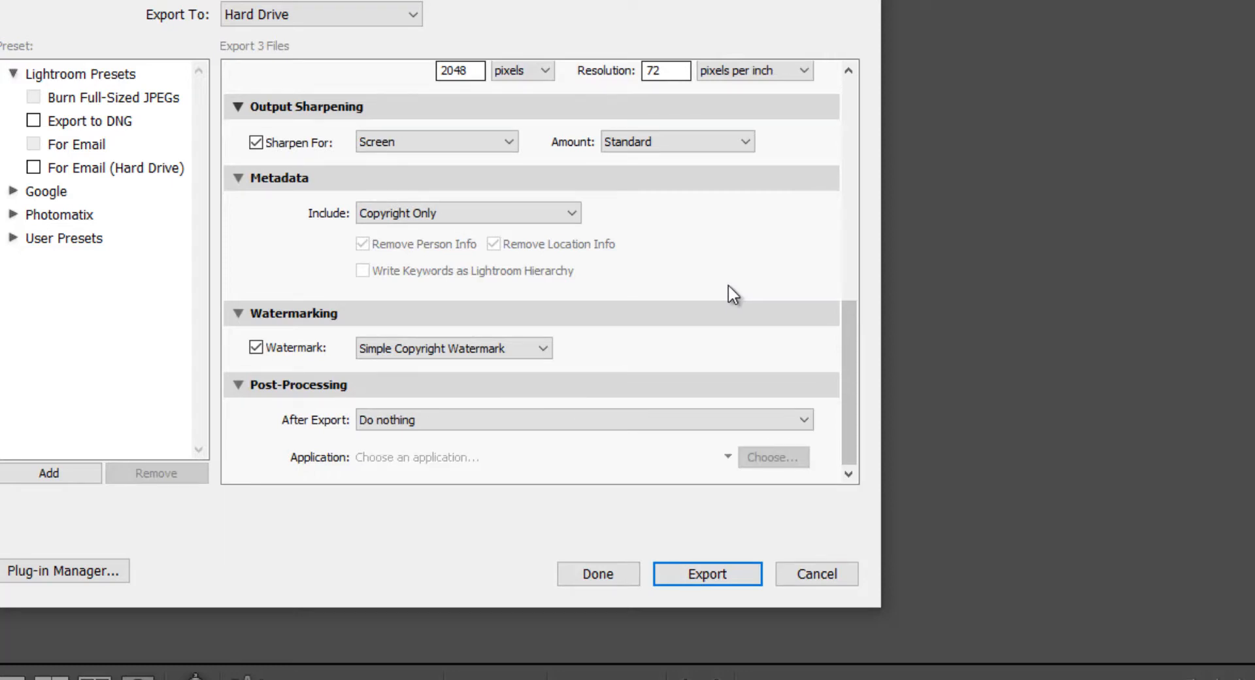
{"action": "mouse_move", "coordinate": [50, 446]}
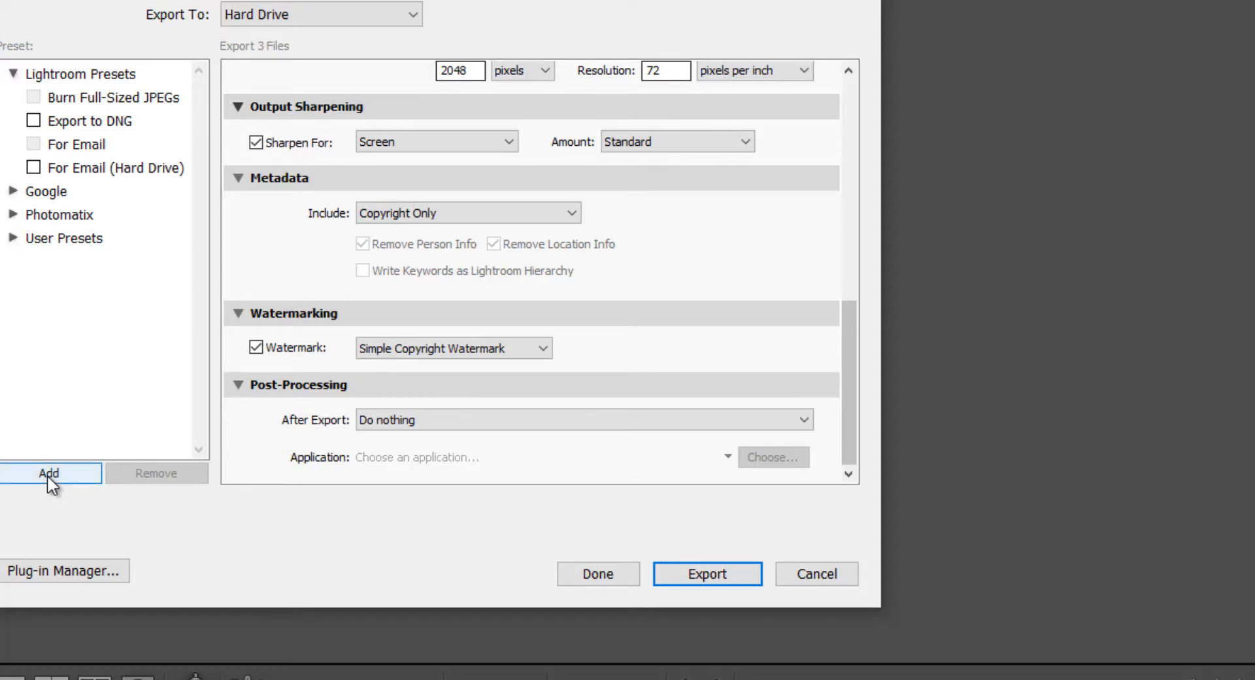
{"action": "left_click", "coordinate": [49, 472]}
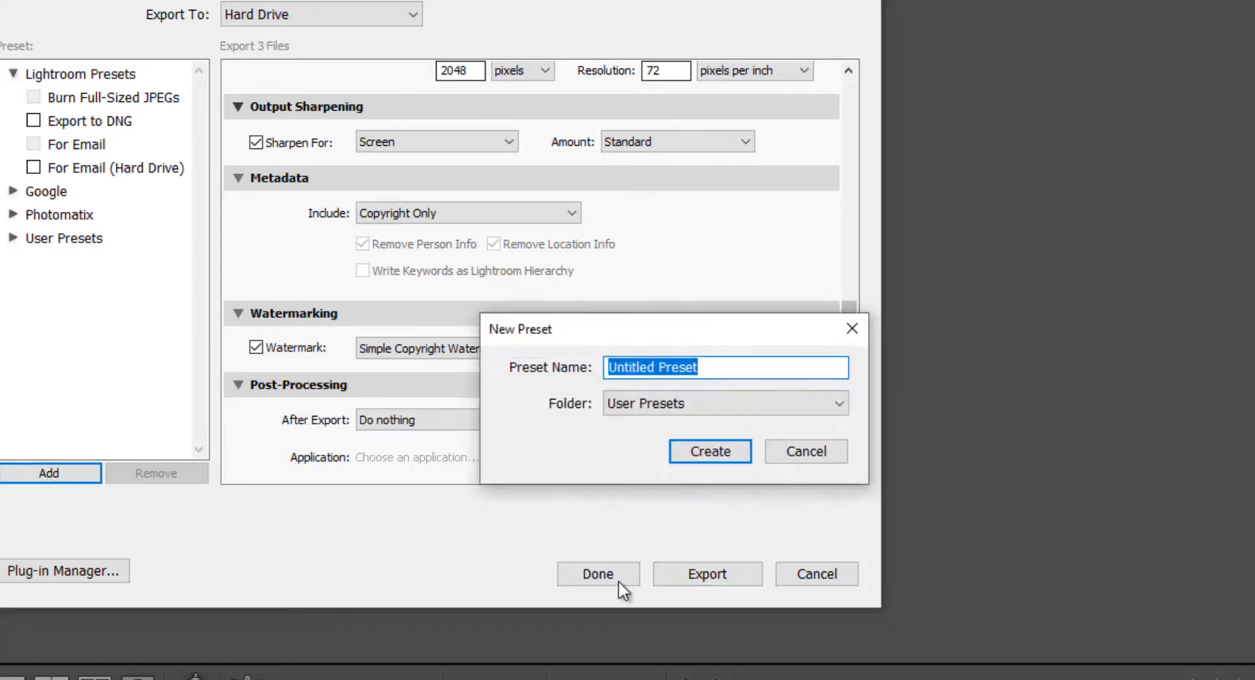
{"action": "mouse_move", "coordinate": [560, 339]}
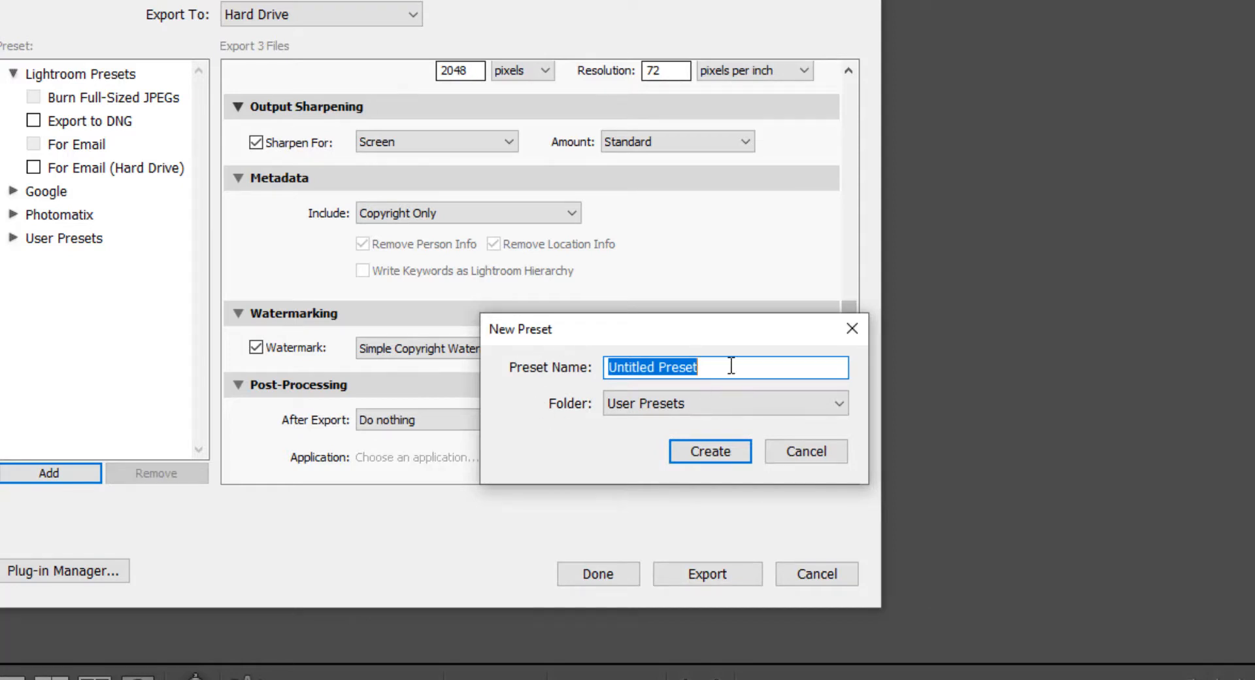
{"action": "mouse_move", "coordinate": [846, 408]}
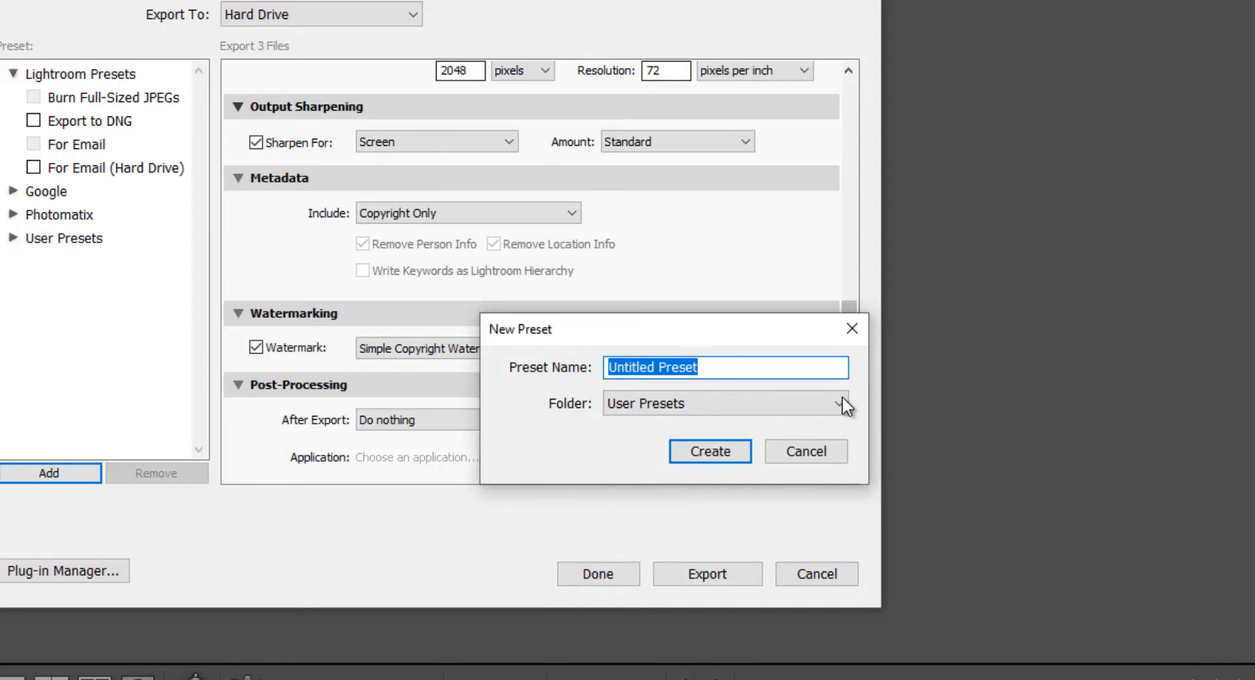
{"action": "left_click", "coordinate": [837, 402]}
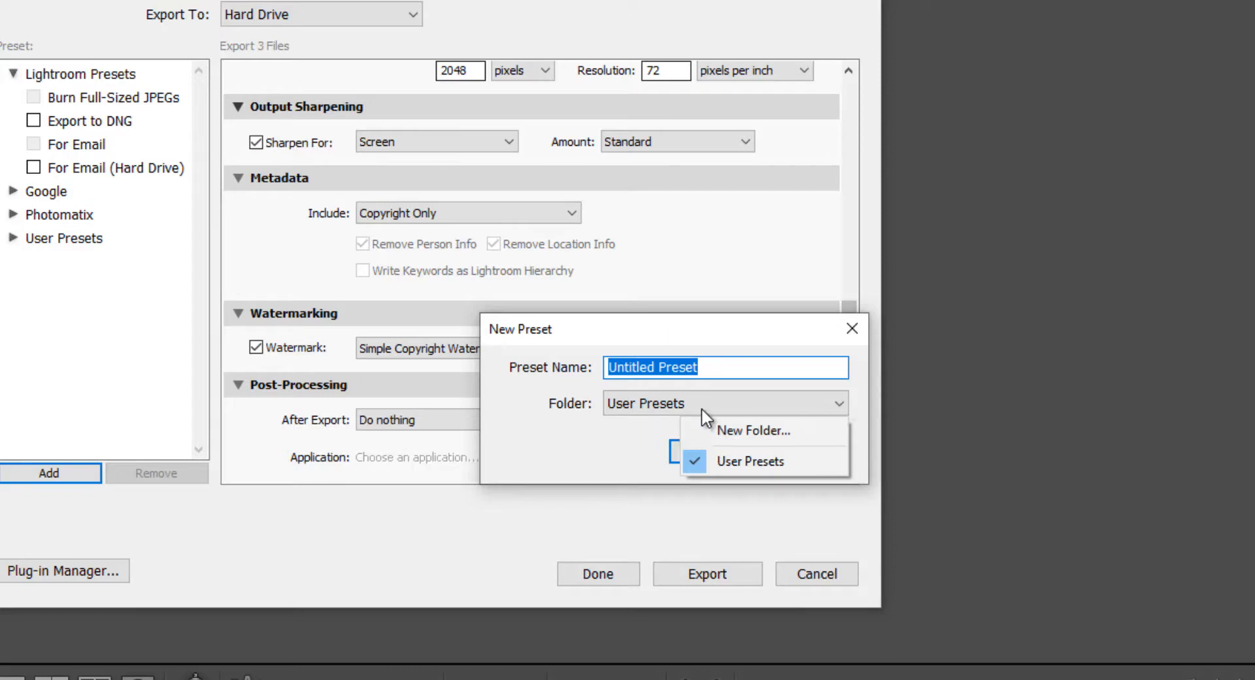
{"action": "mouse_move", "coordinate": [973, 314]}
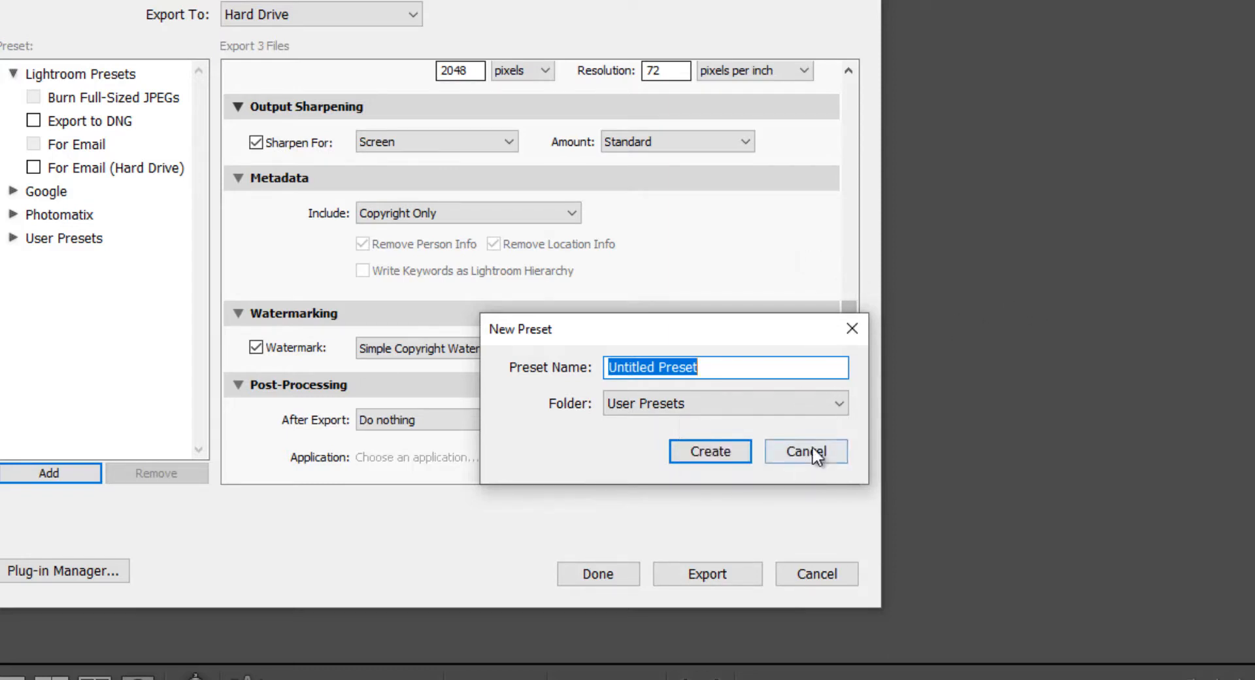
{"action": "left_click", "coordinate": [805, 450]}
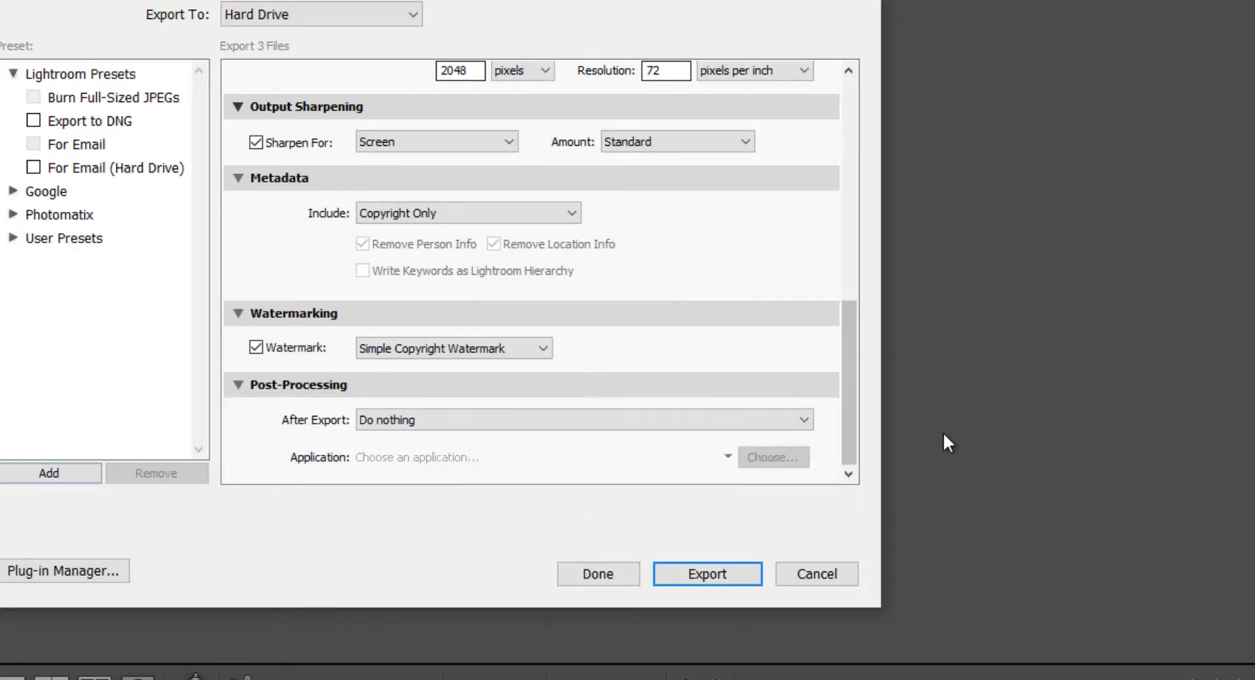
{"action": "mouse_move", "coordinate": [919, 498]}
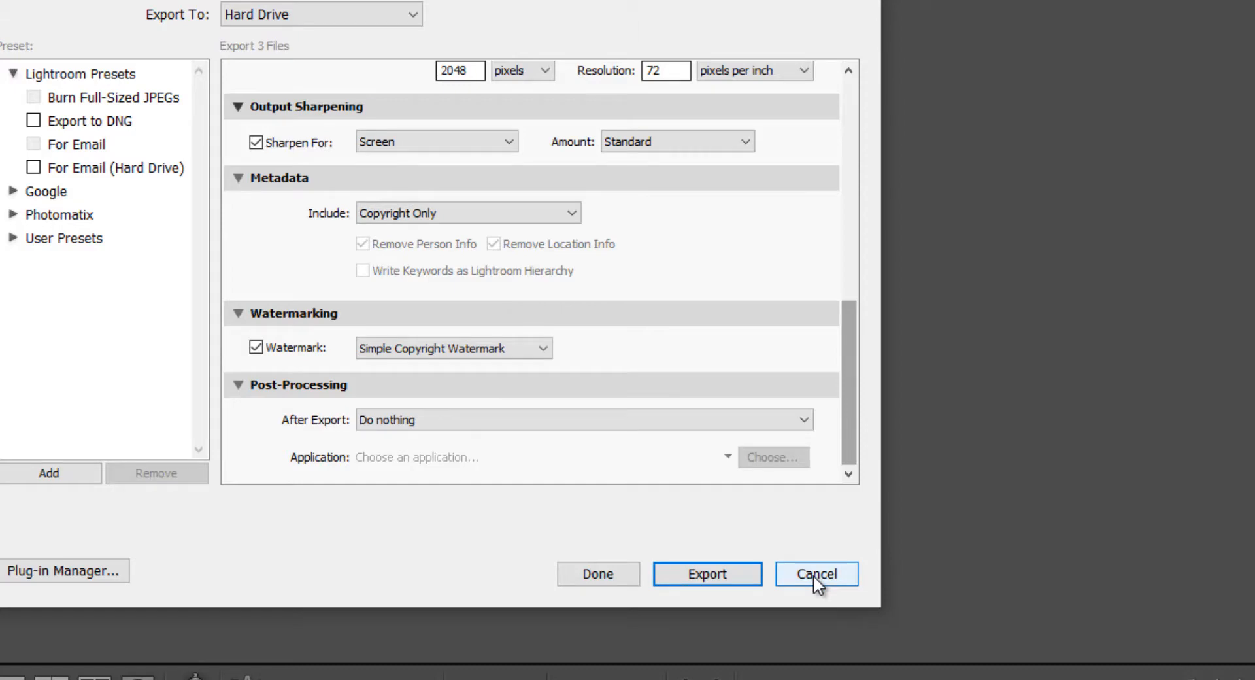
- Close the Export dialog, then export the beach-and-cliffs sunset photo using the Facebook-2048-80 user preset
{"action": "left_click", "coordinate": [815, 573]}
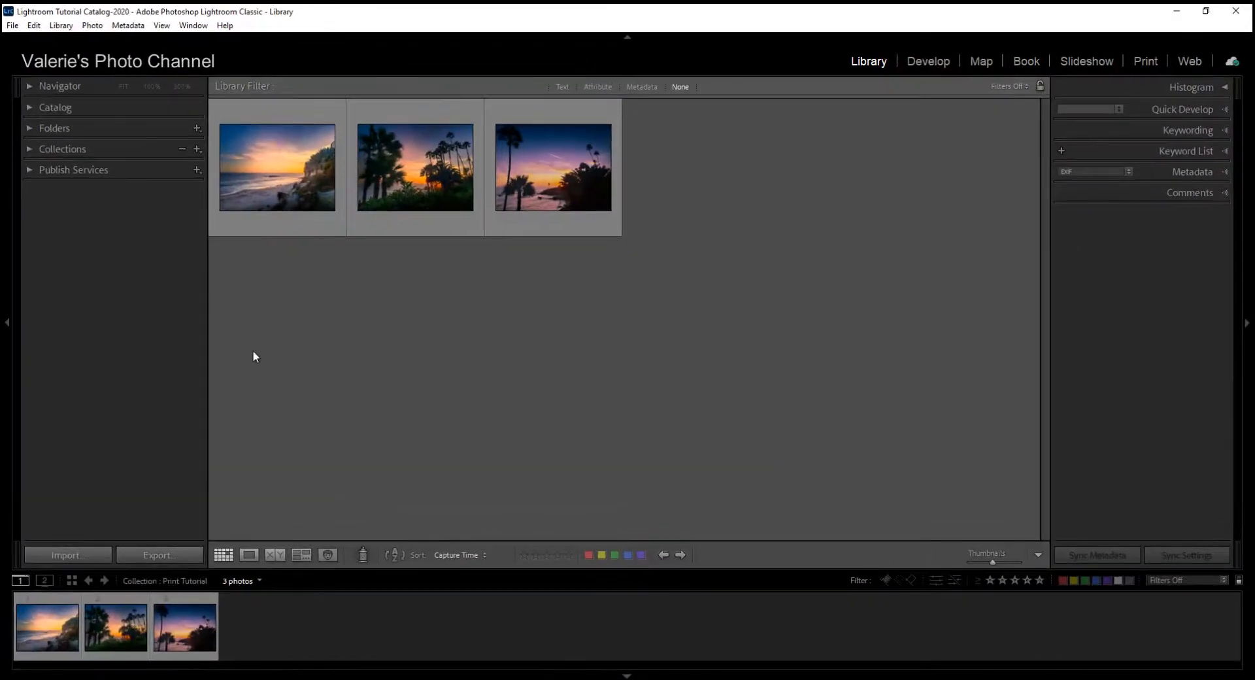
{"action": "left_click", "coordinate": [277, 166]}
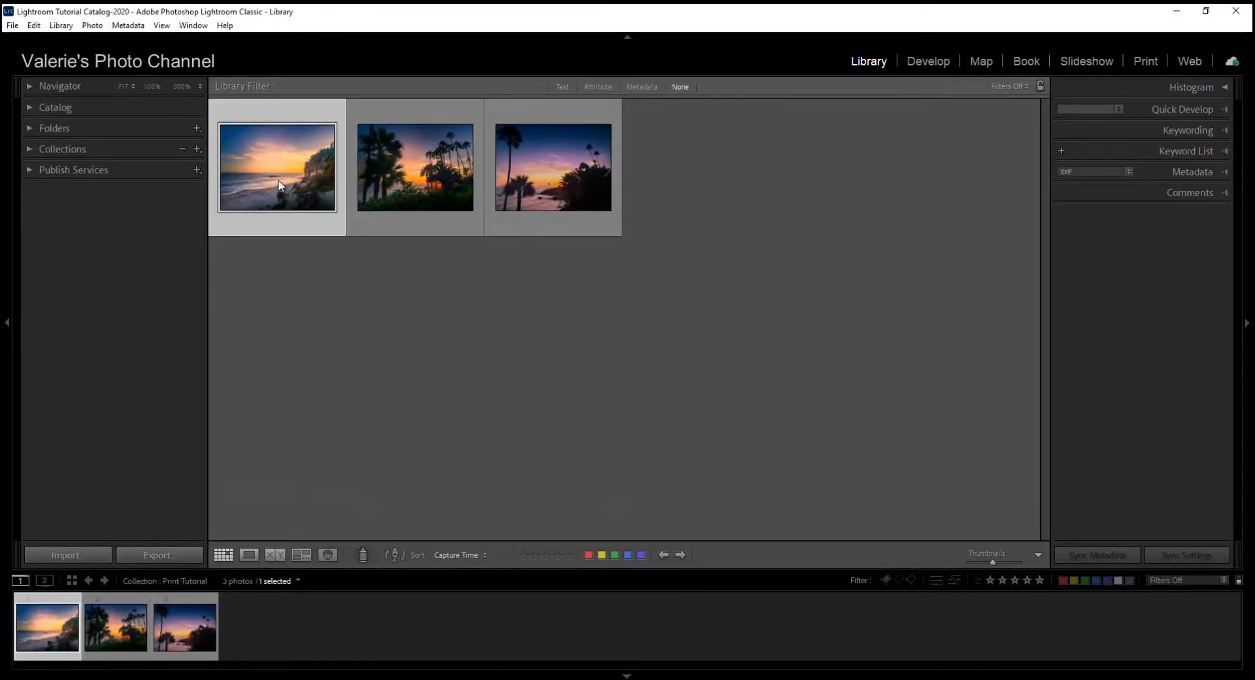
{"action": "right_click", "coordinate": [277, 167]}
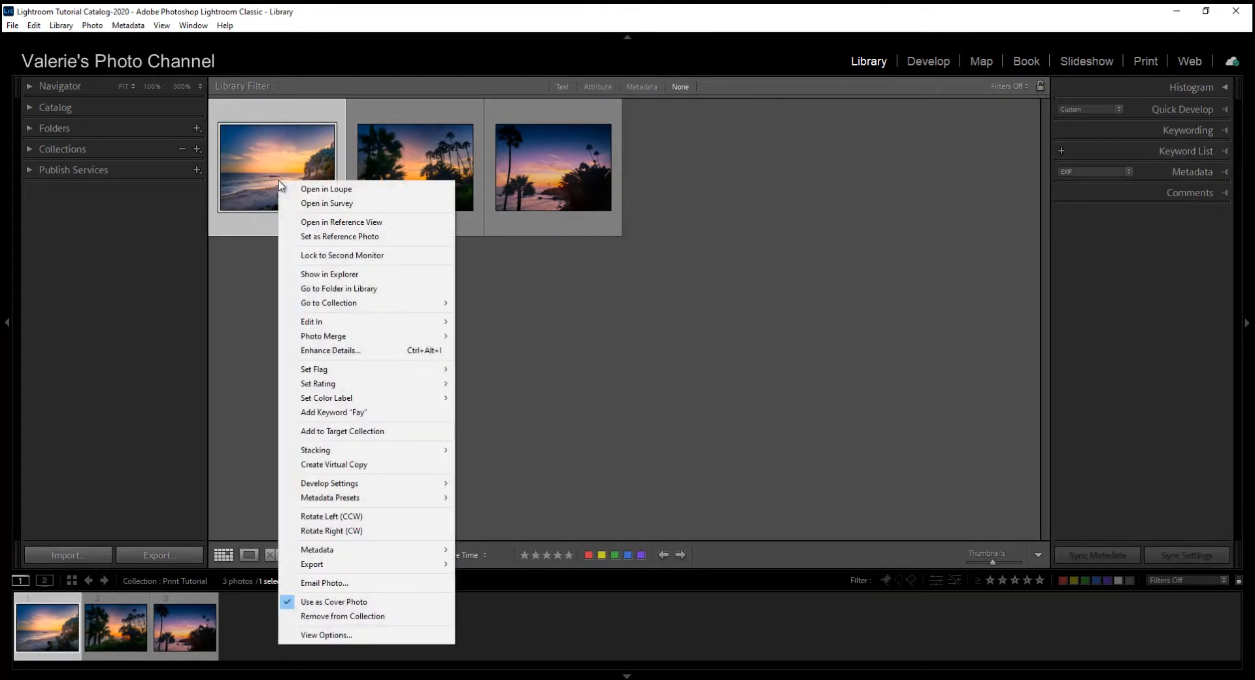
{"action": "mouse_move", "coordinate": [331, 521]}
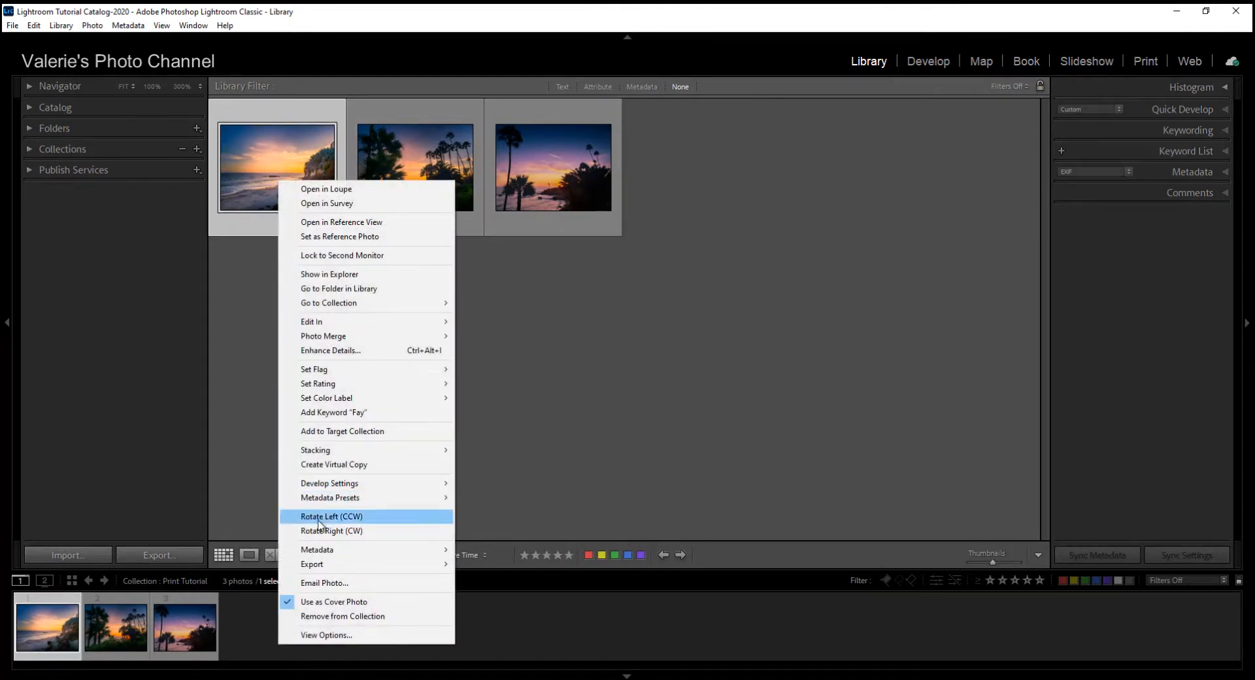
{"action": "mouse_move", "coordinate": [311, 563]}
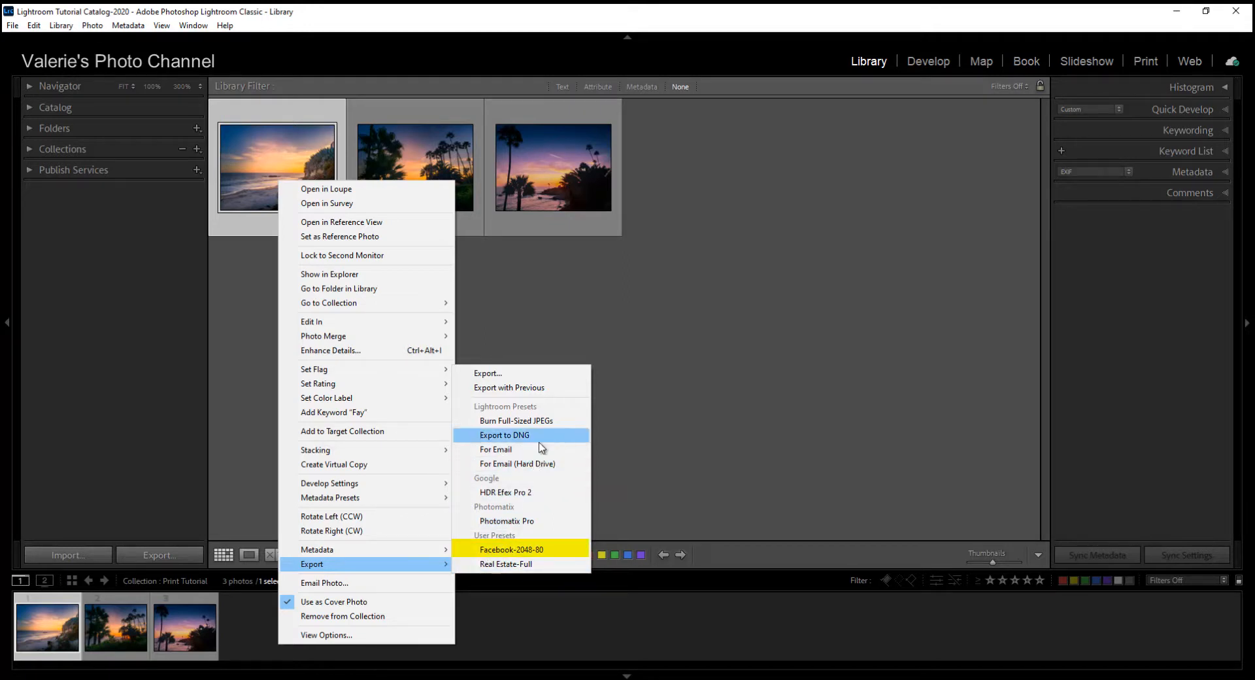
{"action": "mouse_move", "coordinate": [523, 520]}
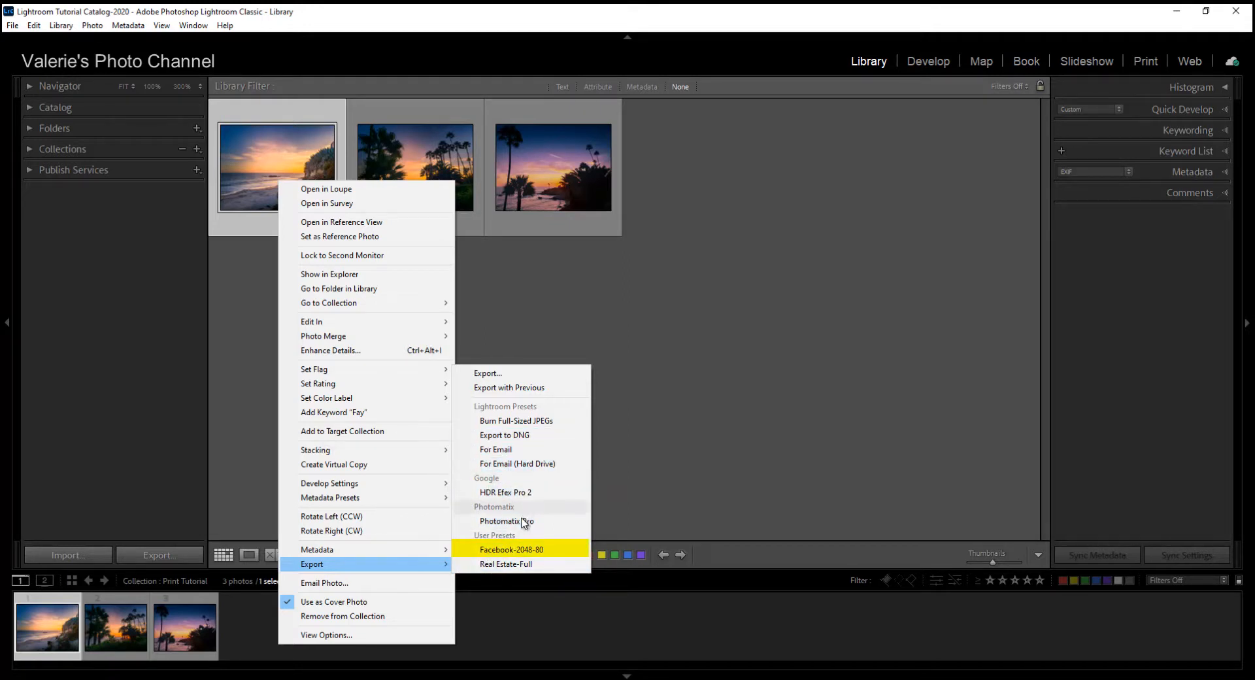
{"action": "mouse_move", "coordinate": [526, 537]}
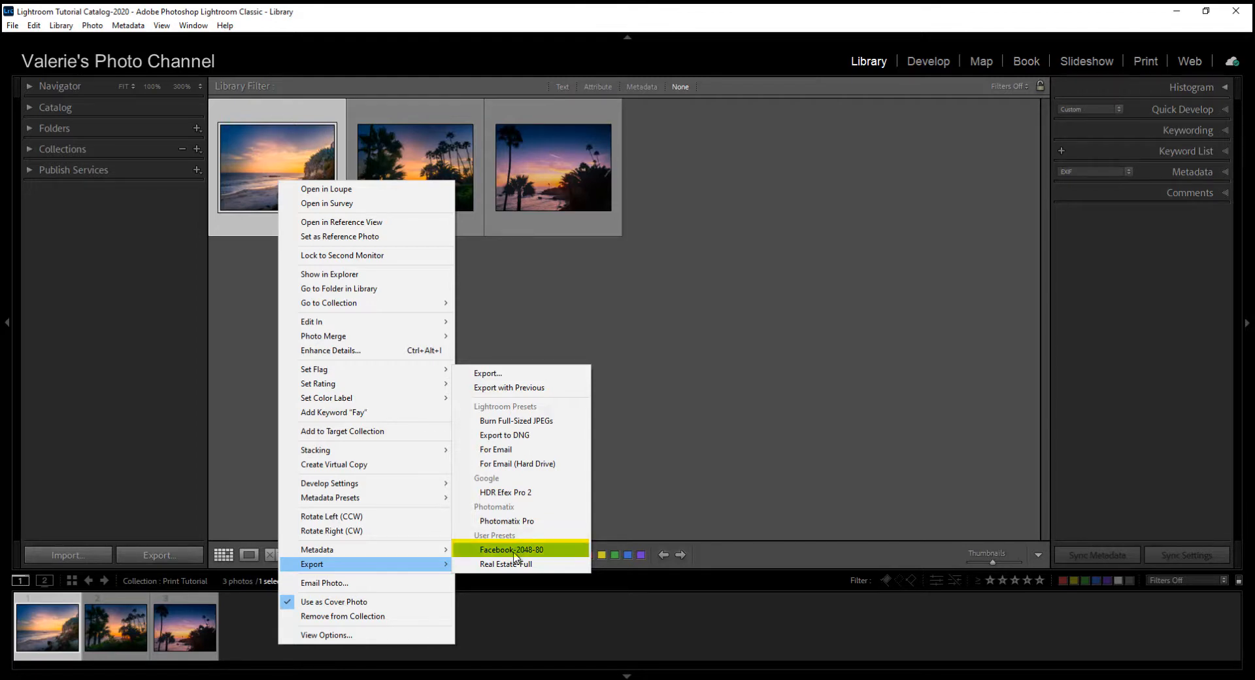
{"action": "mouse_move", "coordinate": [556, 554]}
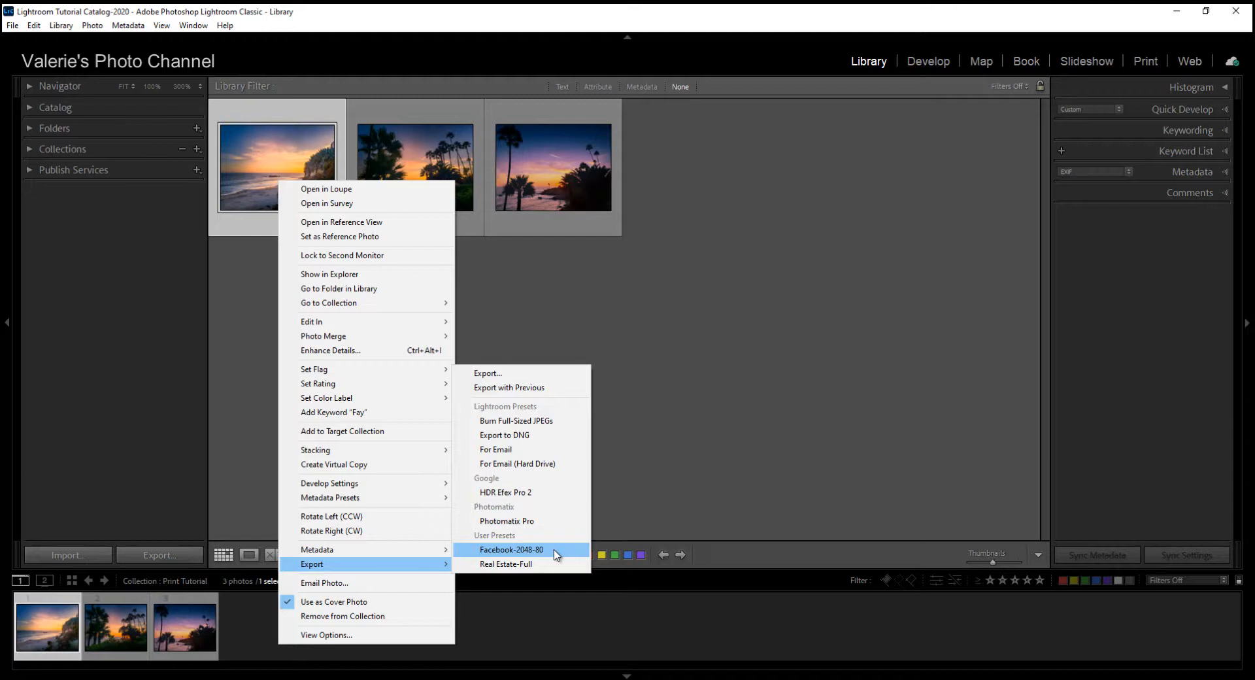
{"action": "left_click", "coordinate": [511, 549]}
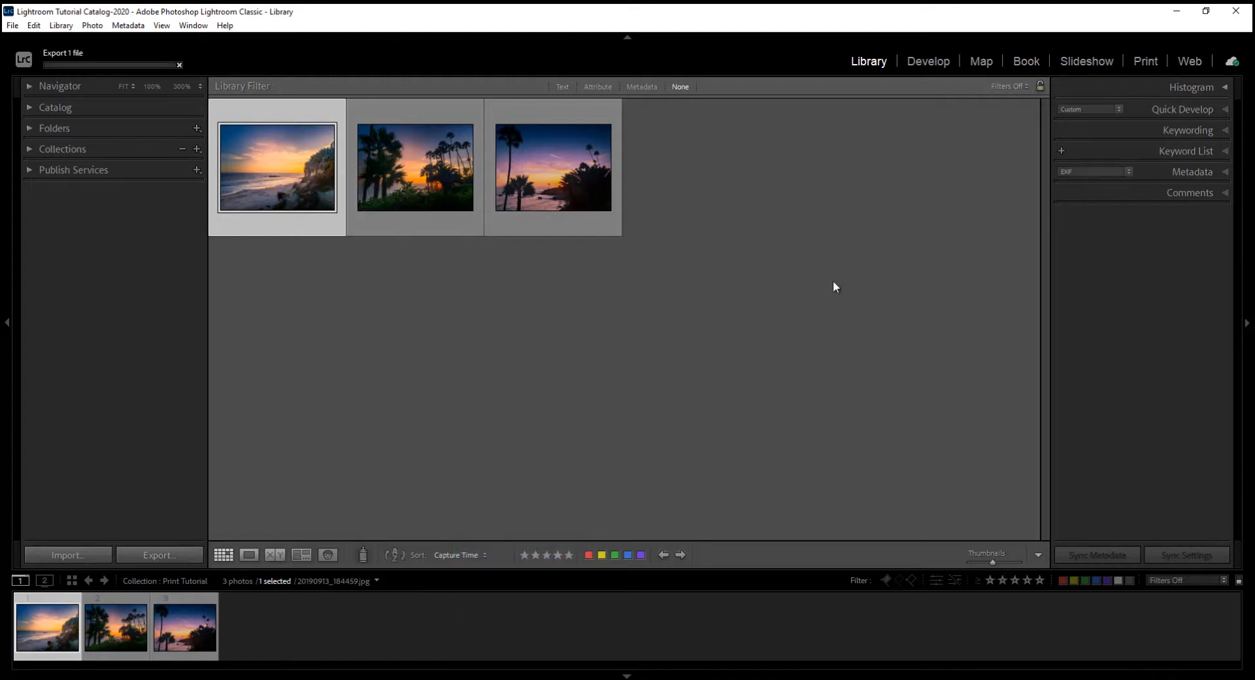